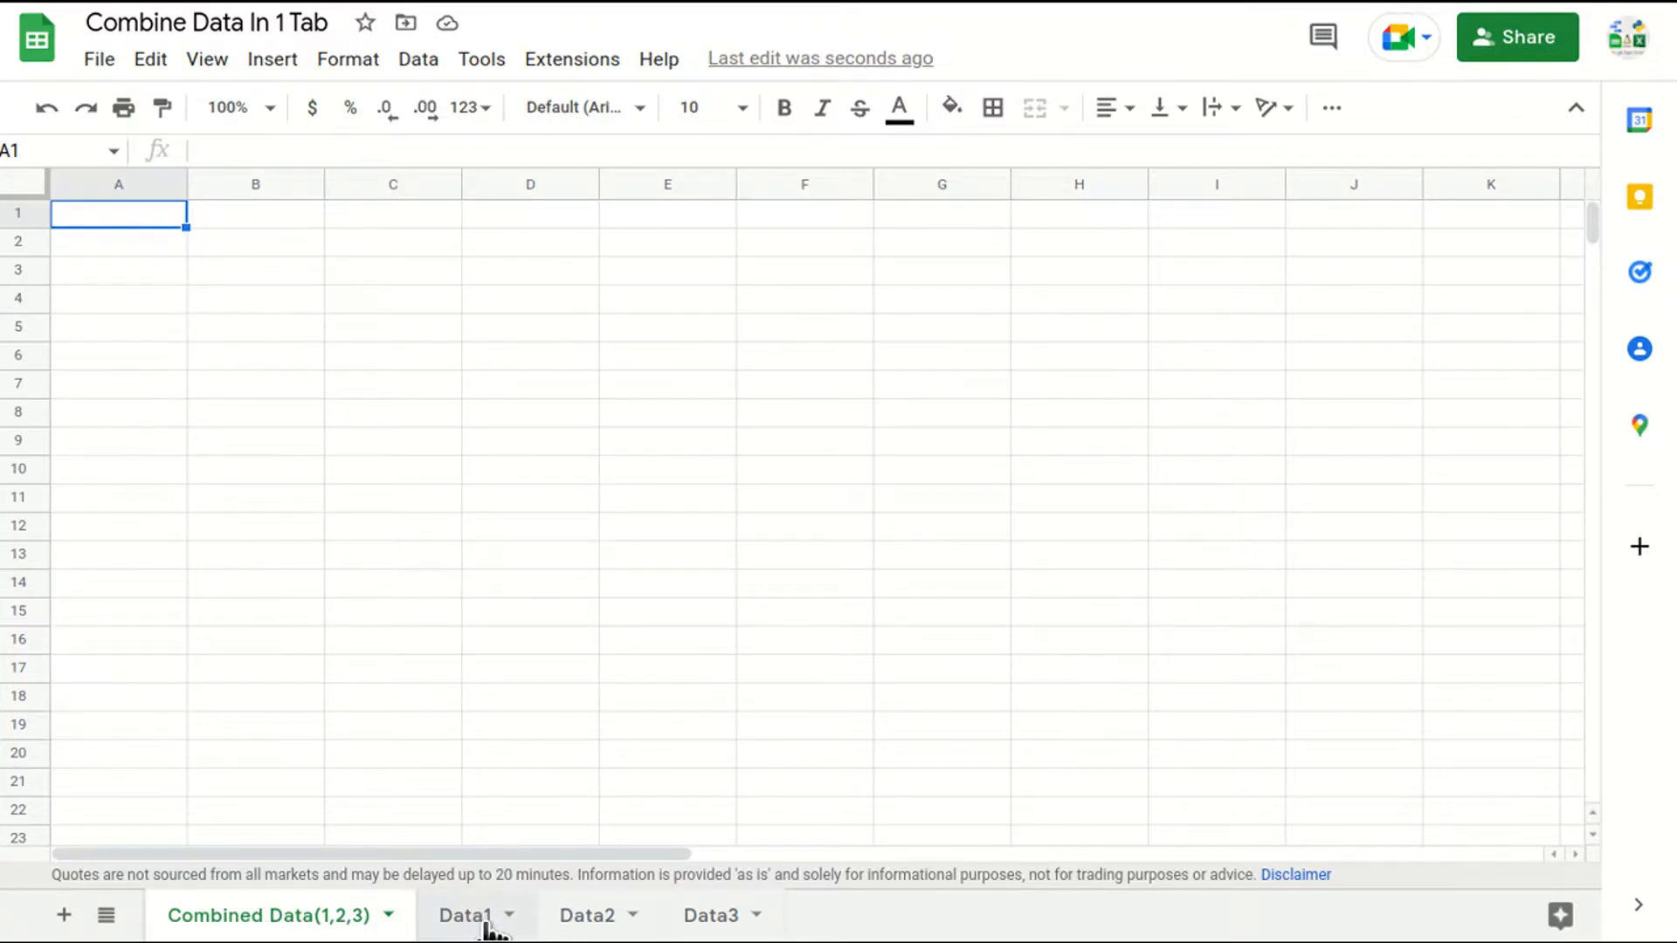
Review the Data1 and other source sheets, then return to the empty combined sheet
click(464, 915)
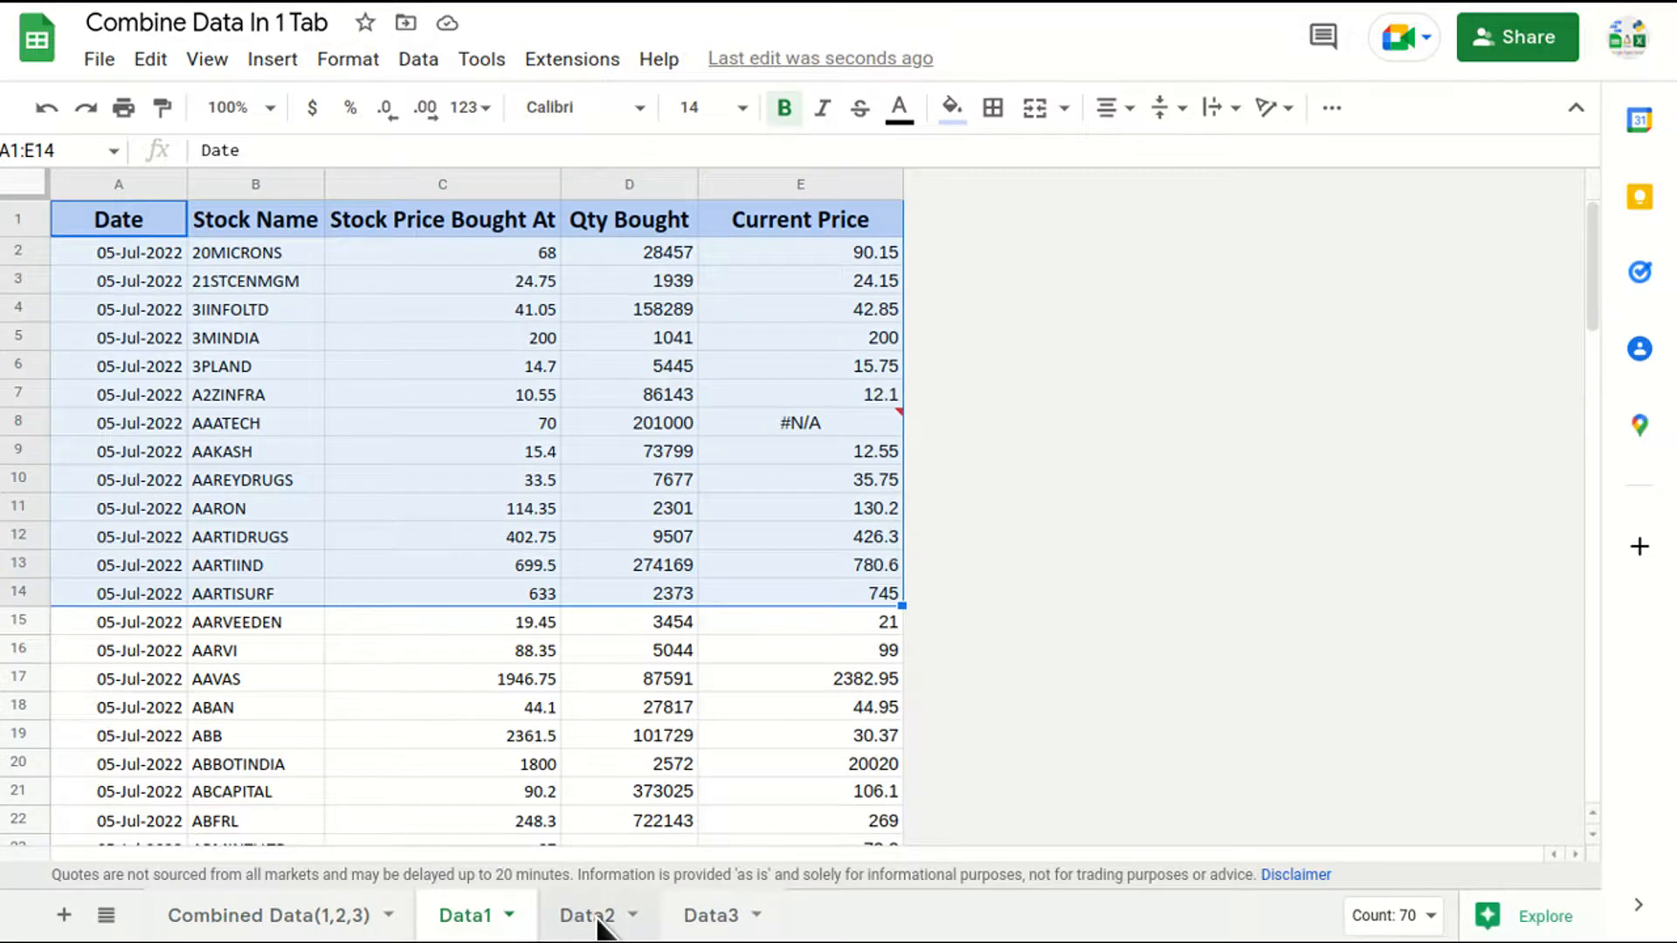
click(708, 915)
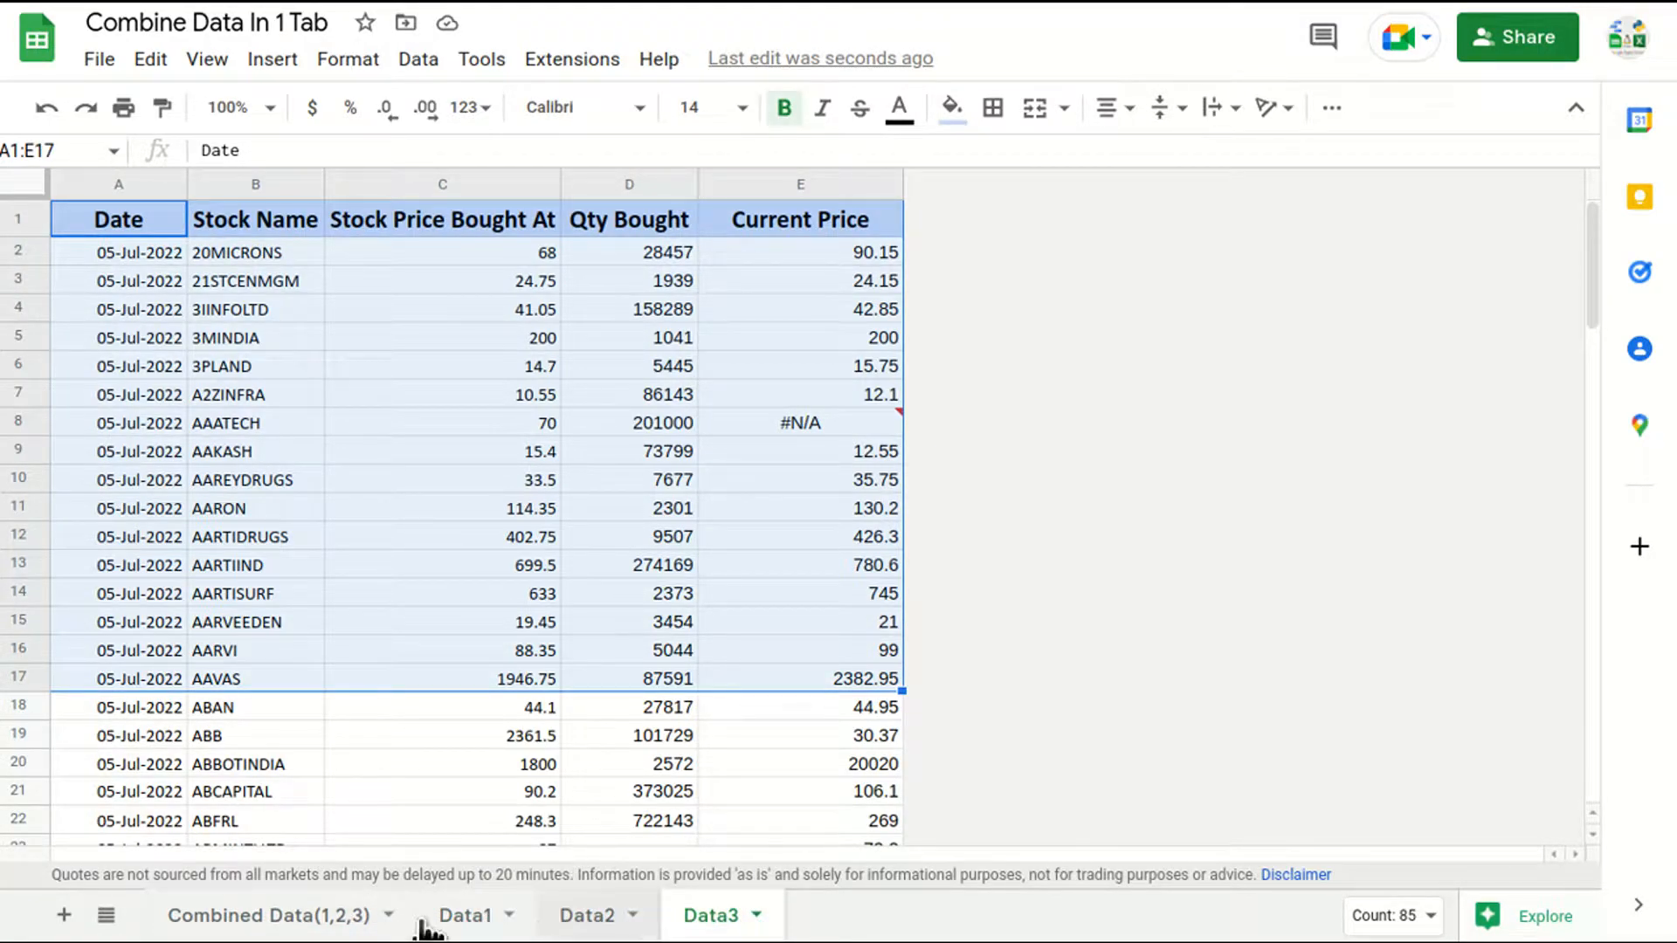
click(271, 915)
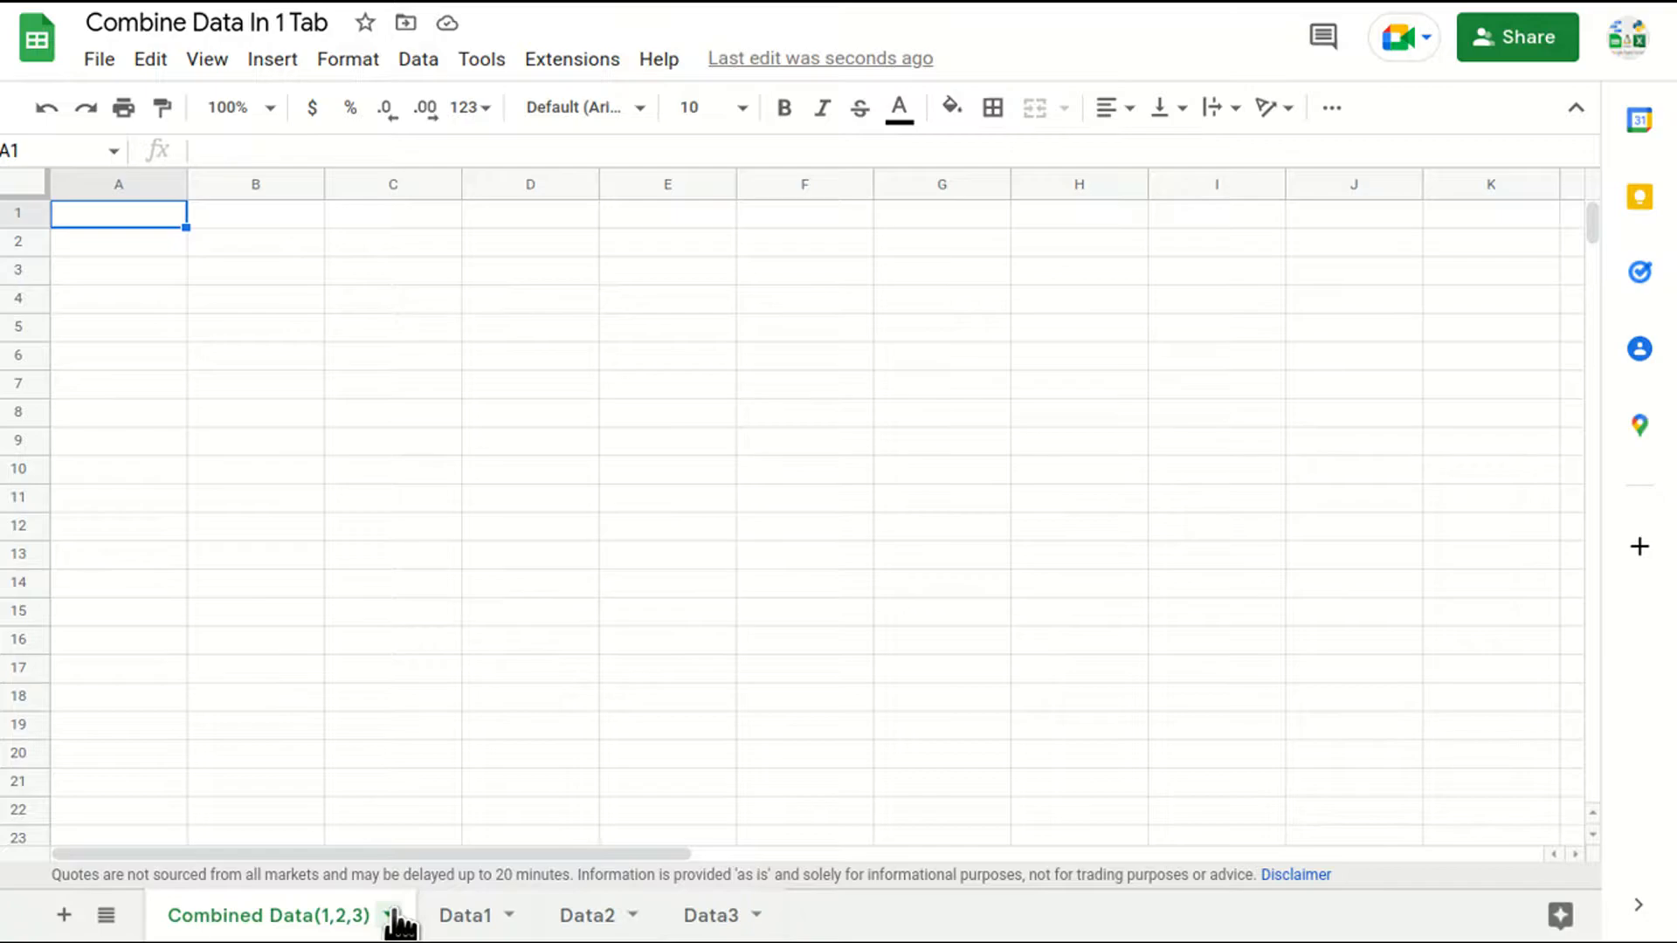
In A1, start the array formula ={Data1!A1:E;Data2!A1:E; and begin the Data3 range
text(=)
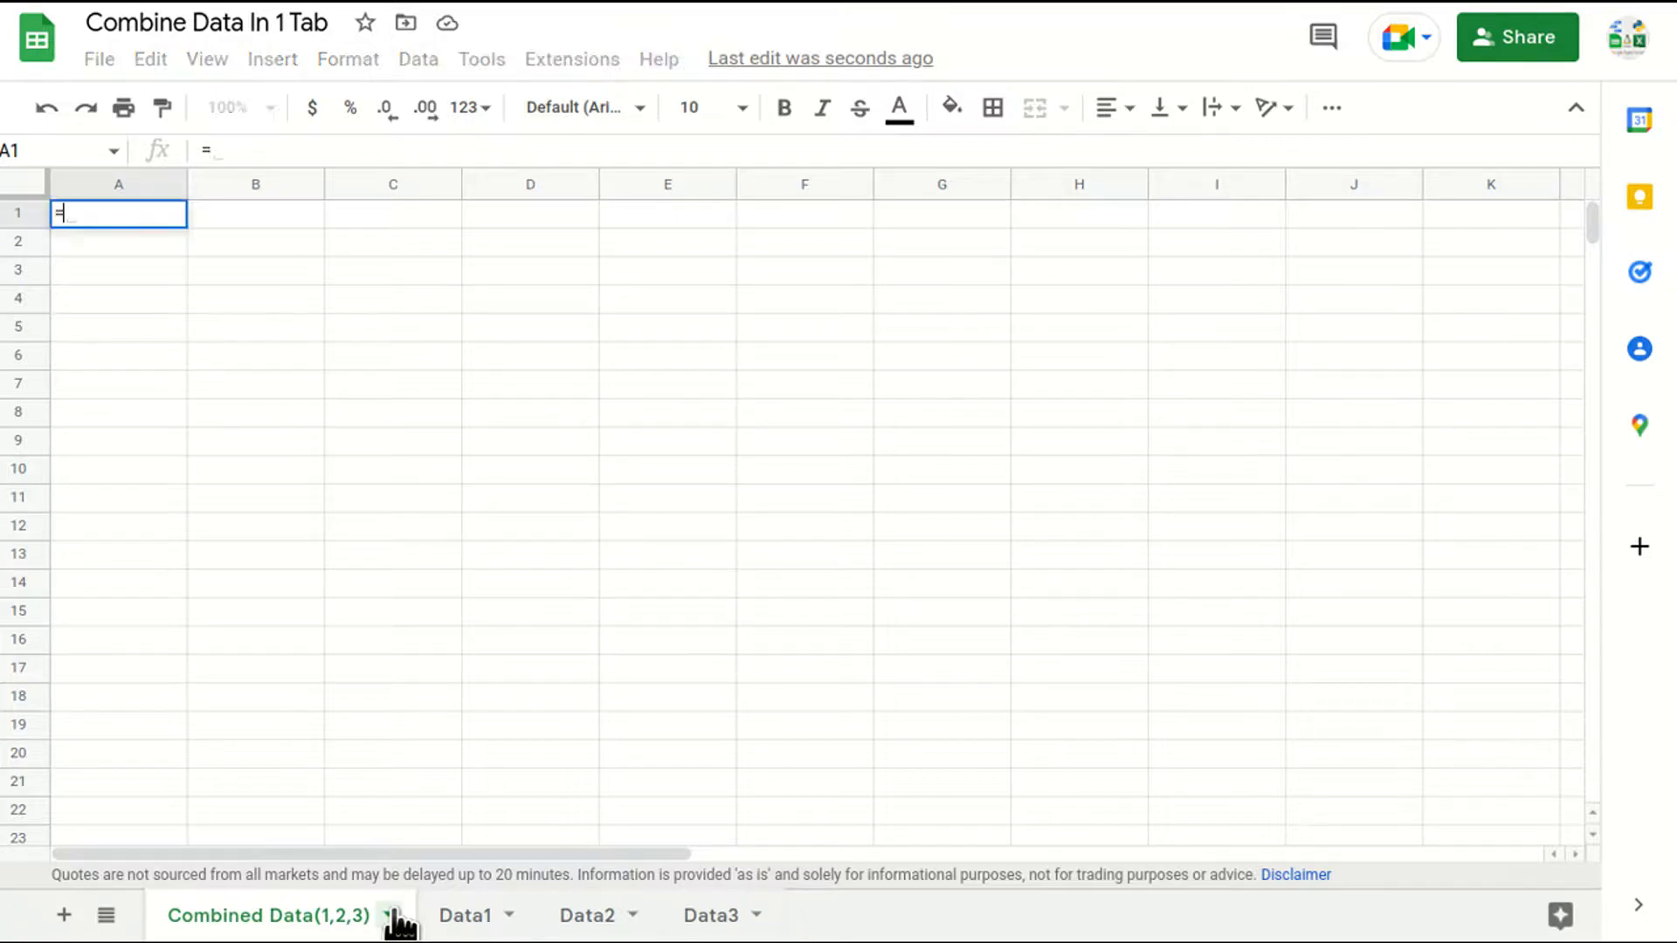
text({)
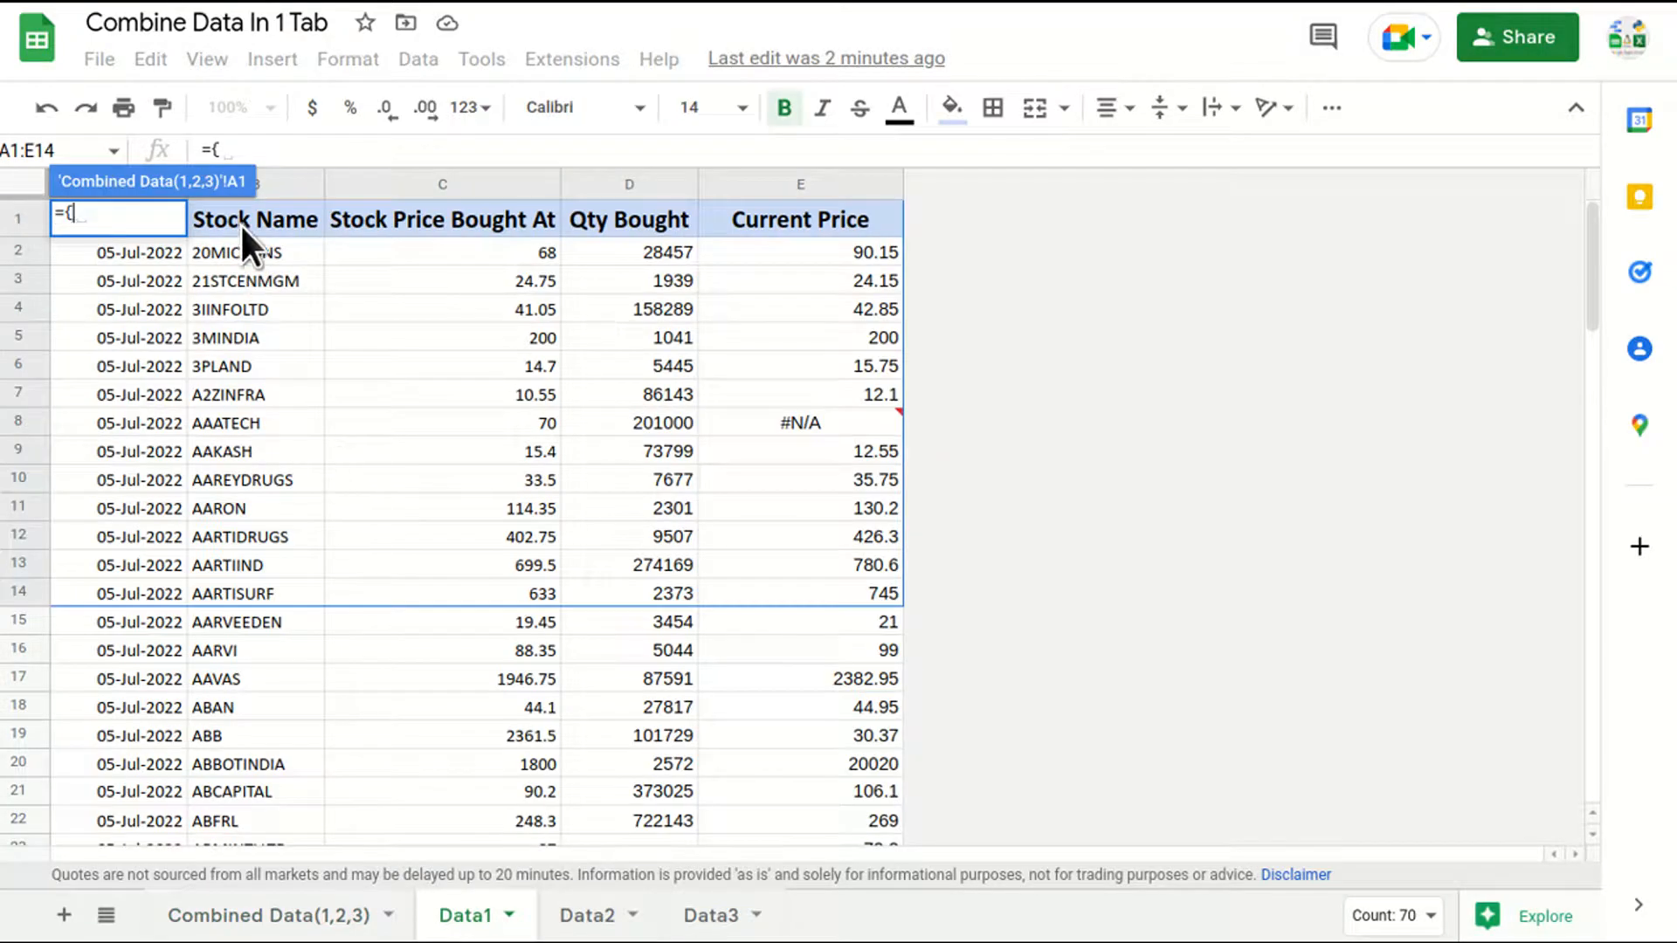
text(Data1!A1:A1)
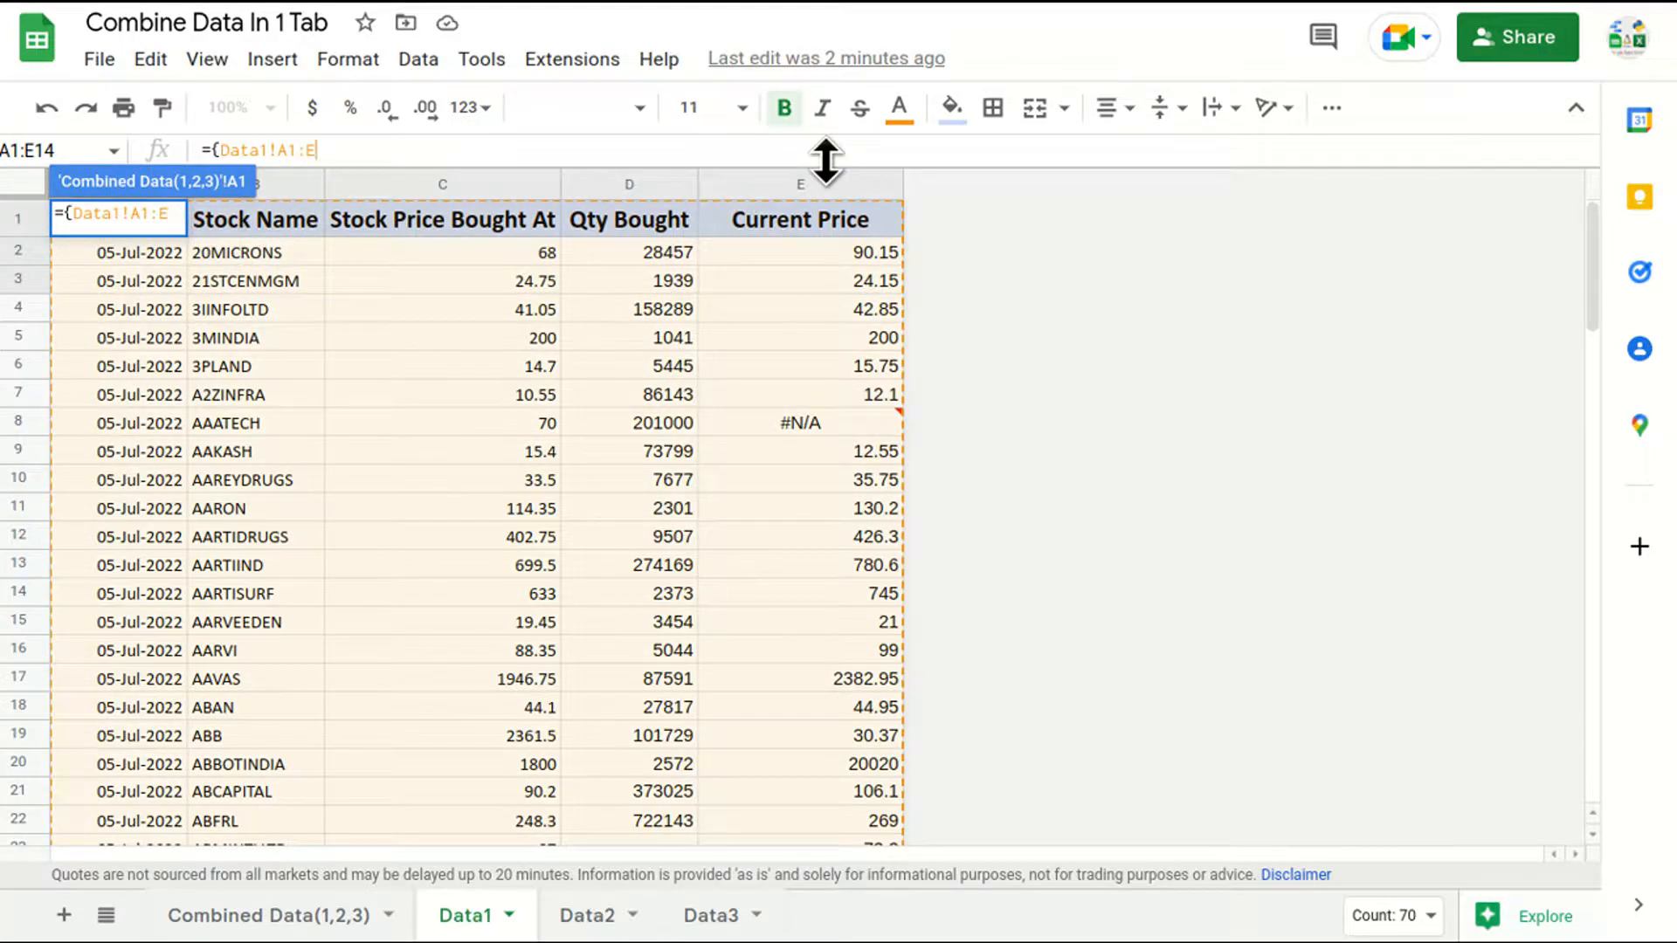
text(;)
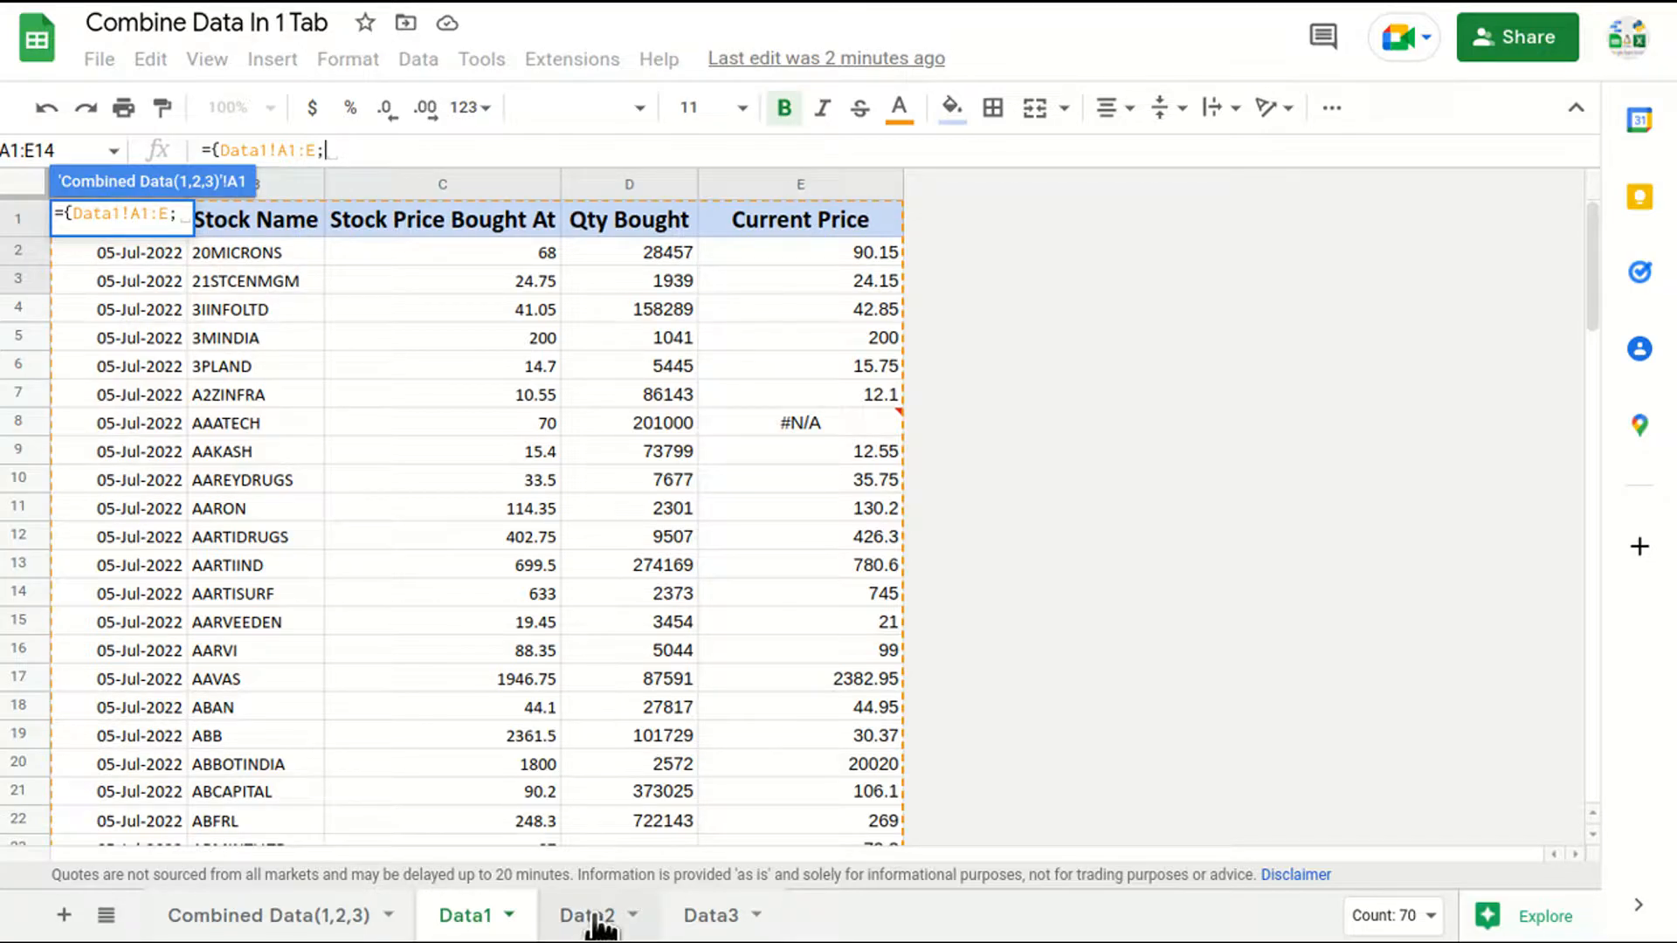
click(586, 915)
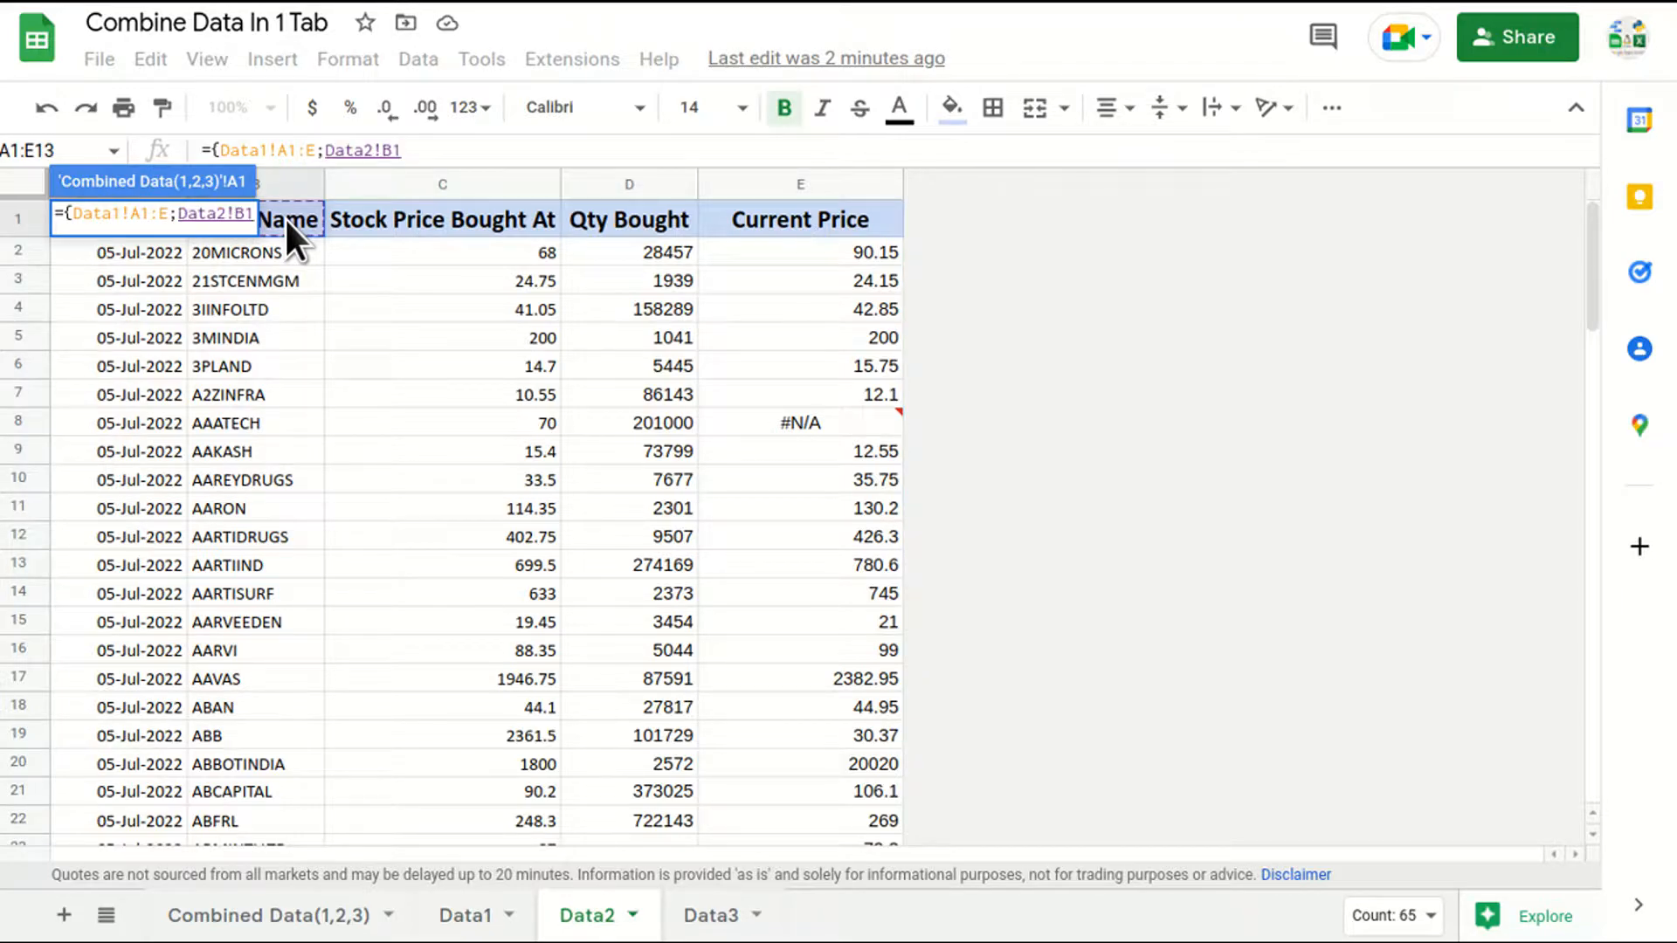
key(Backspace)
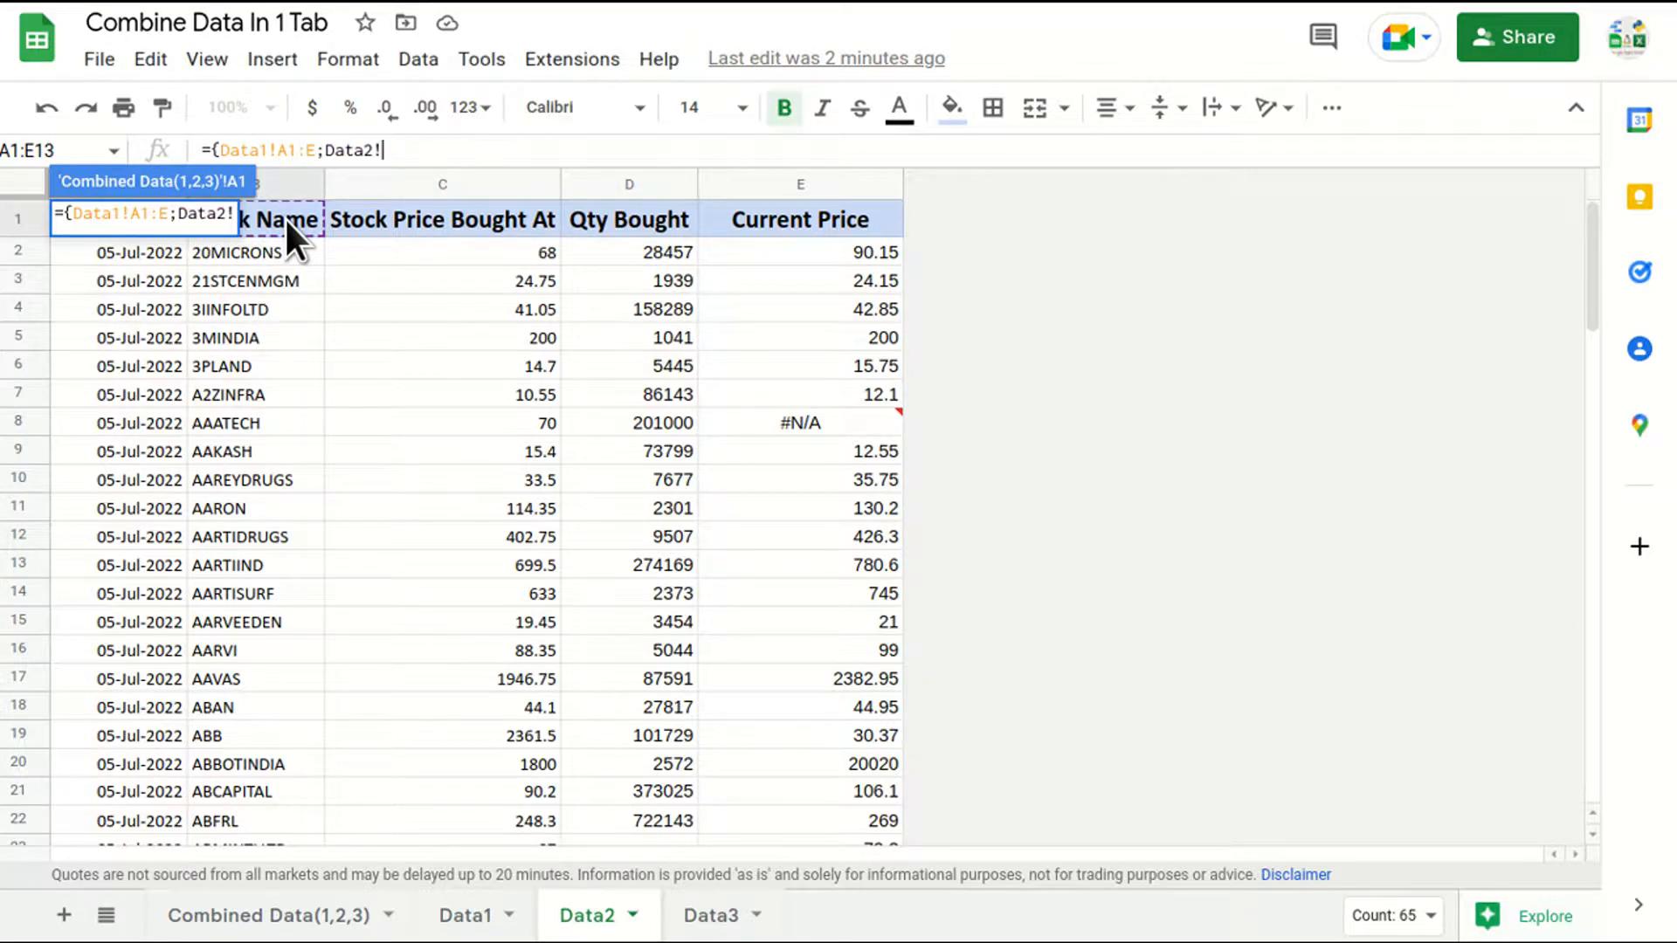
text(A1:E)
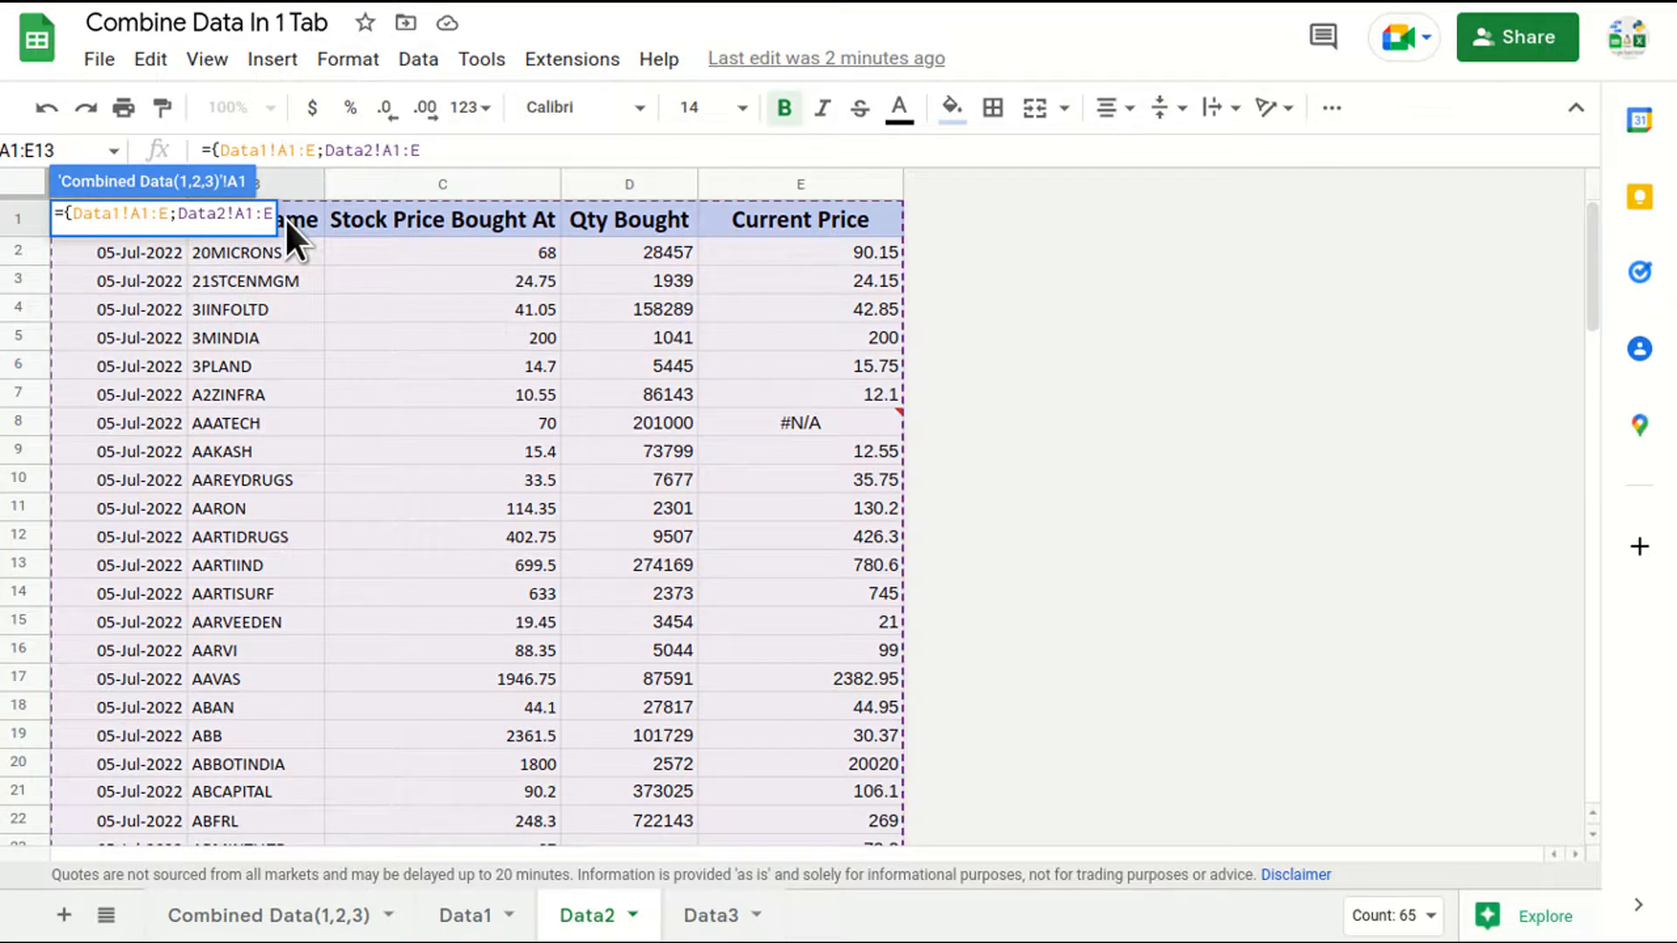
text(;)
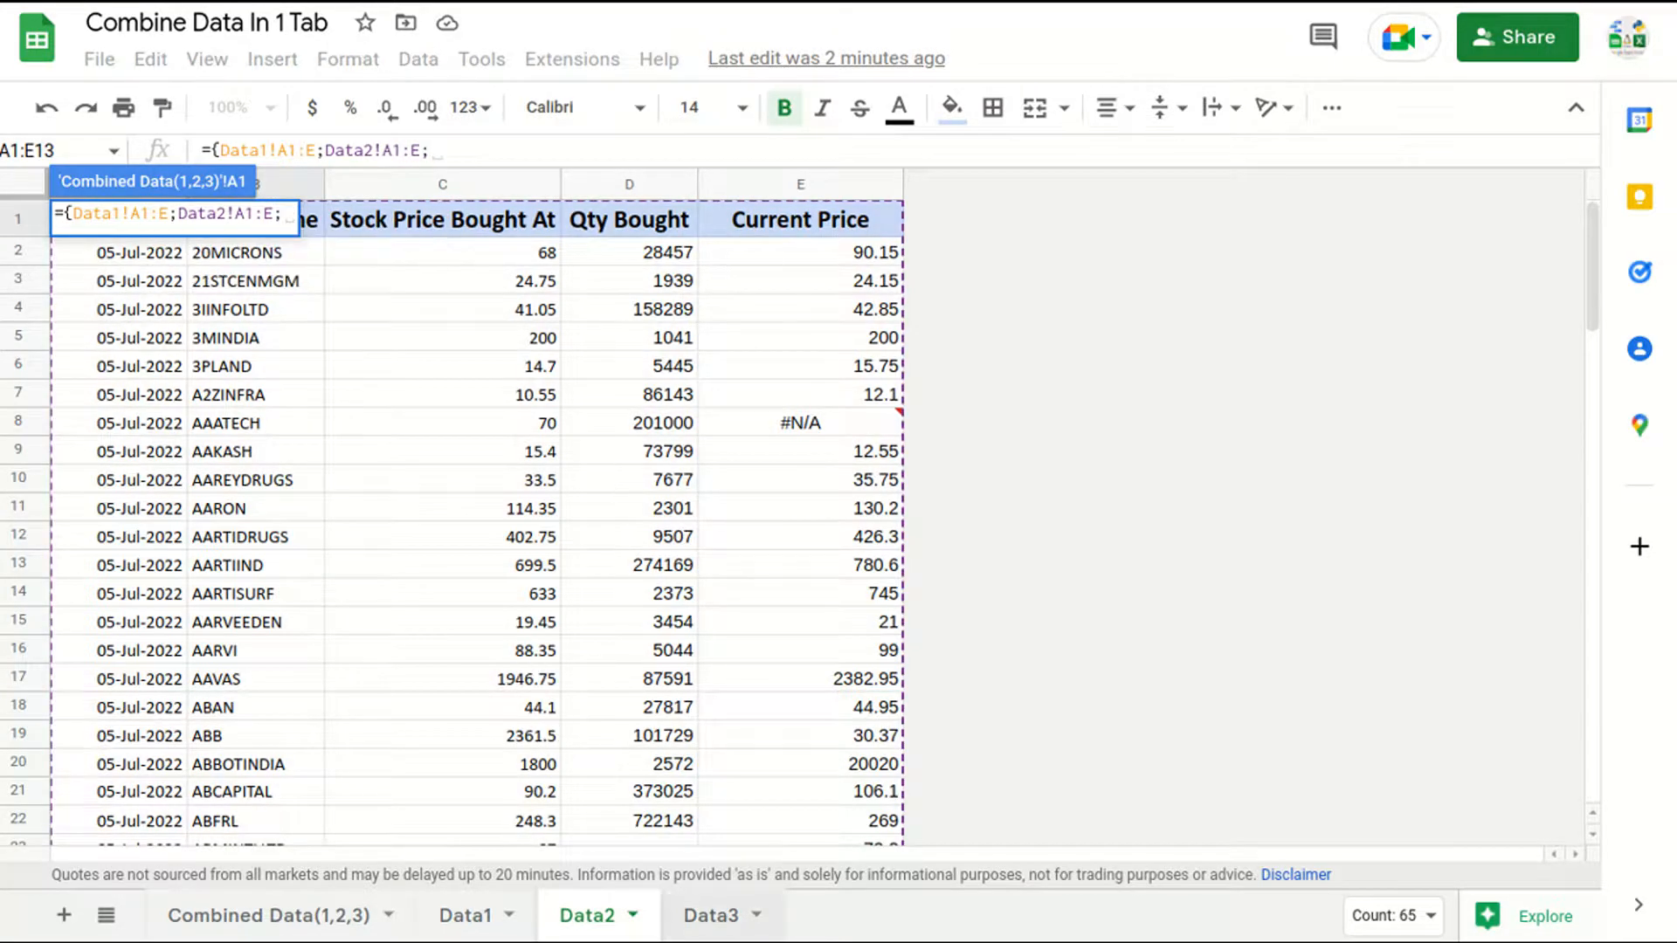
click(710, 915)
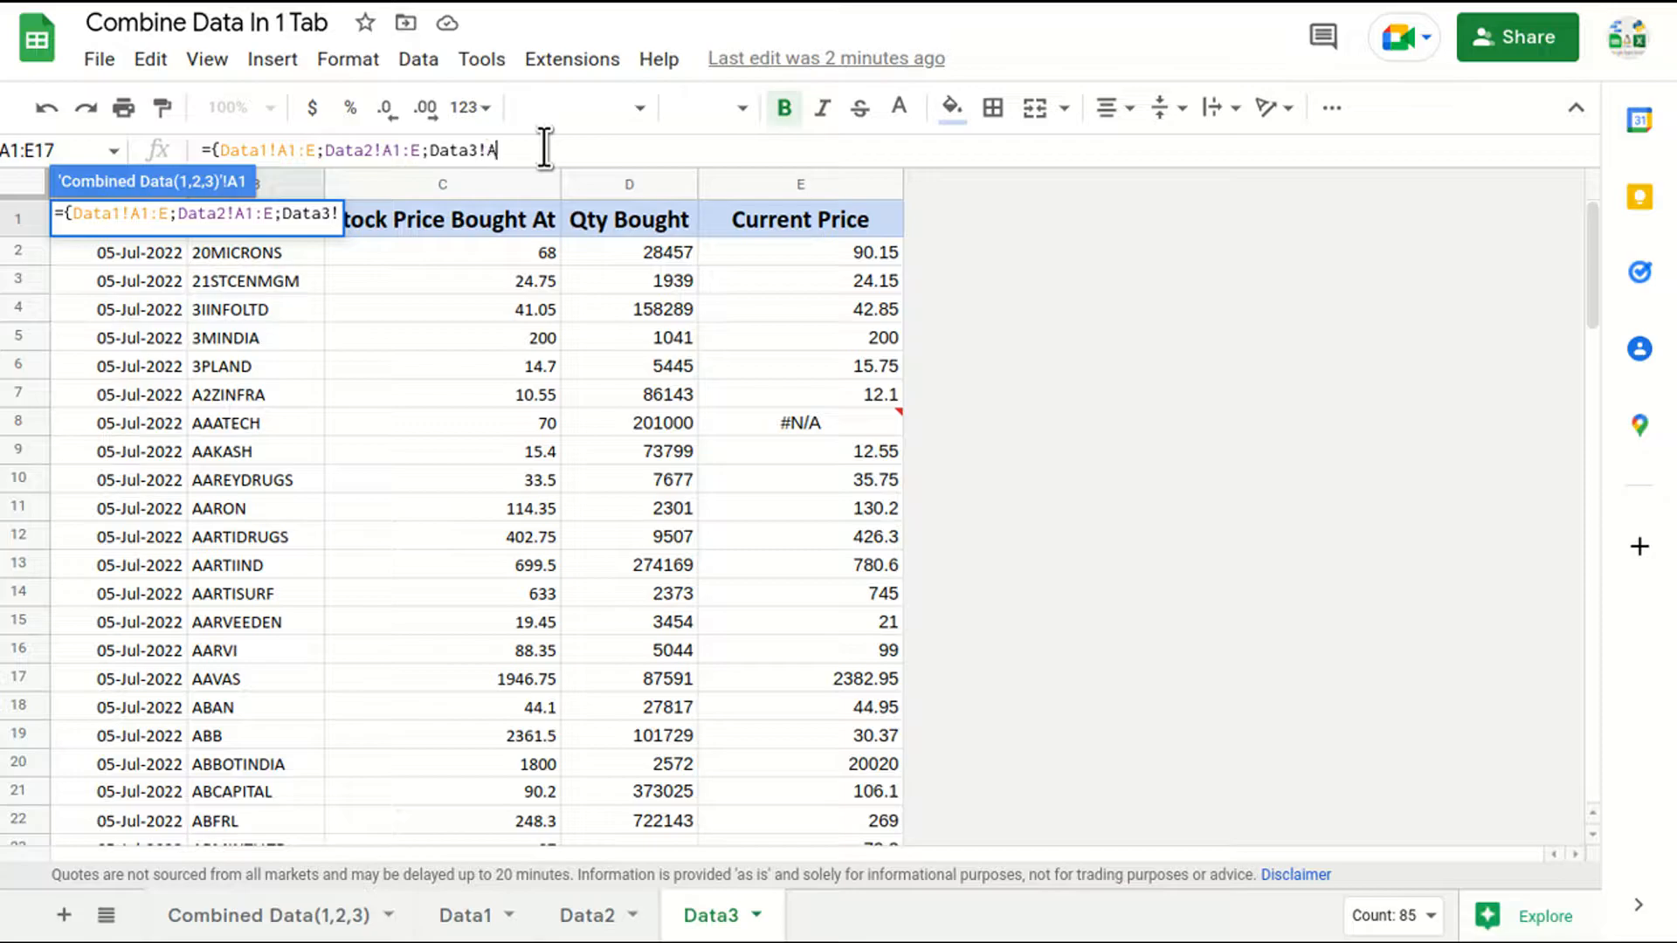
text(:E})
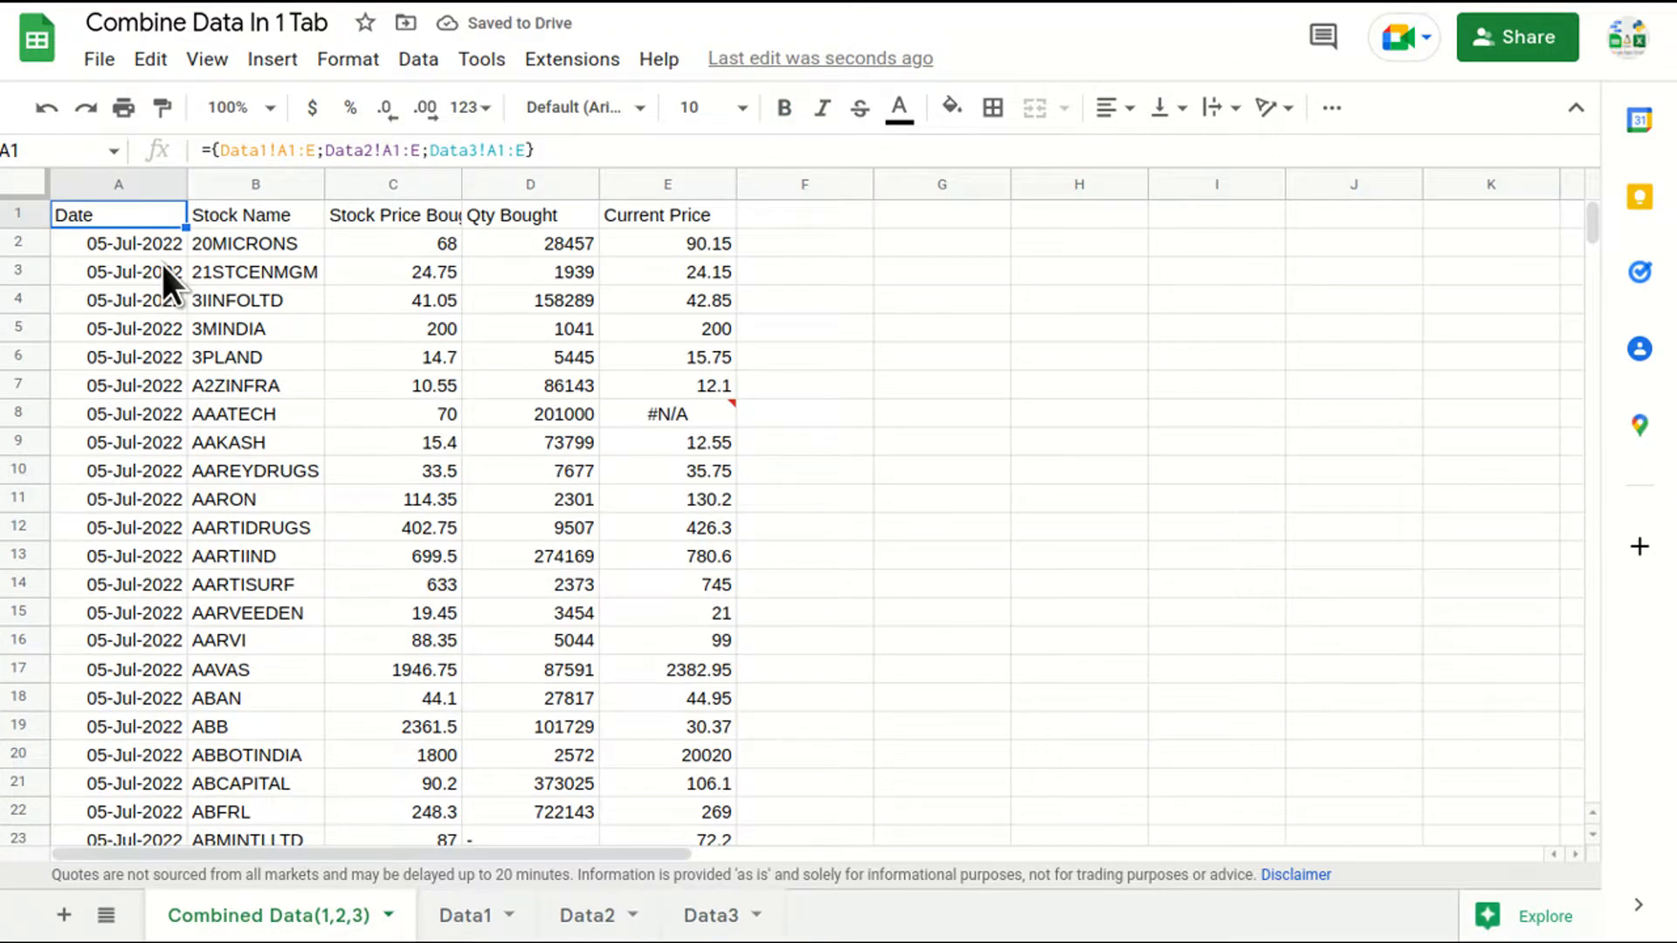
mouse_move(205, 399)
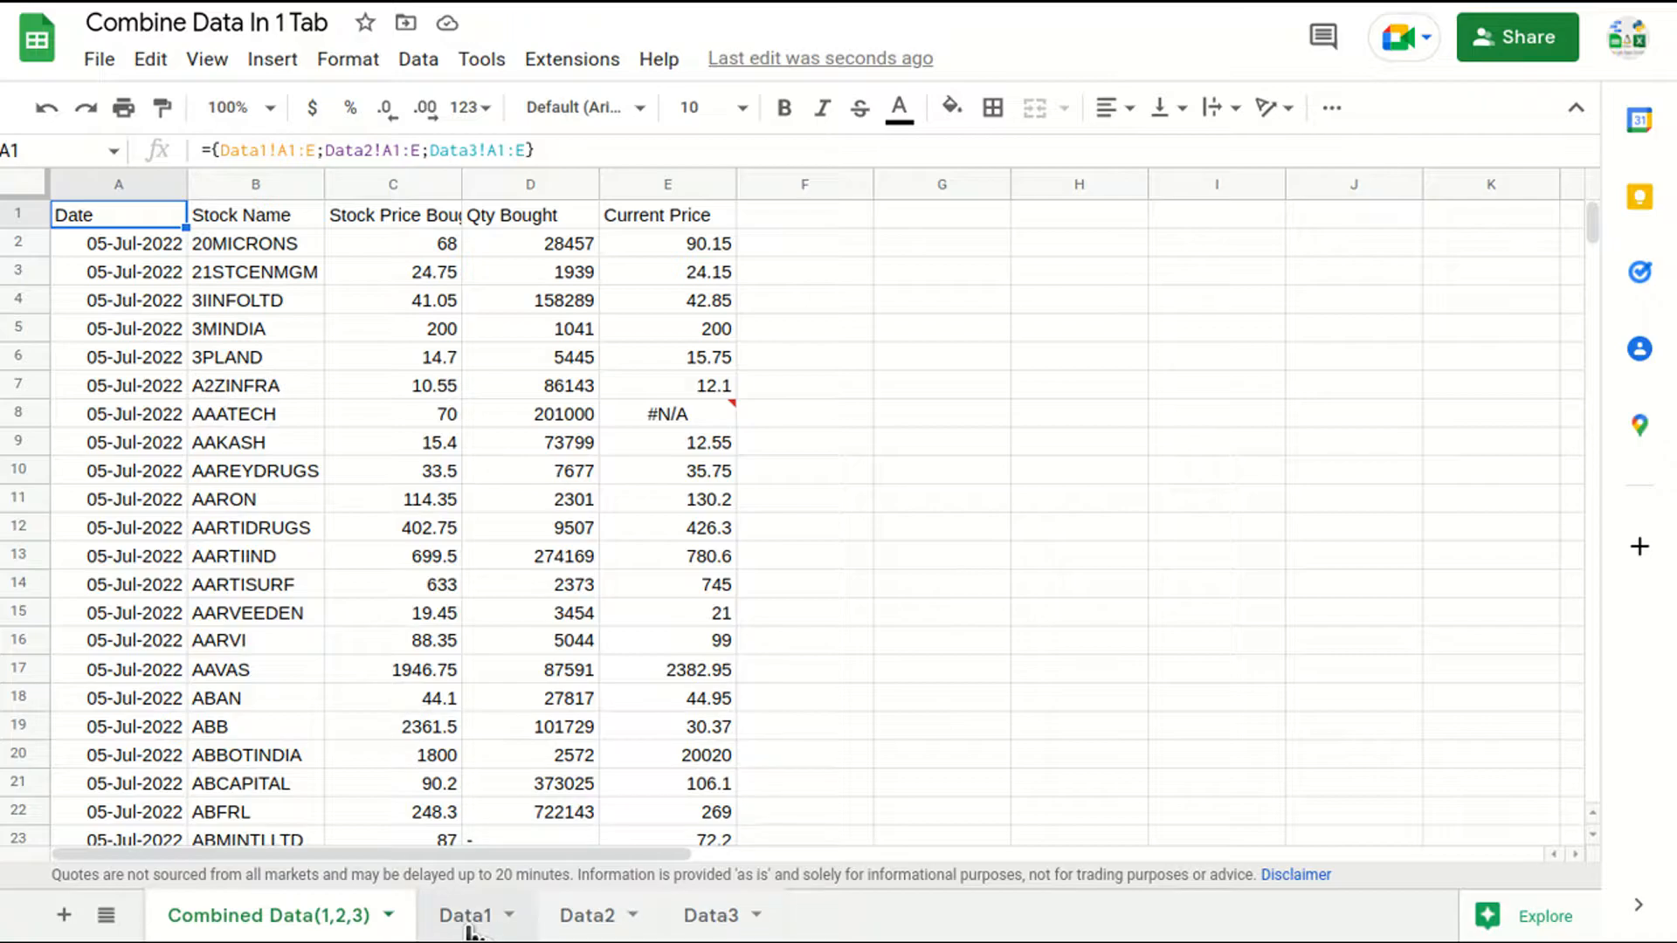
Complete ={Data1!A1:E;Data2!A1:E;Data3!A1:E} and drop a started edit, keeping the original formula
click(463, 915)
text(A)
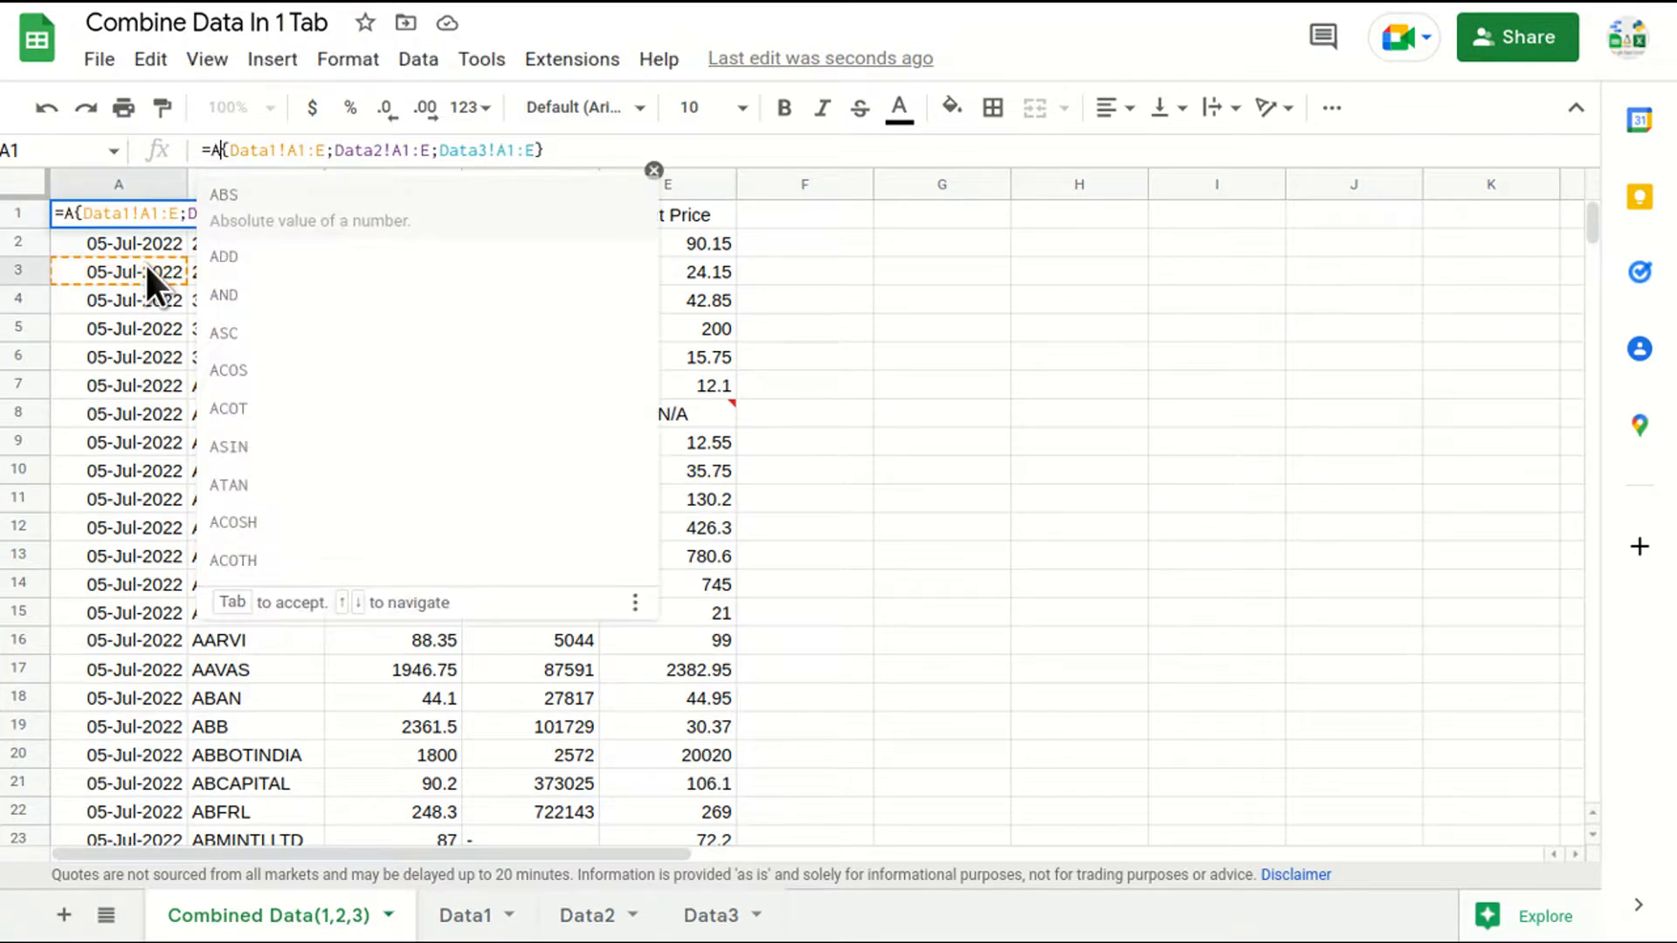
key(Enter)
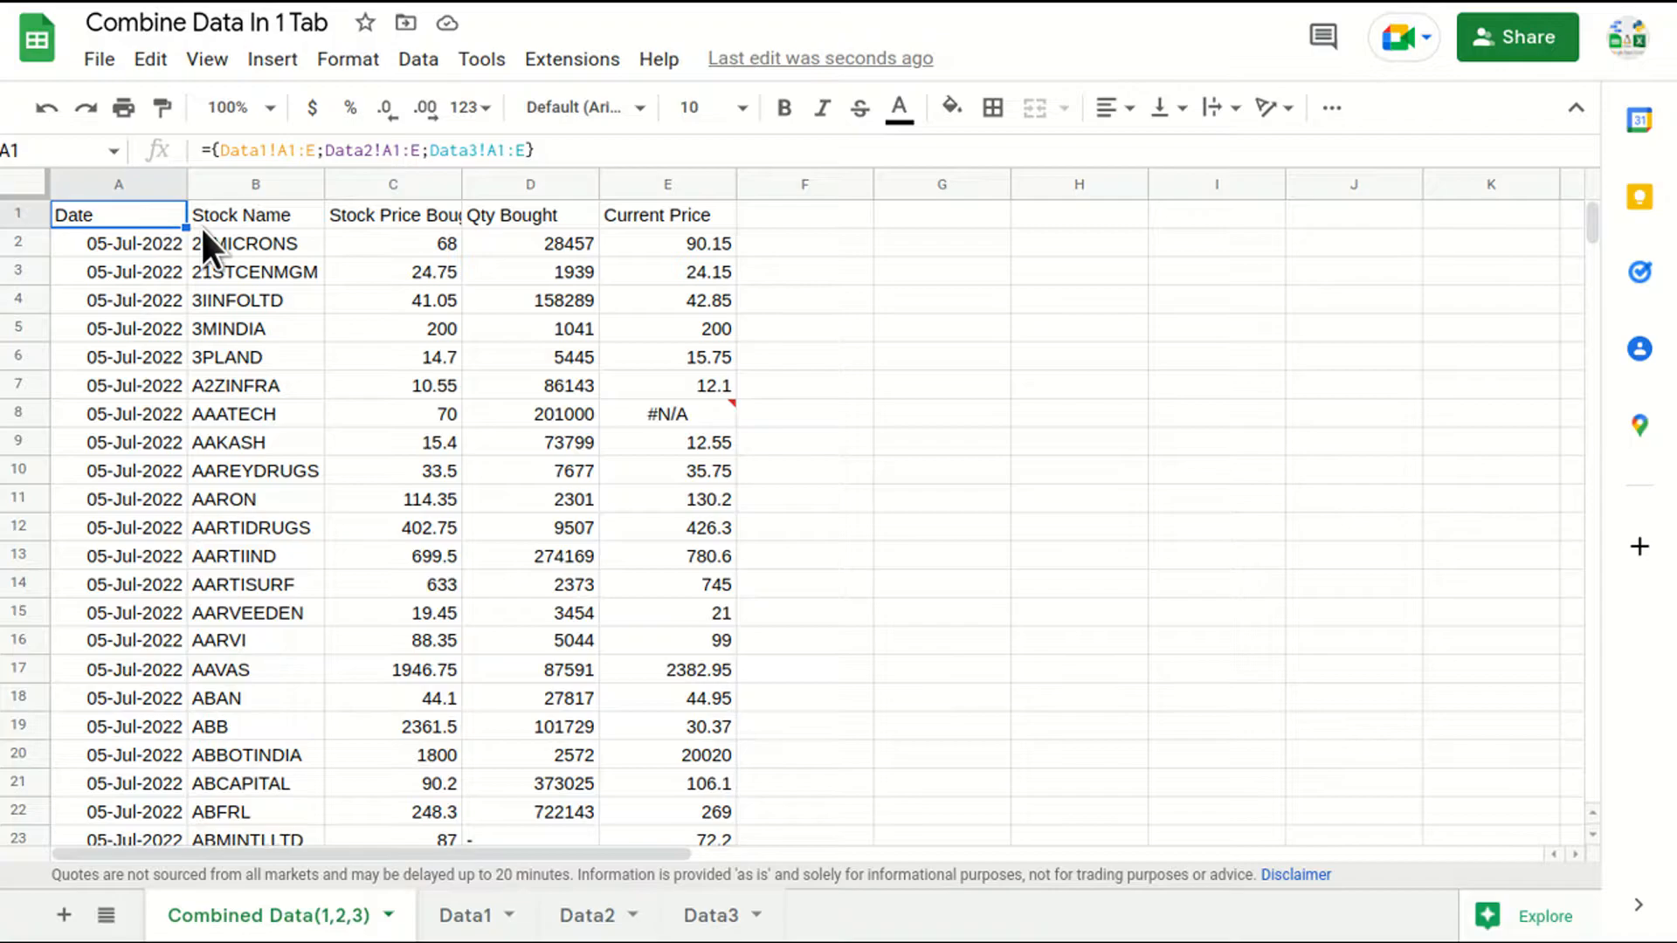
mouse_move(266, 355)
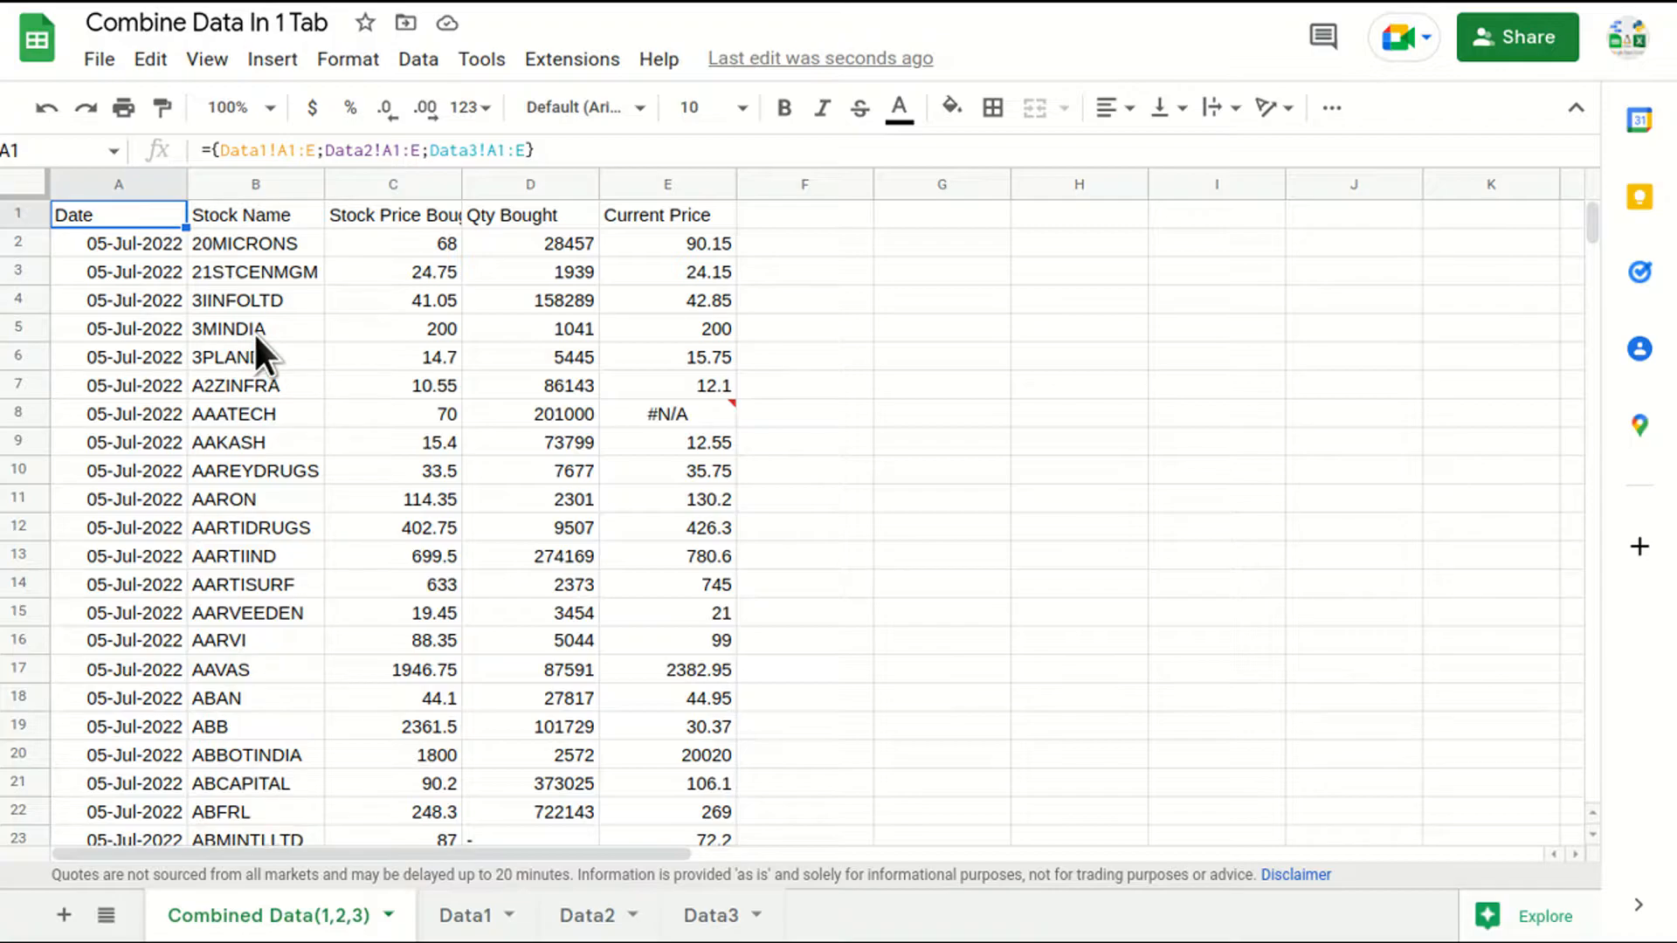
mouse_move(257, 337)
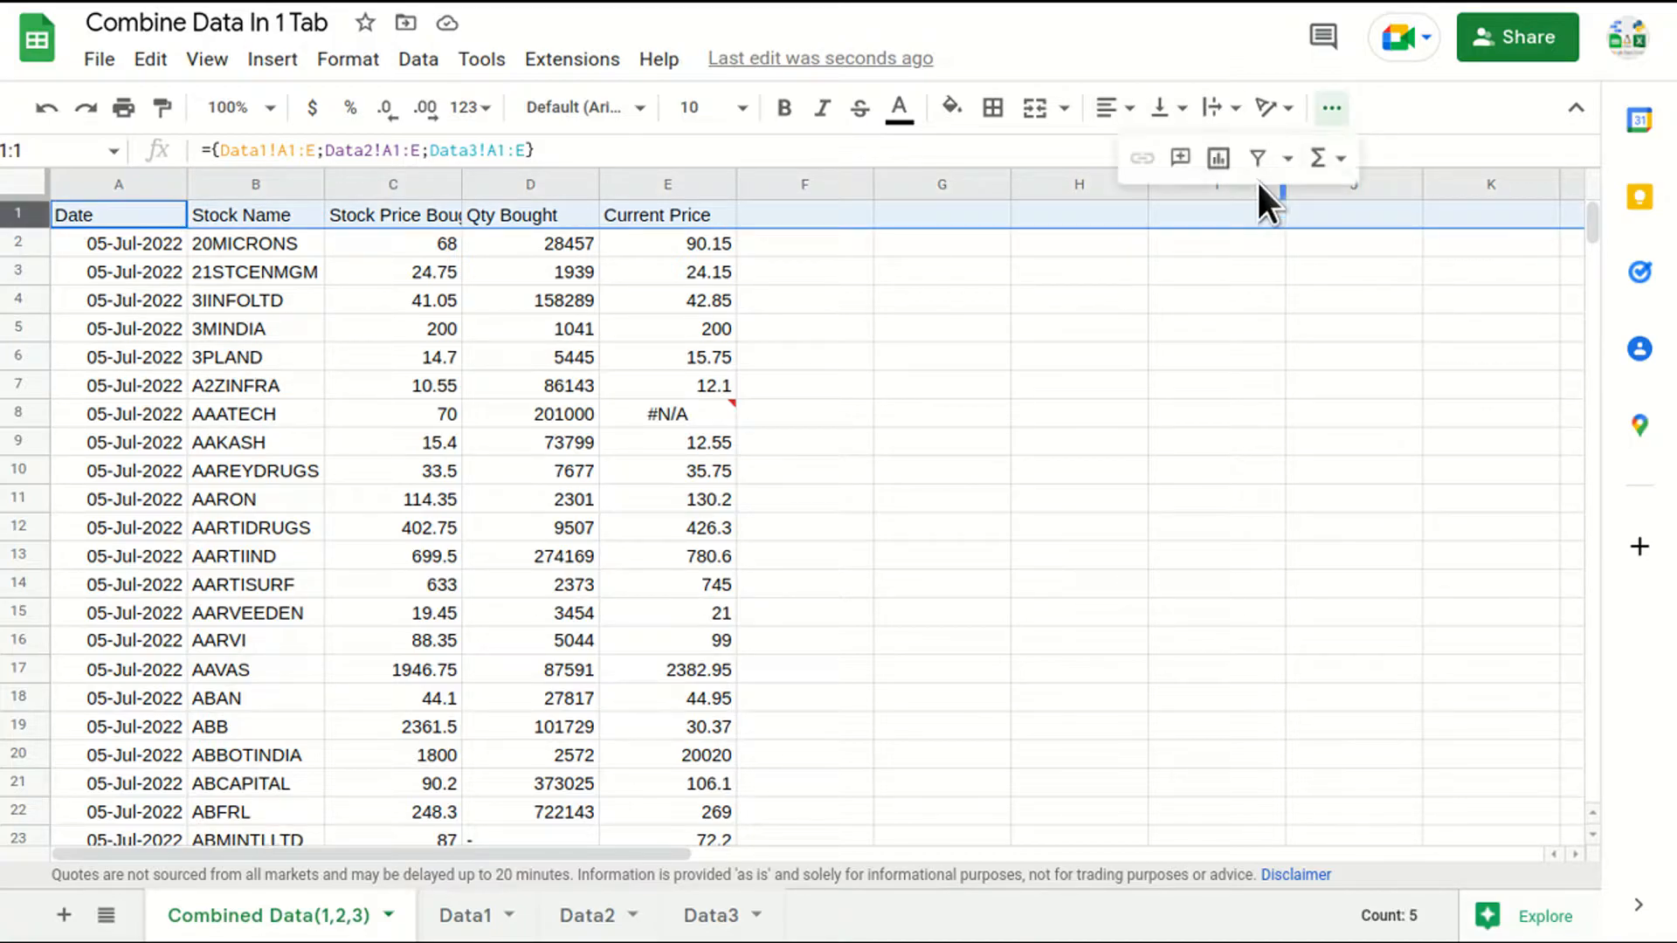
Filter the header row, inspect the Stock Price Bought At header, and view Data3
click(1258, 157)
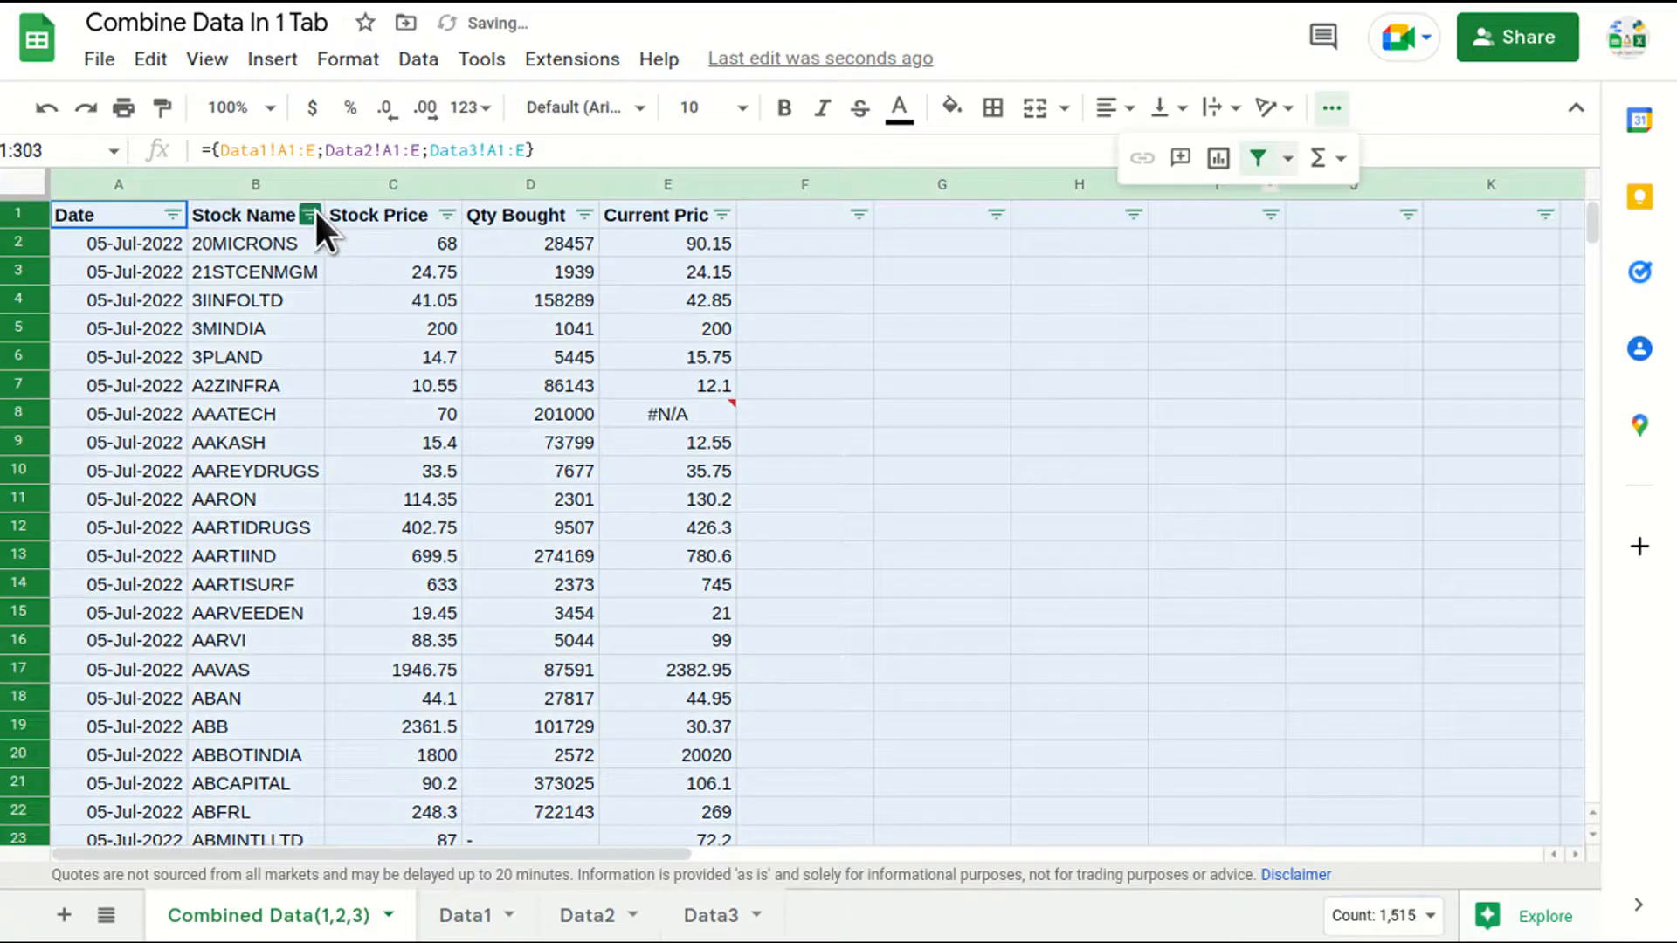
click(311, 215)
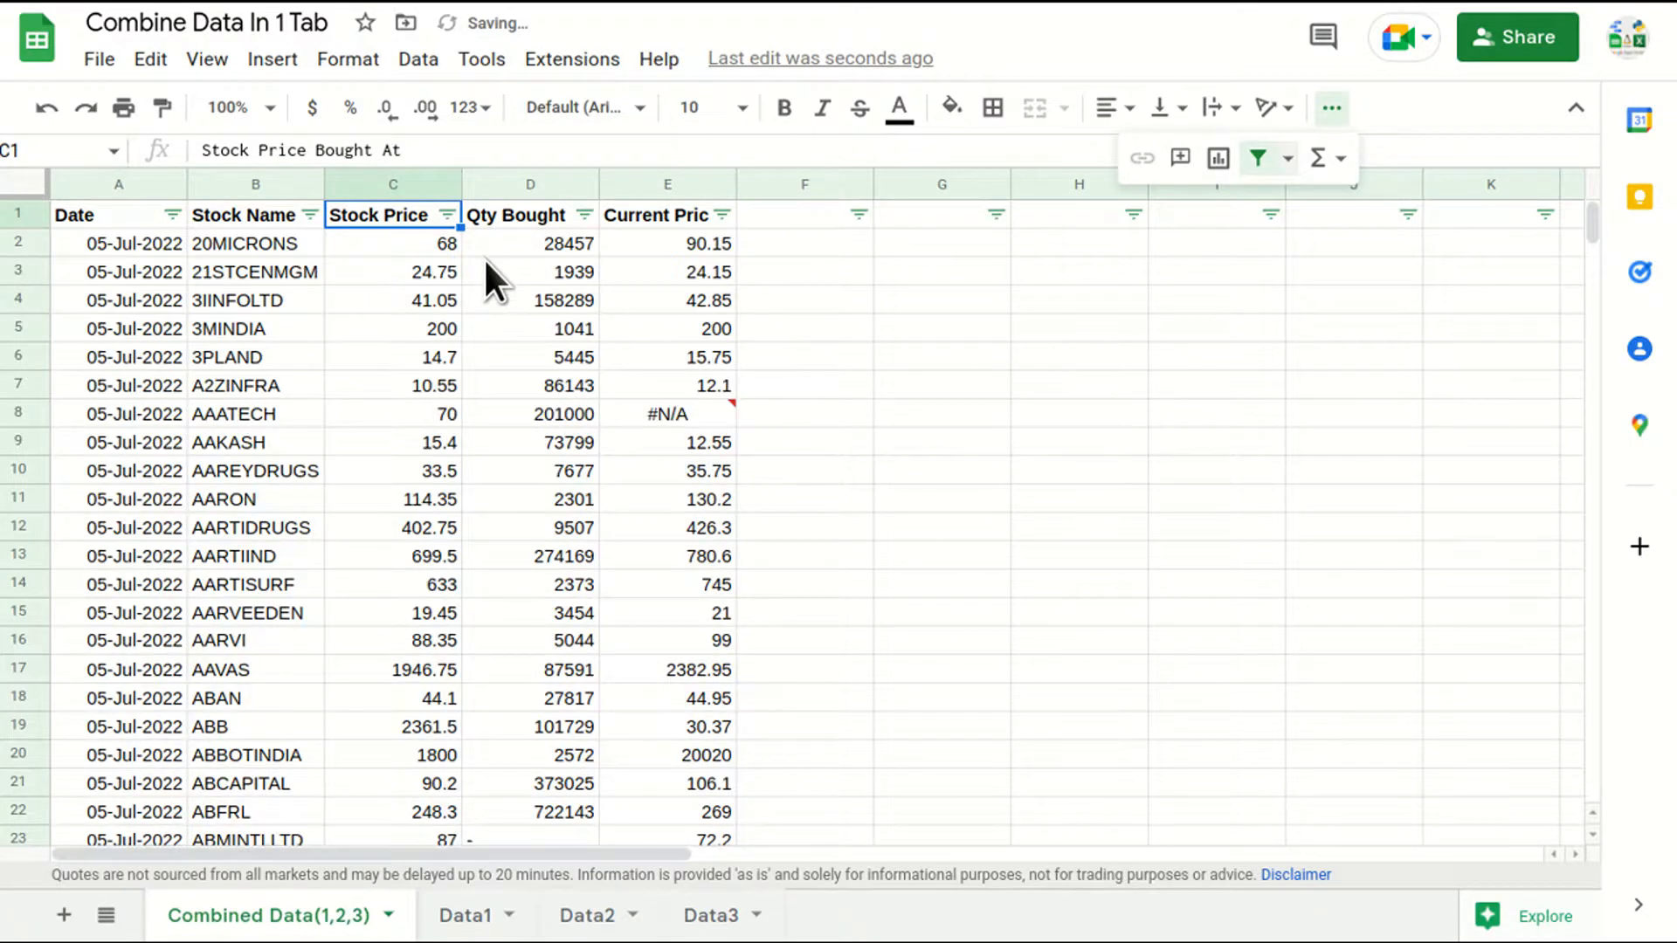
mouse_move(476, 382)
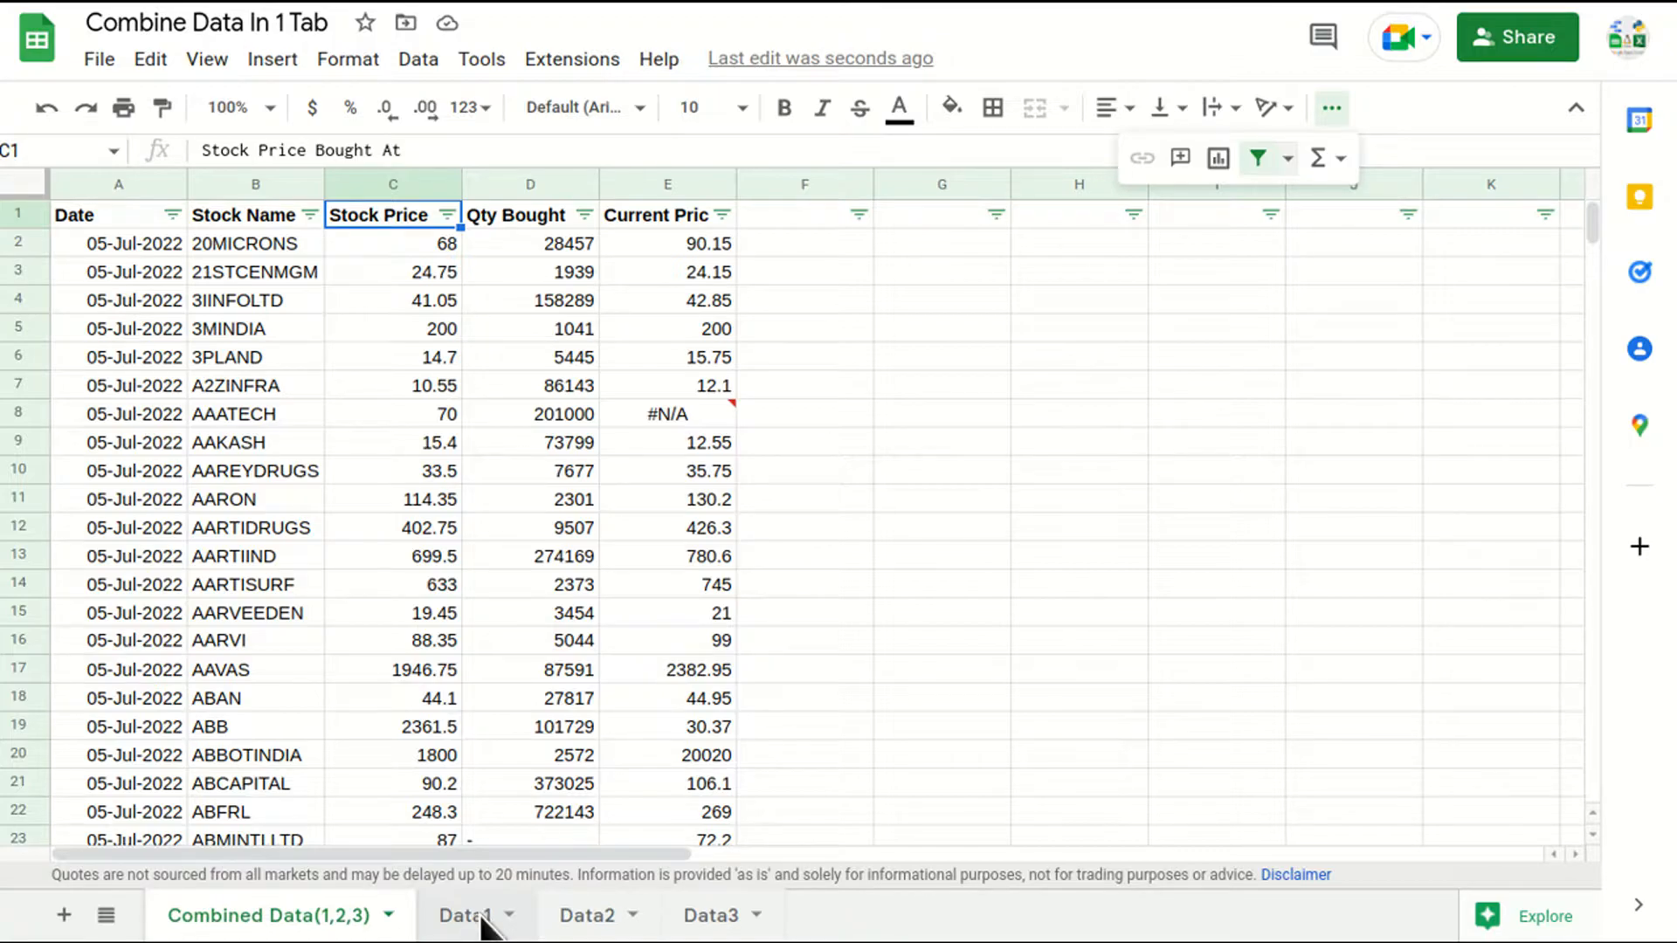
click(712, 915)
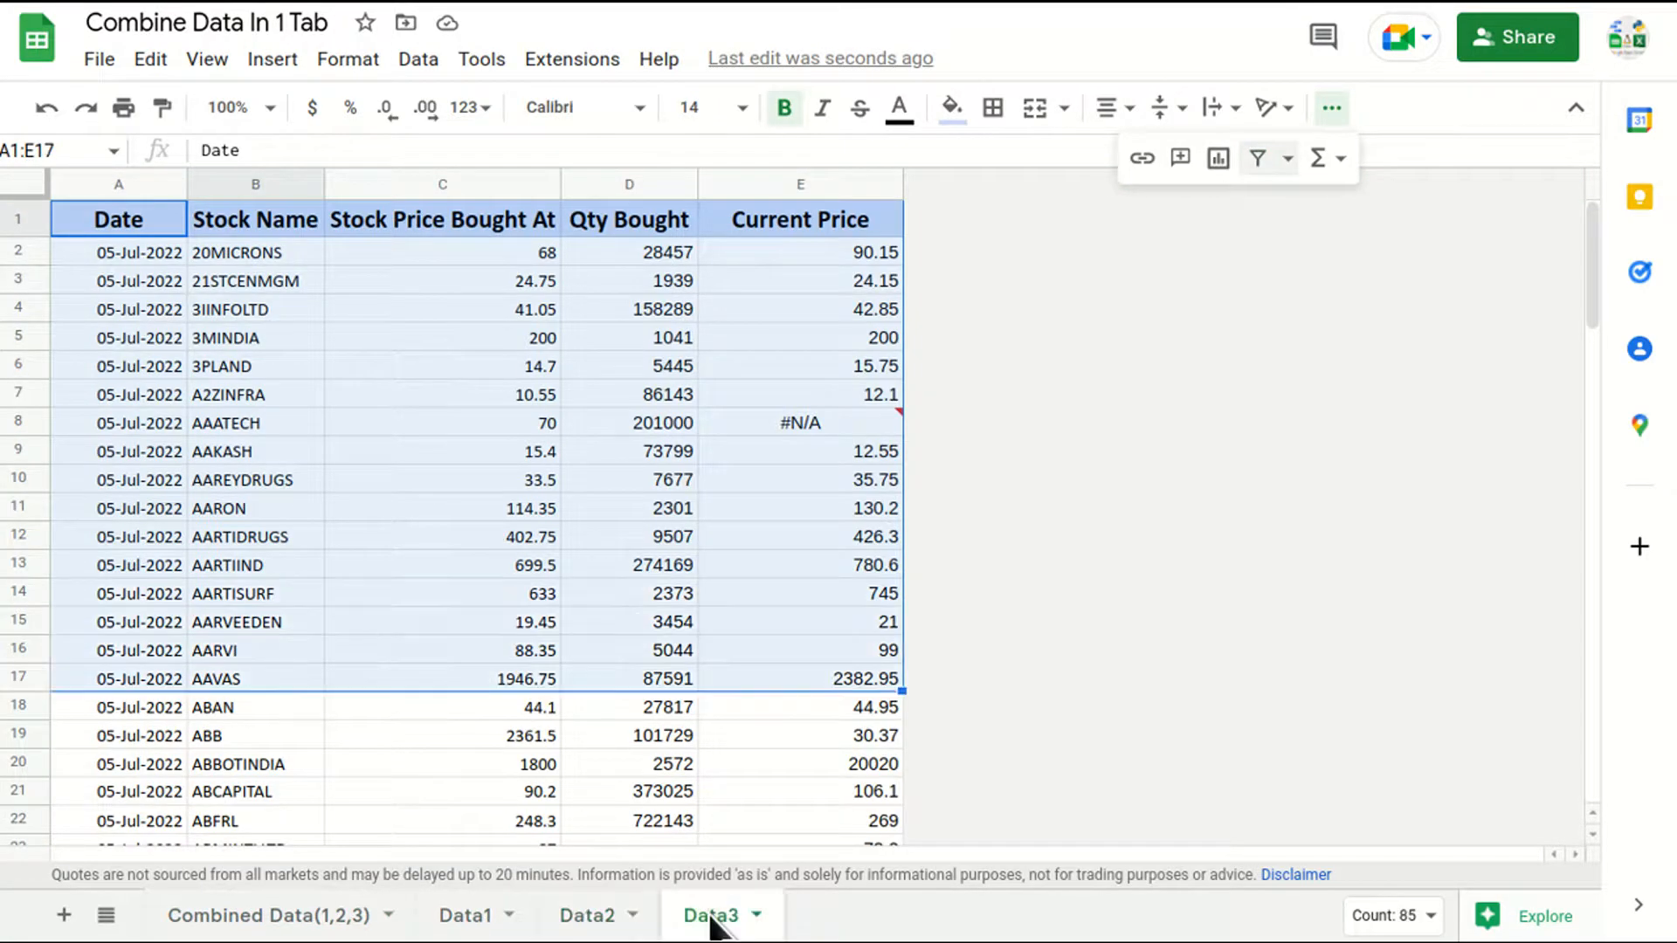
Return to the combined sheet and reopen the A1 stacking formula for editing
click(262, 915)
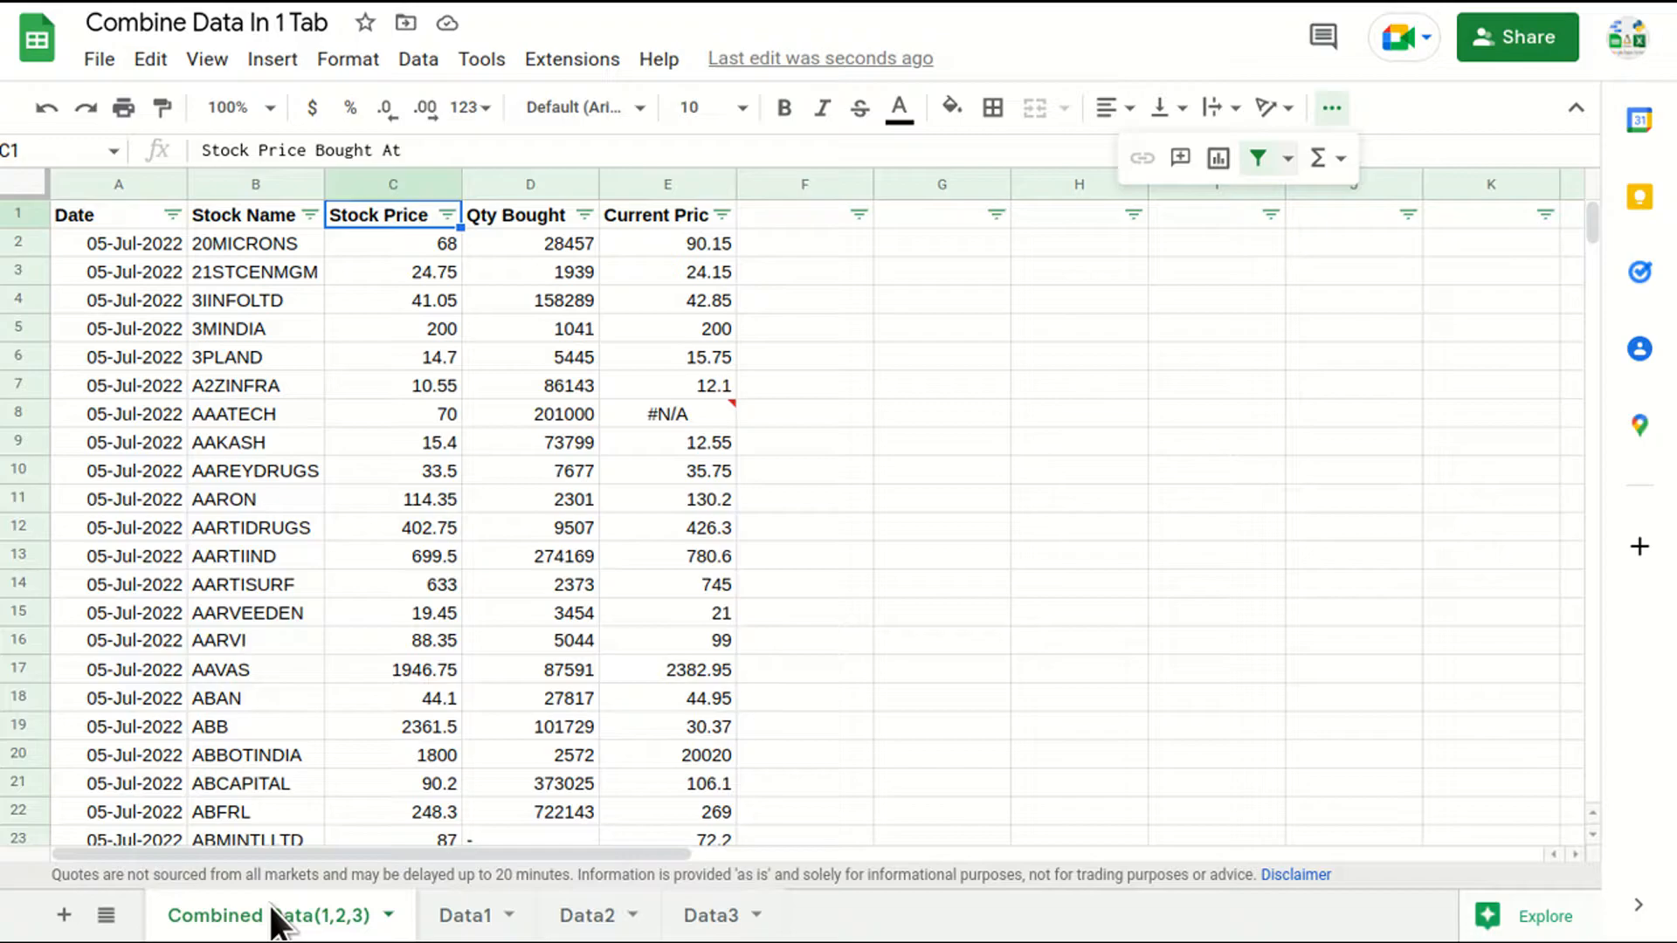
click(118, 214)
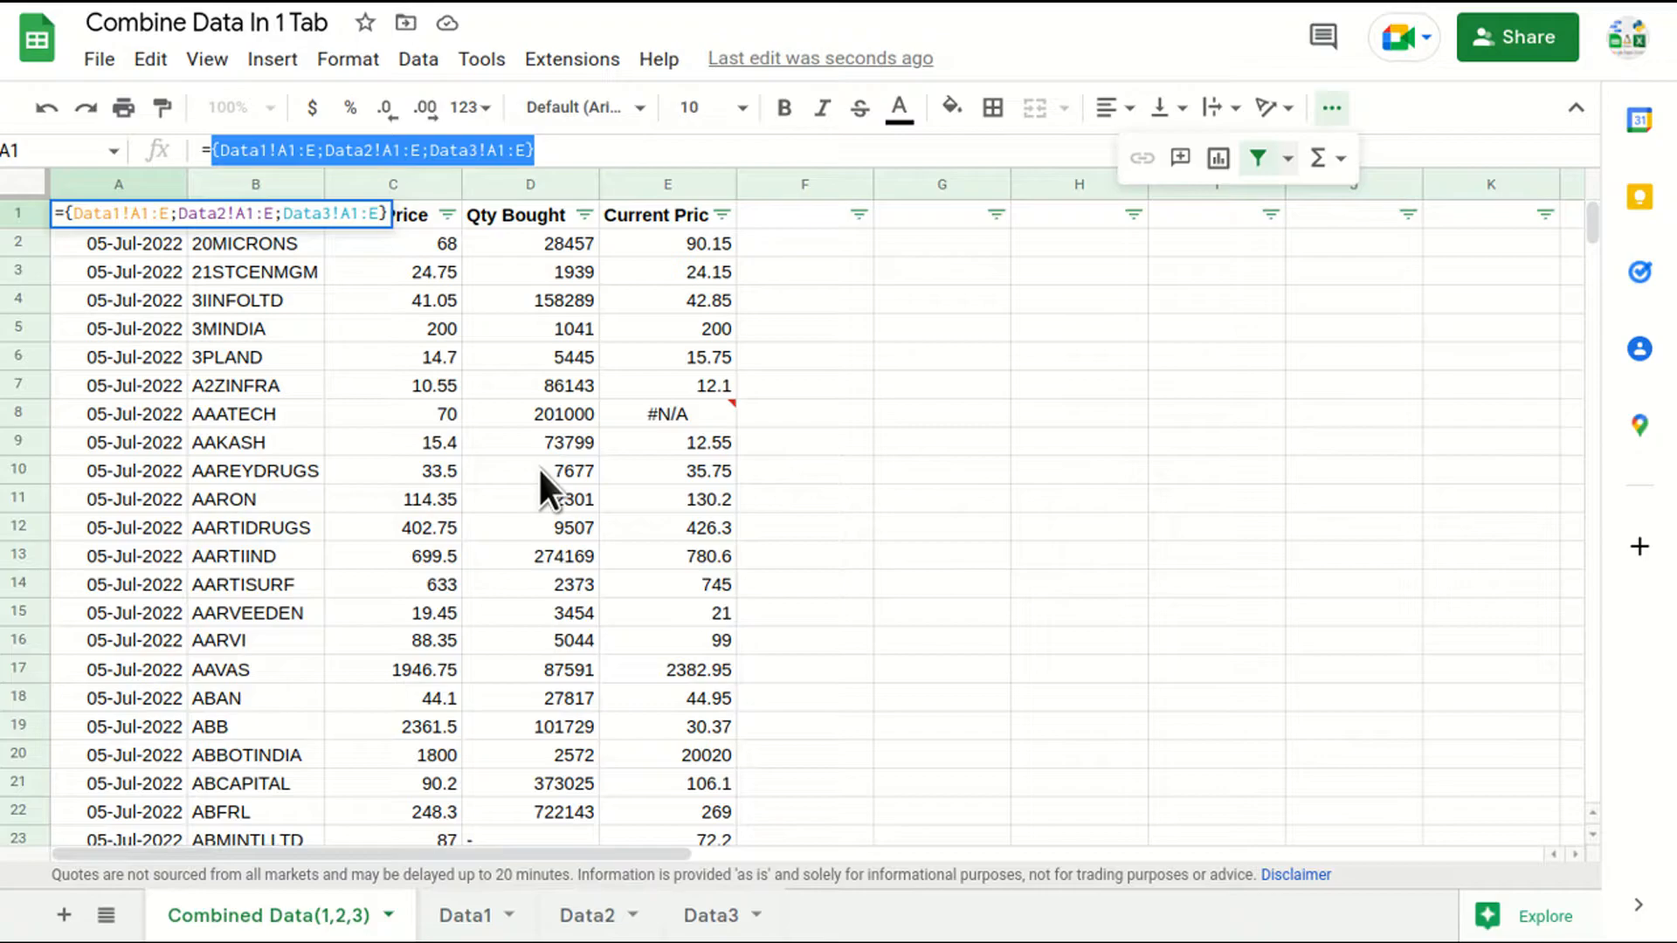
click(133, 414)
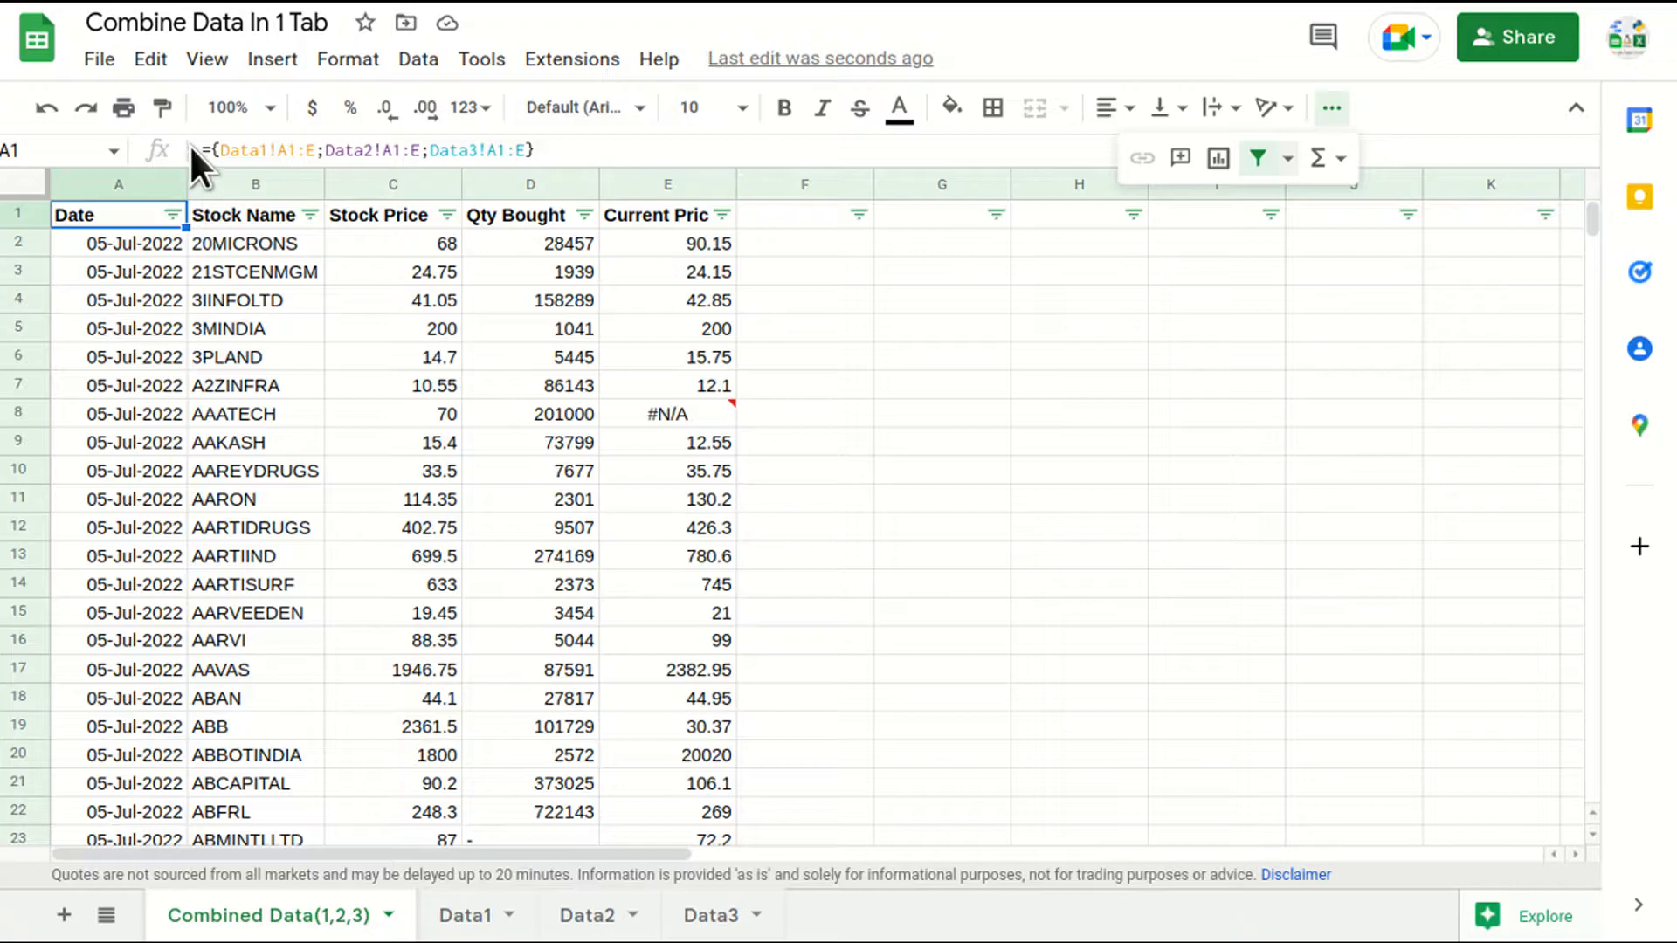
double_click(118, 213)
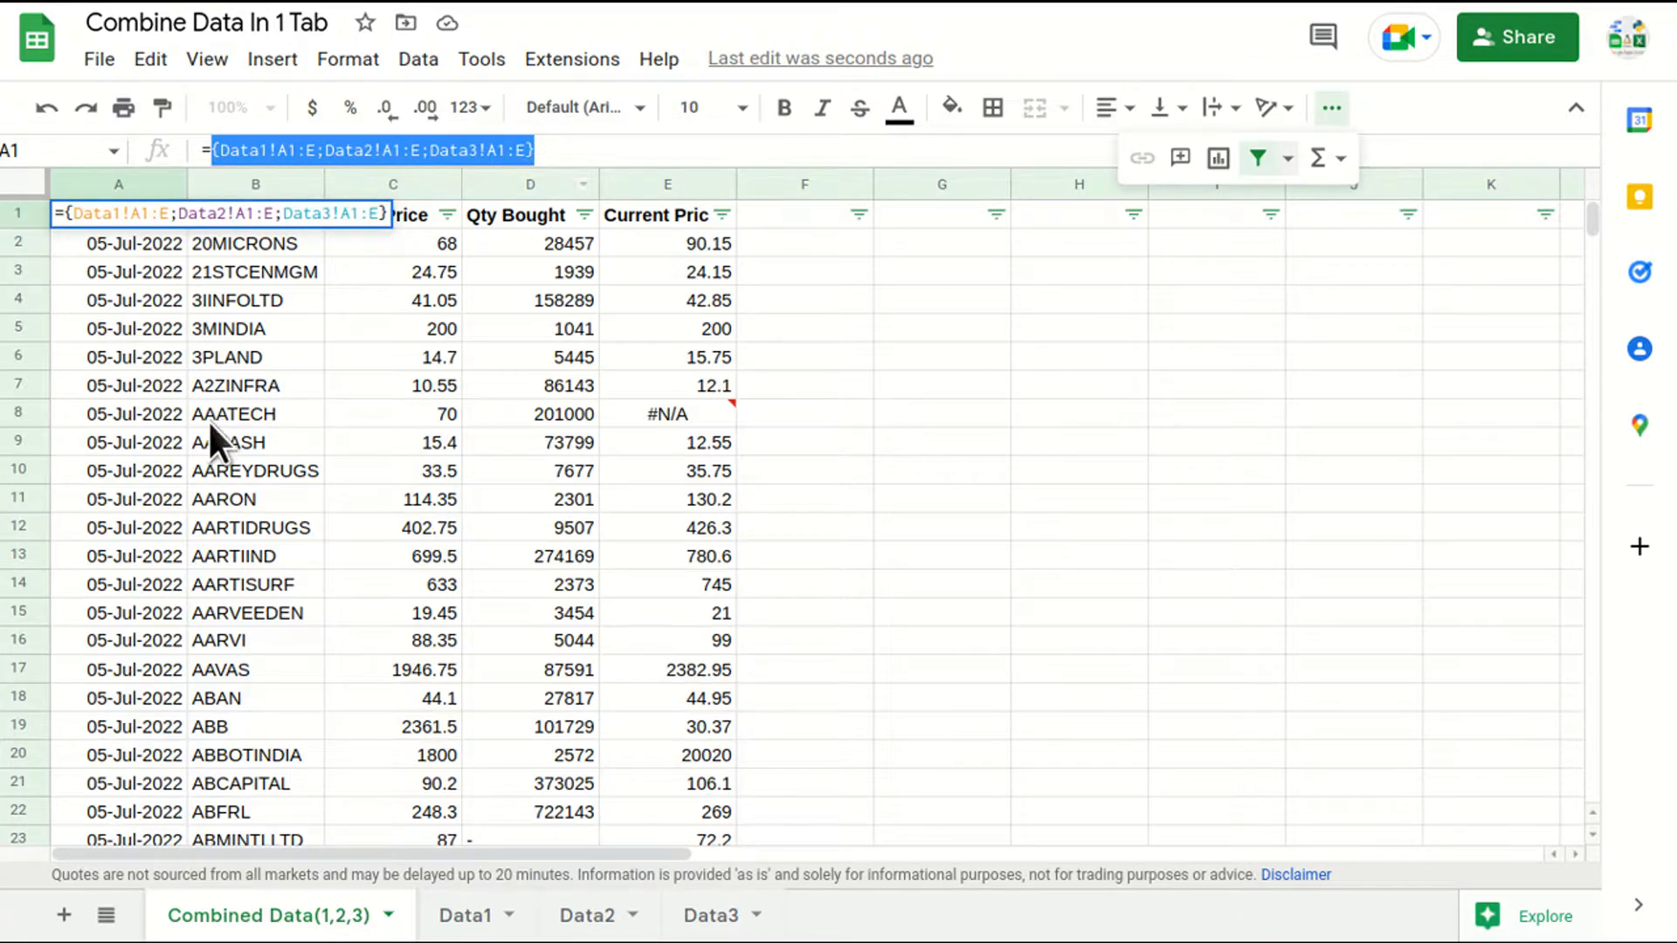
Commit the A–E stacking formula, select blank rows 102–106, and go to Data1
click(135, 414)
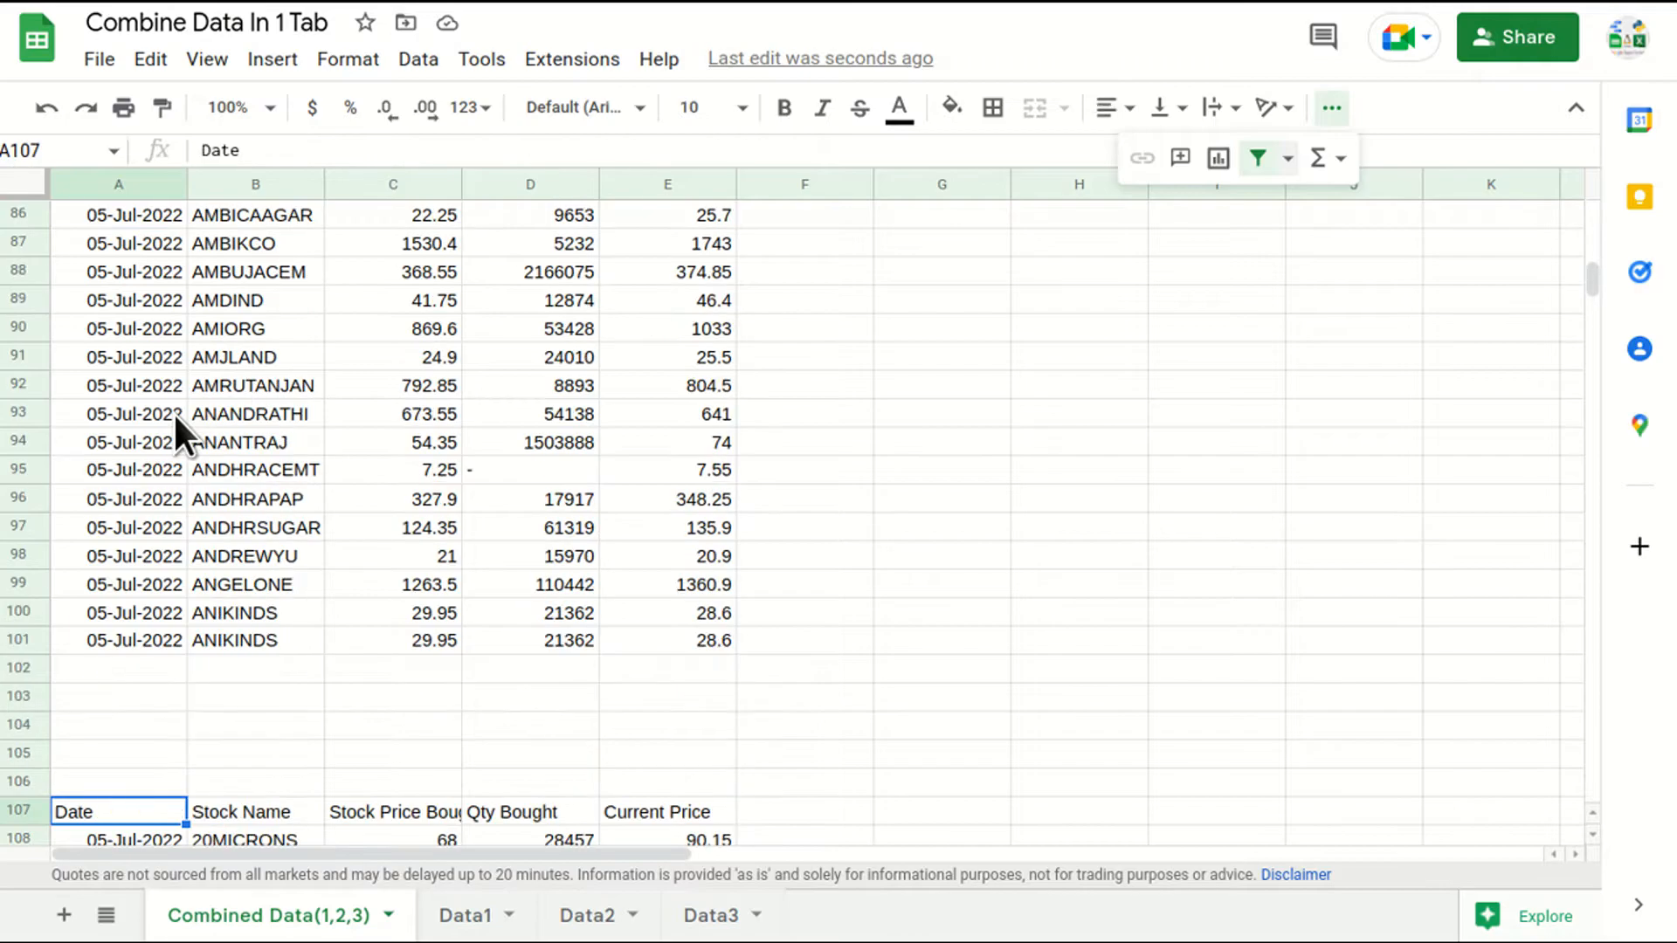
drag(118, 668, 118, 781)
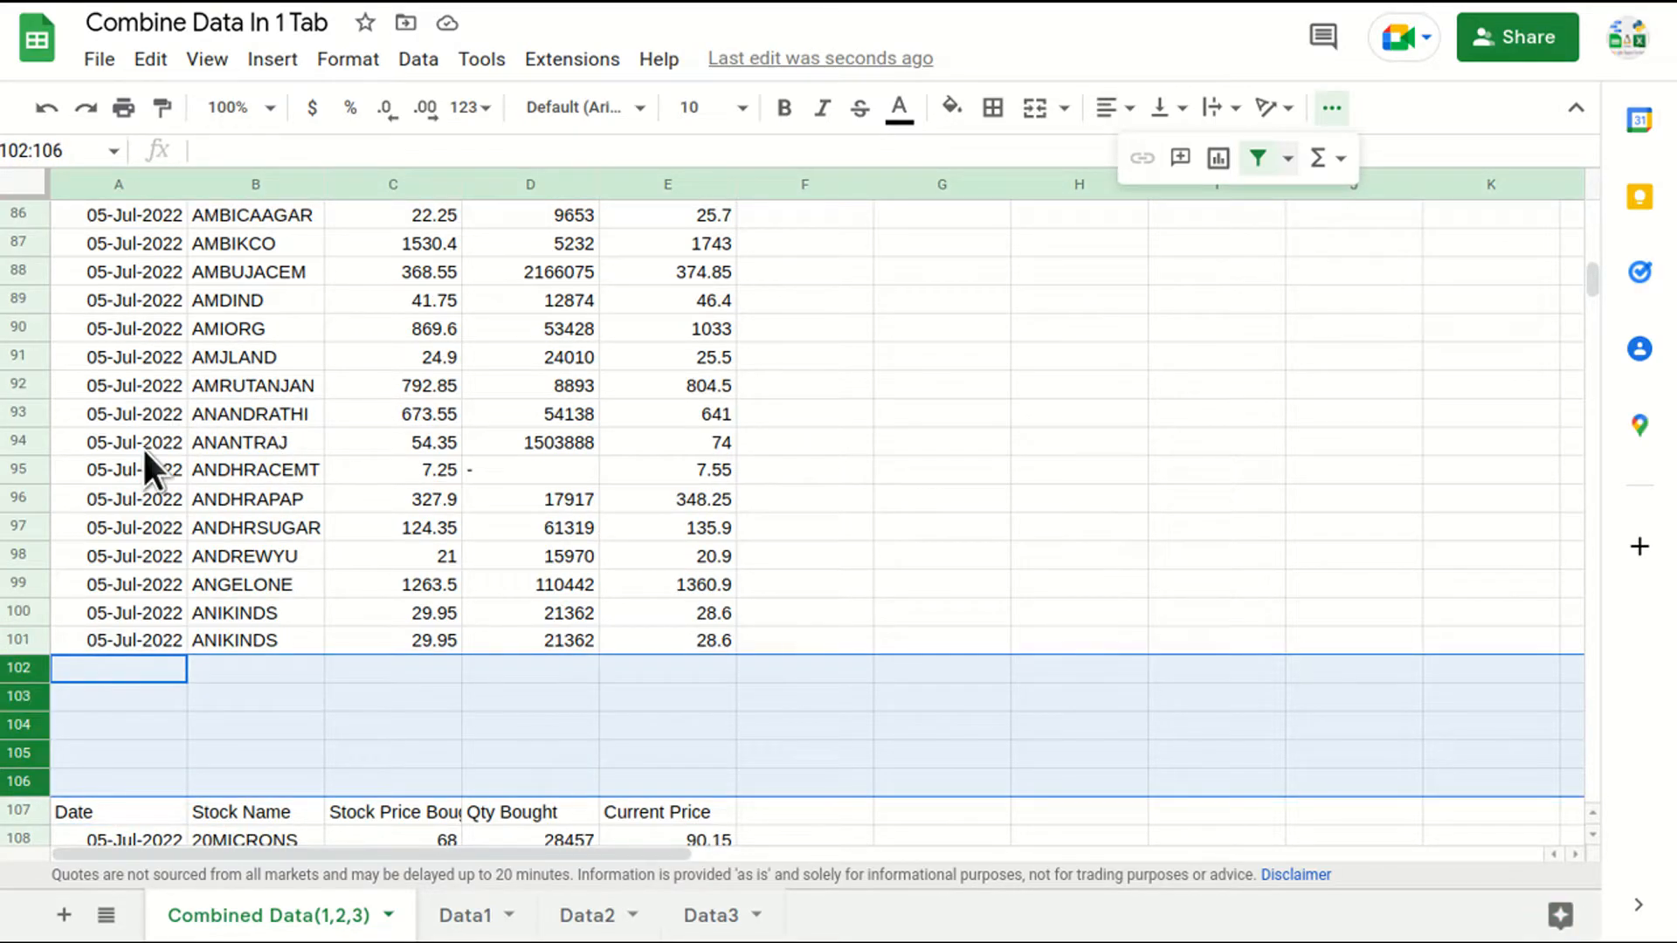
click(117, 498)
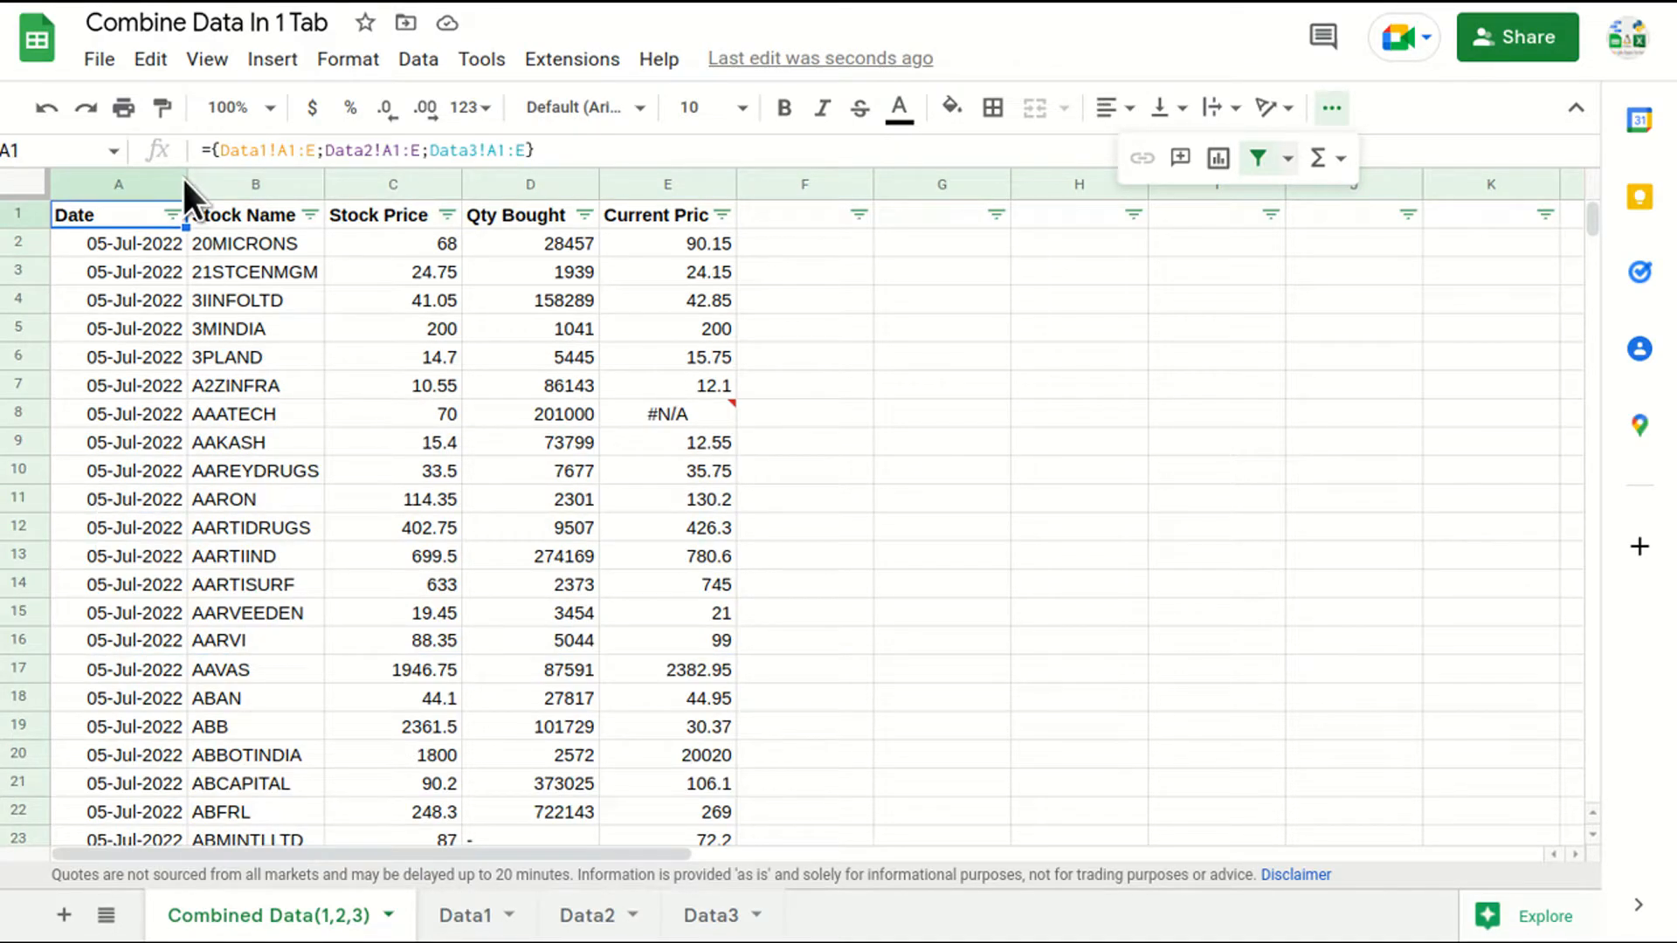
mouse_move(262, 470)
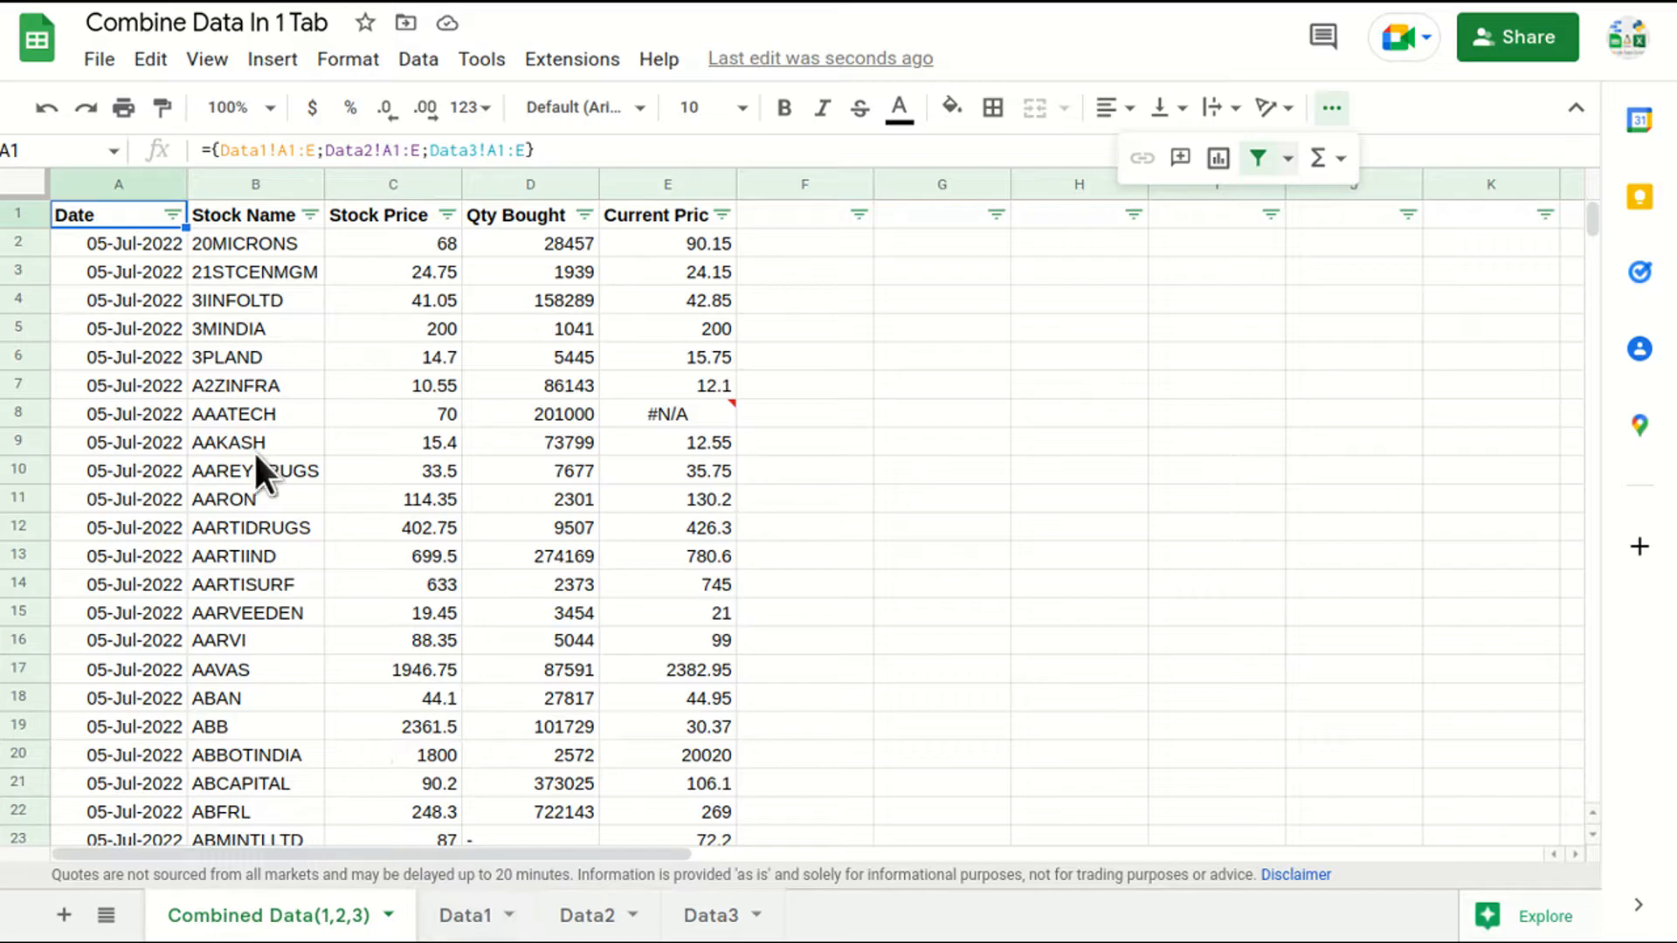
click(464, 915)
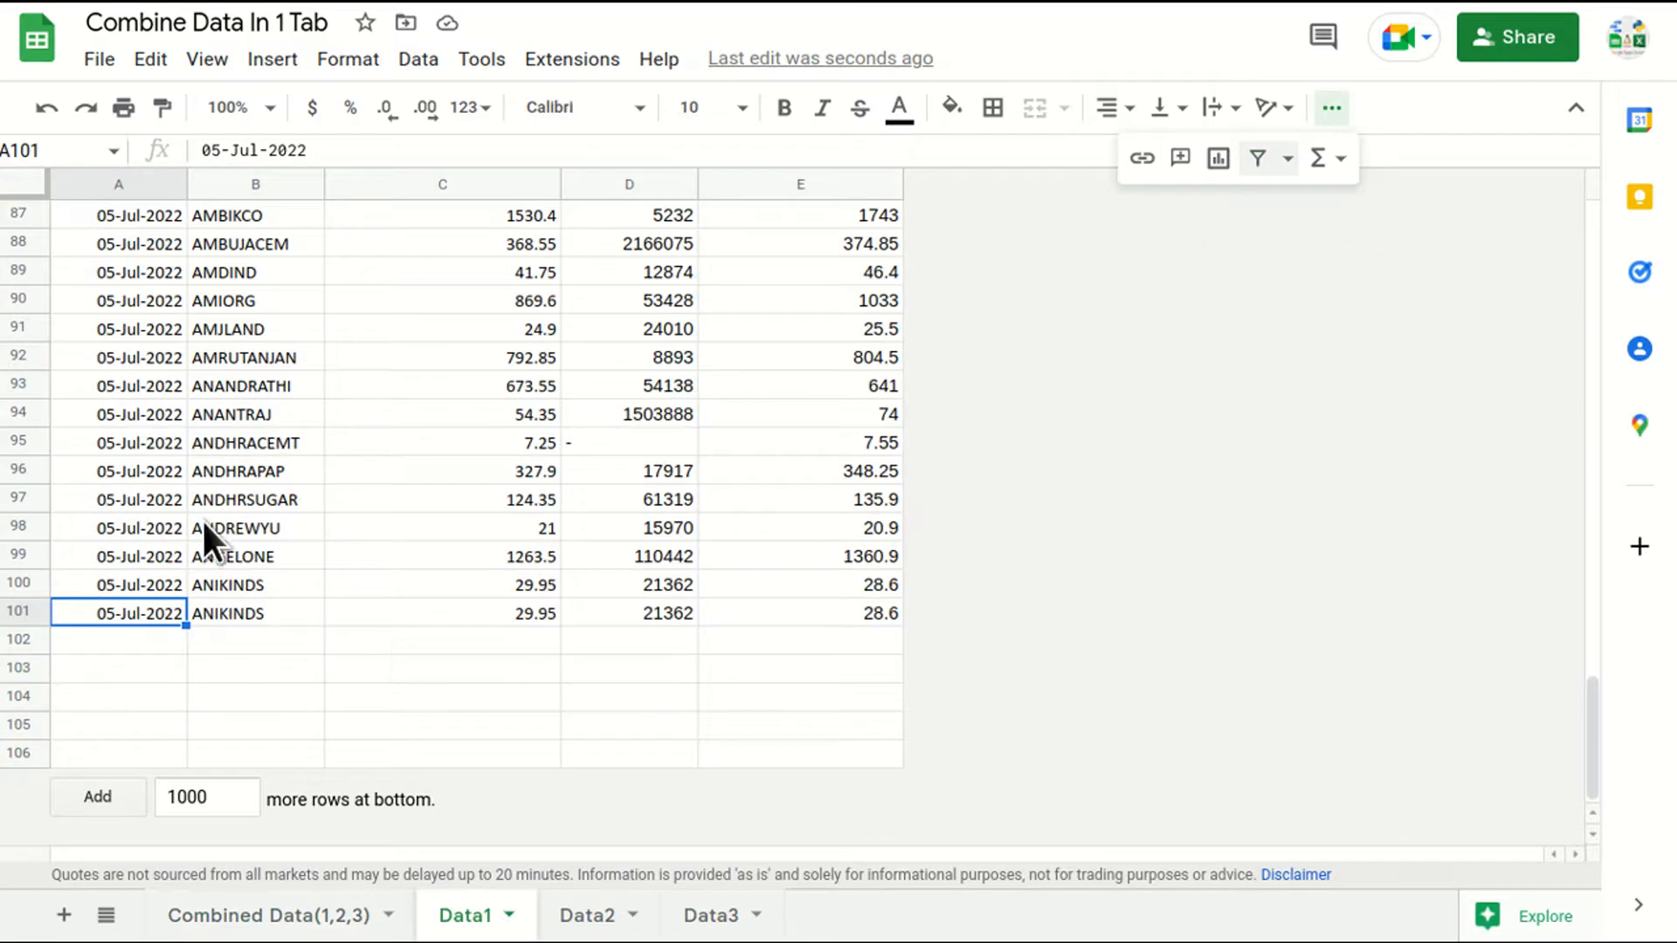
click(118, 528)
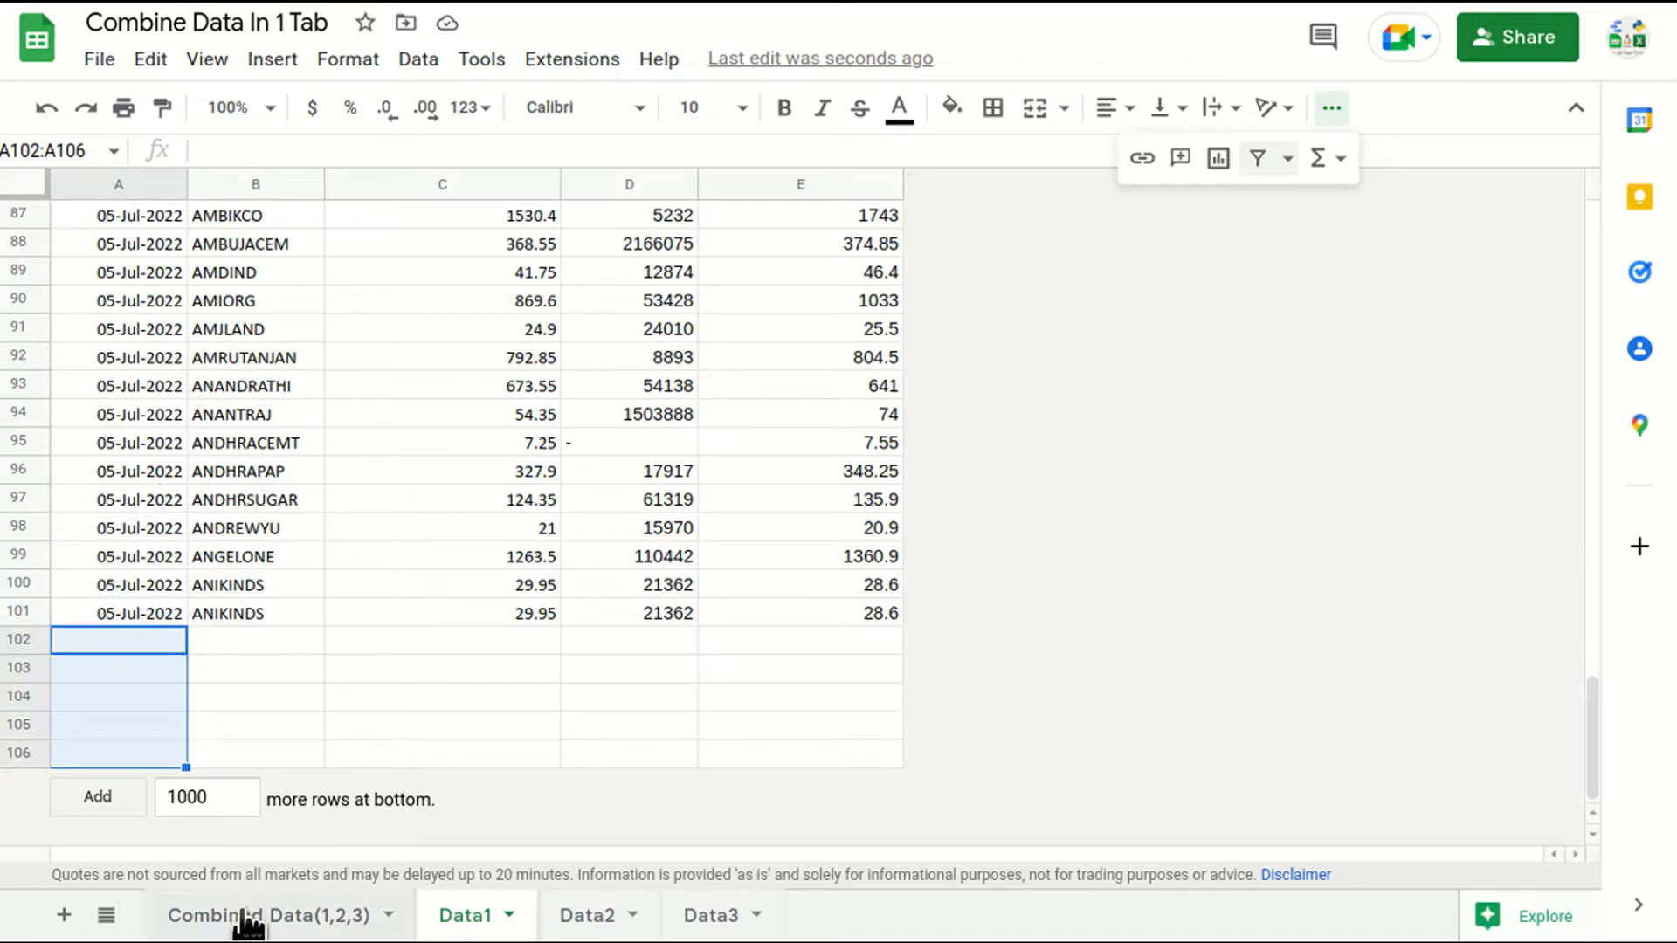
click(586, 914)
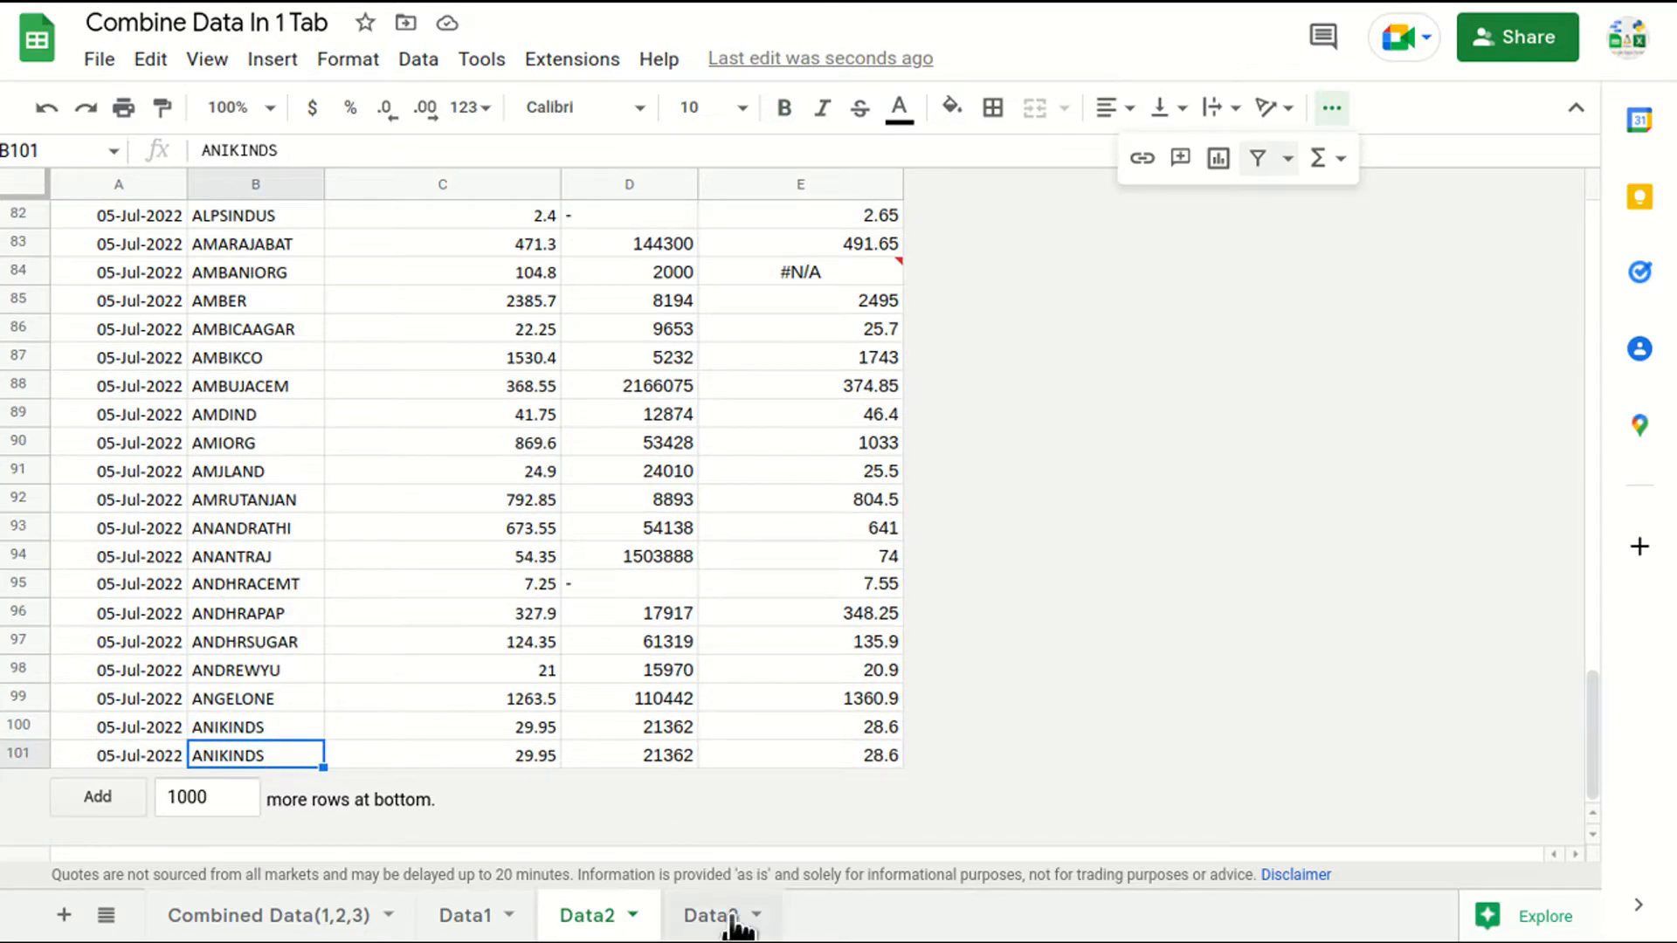
click(711, 917)
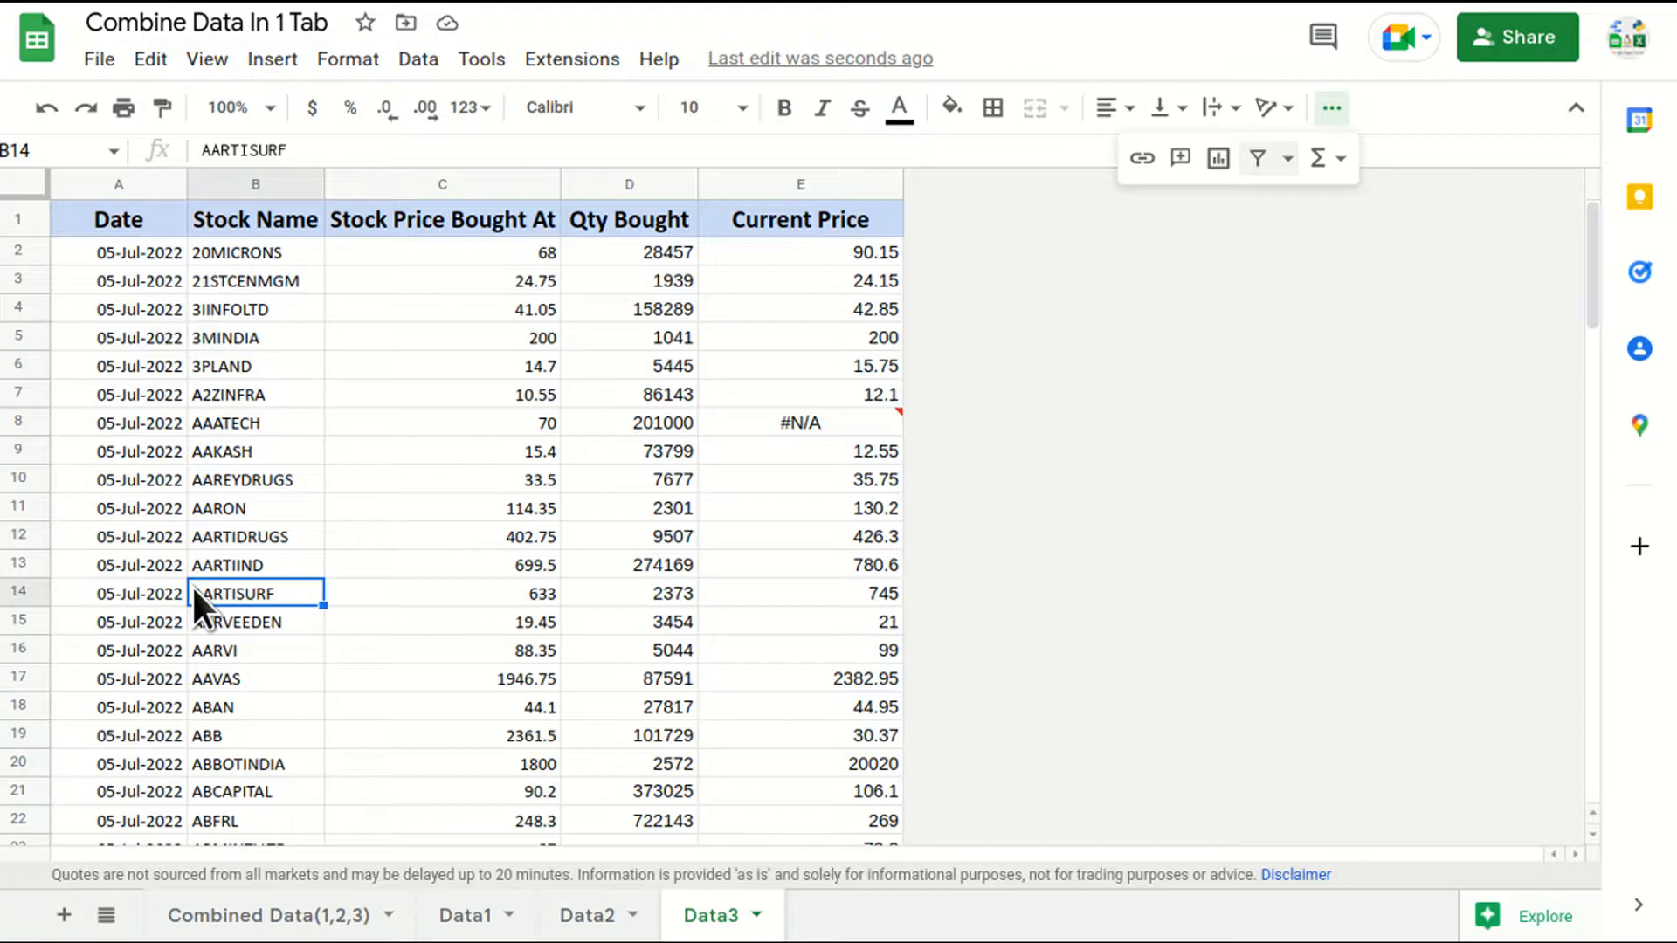
scroll(down, 3)
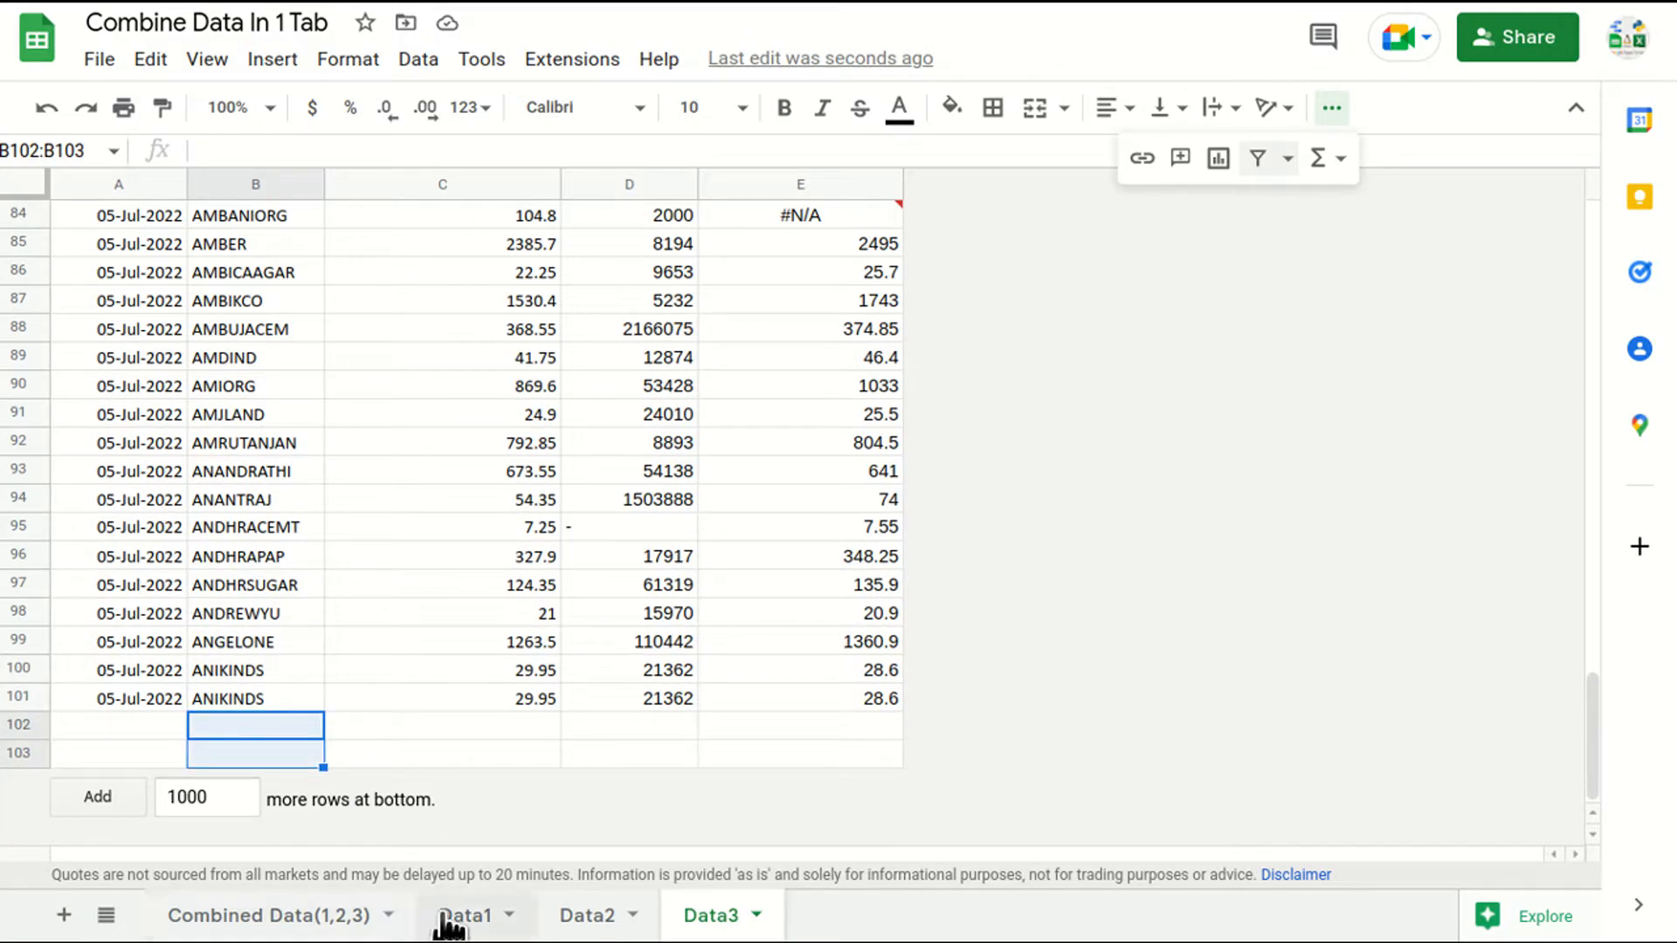
click(271, 915)
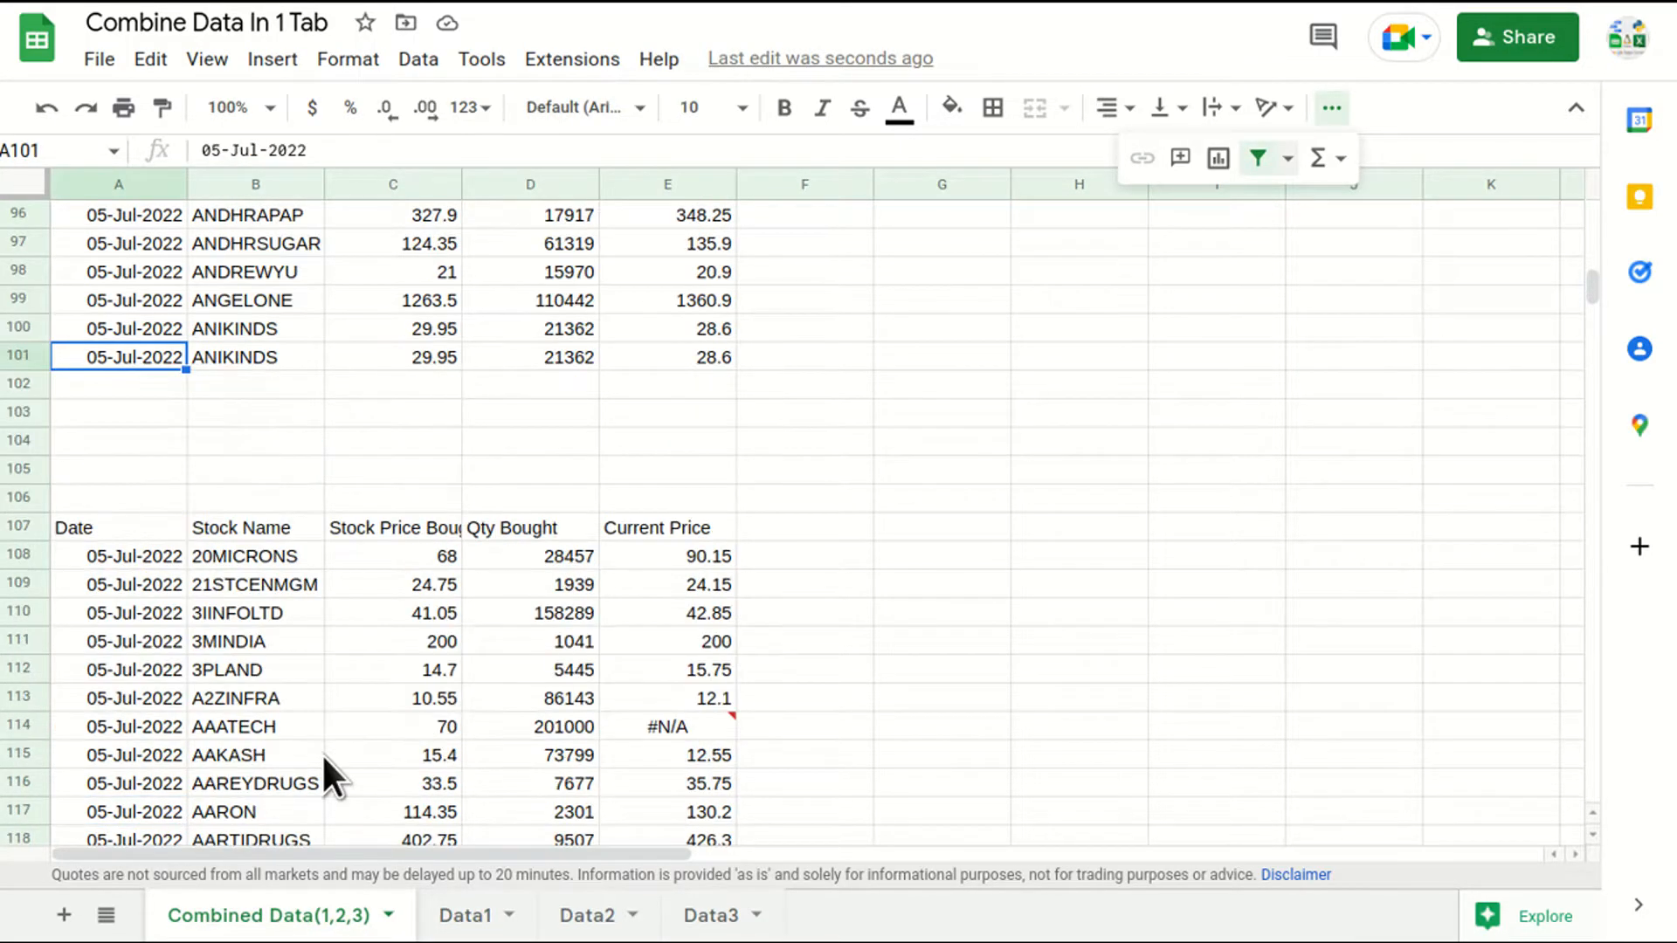
click(464, 915)
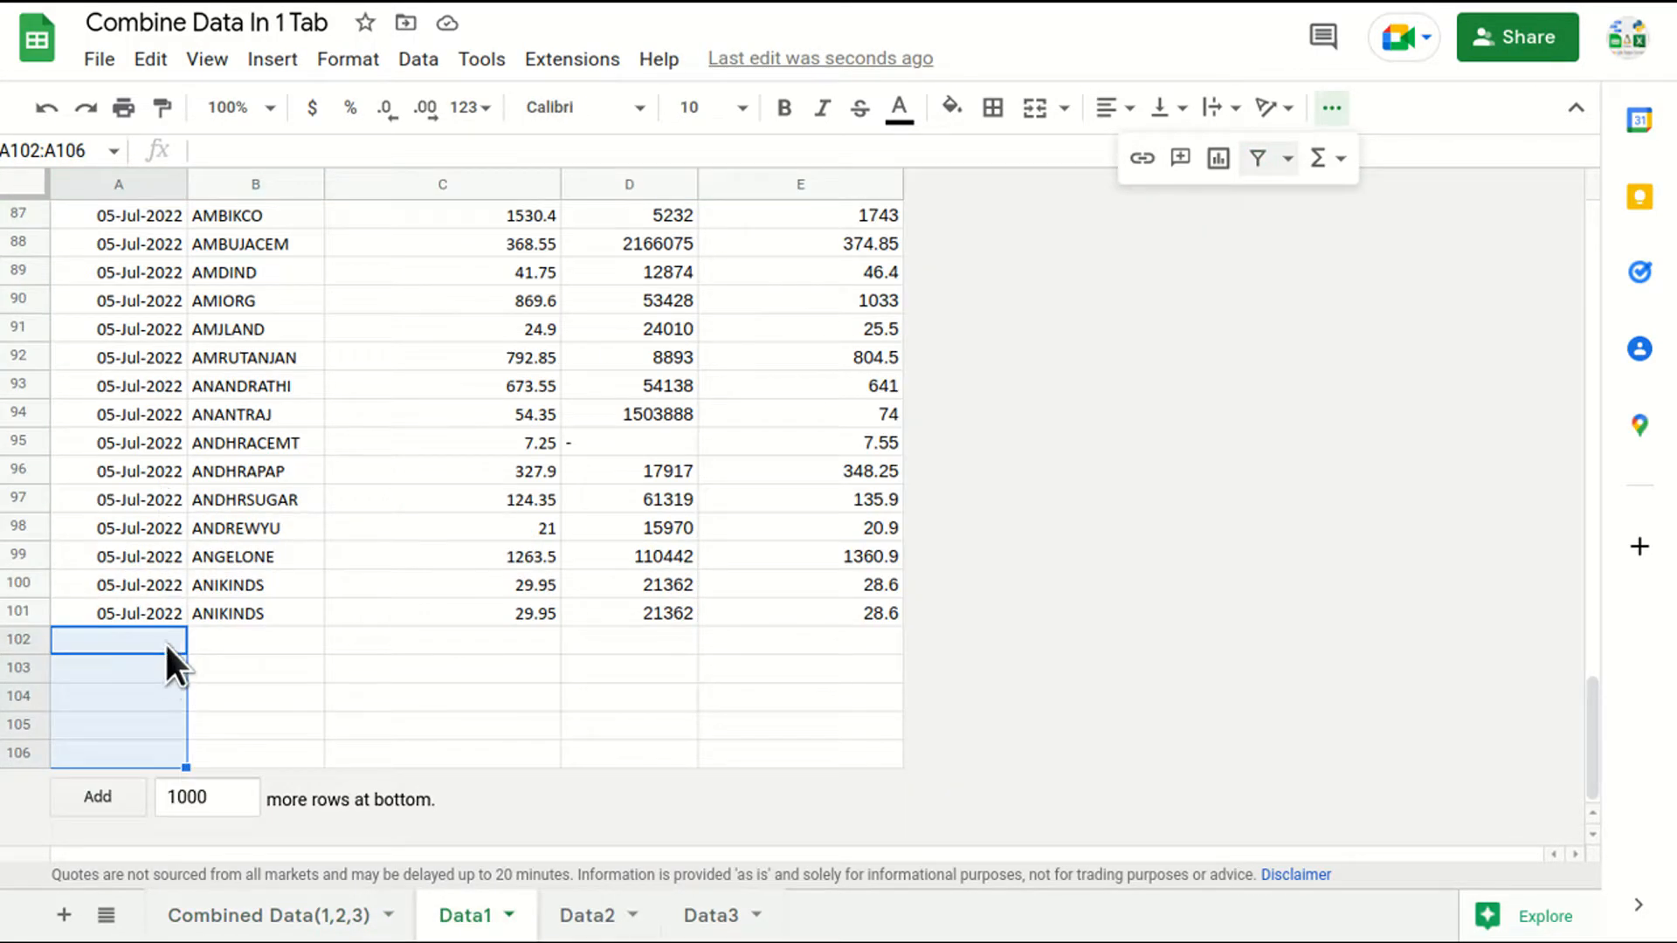
click(263, 915)
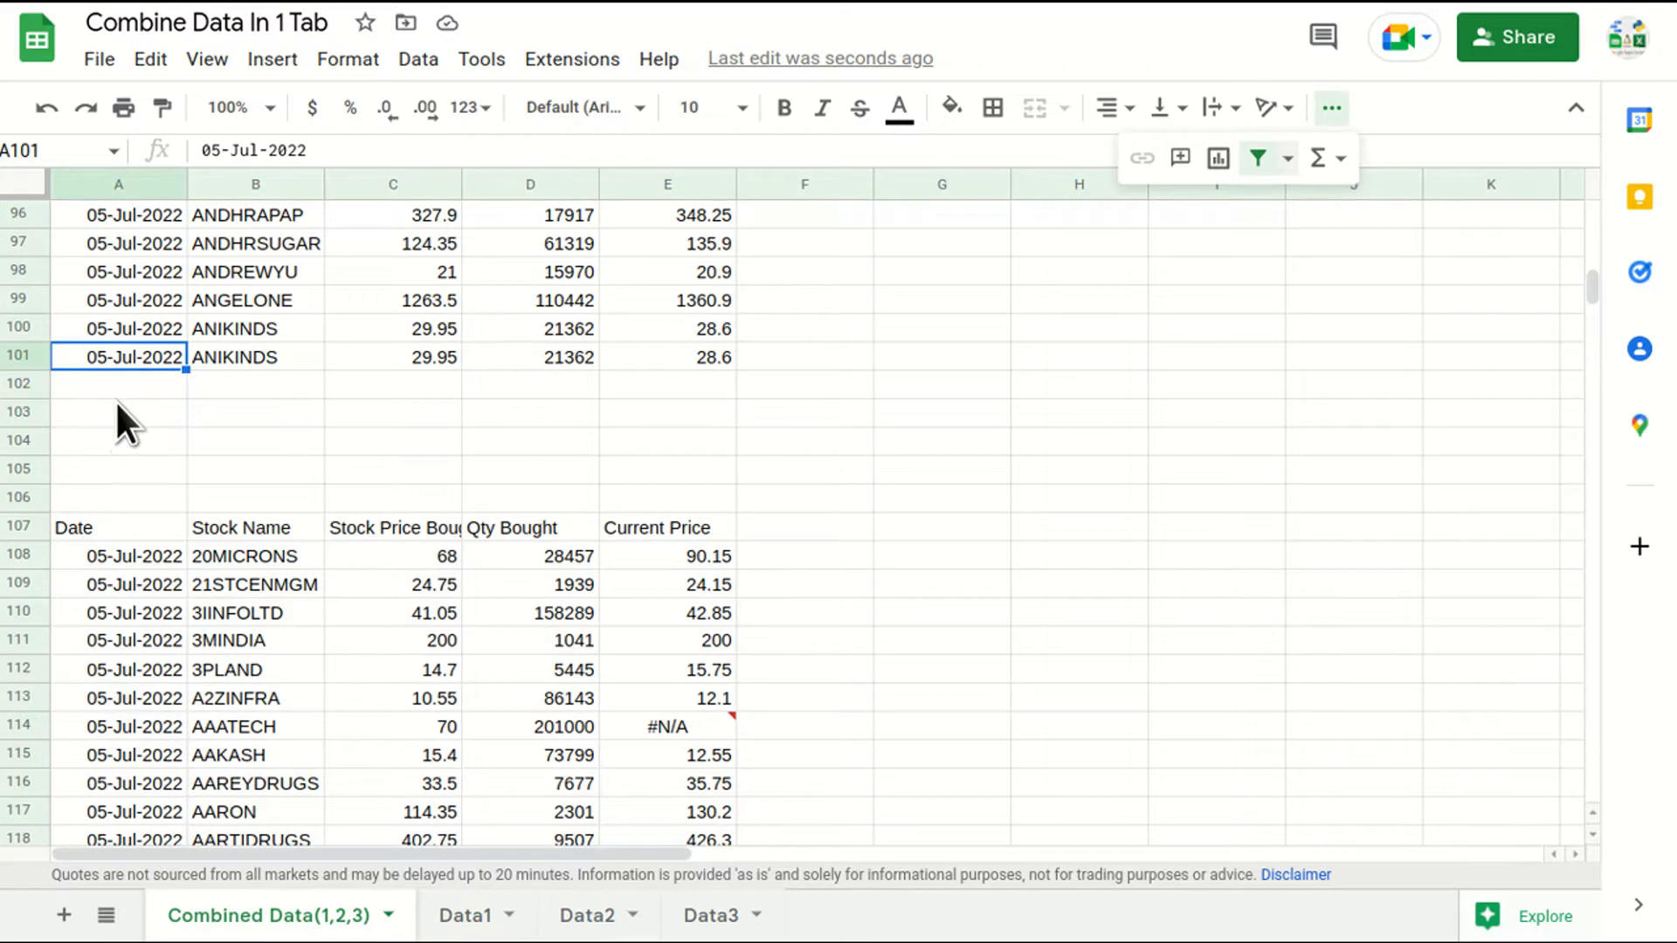
Delete empty rows 102–106 from Data1 and scroll the combined sheet to verify
drag(118, 383, 117, 467)
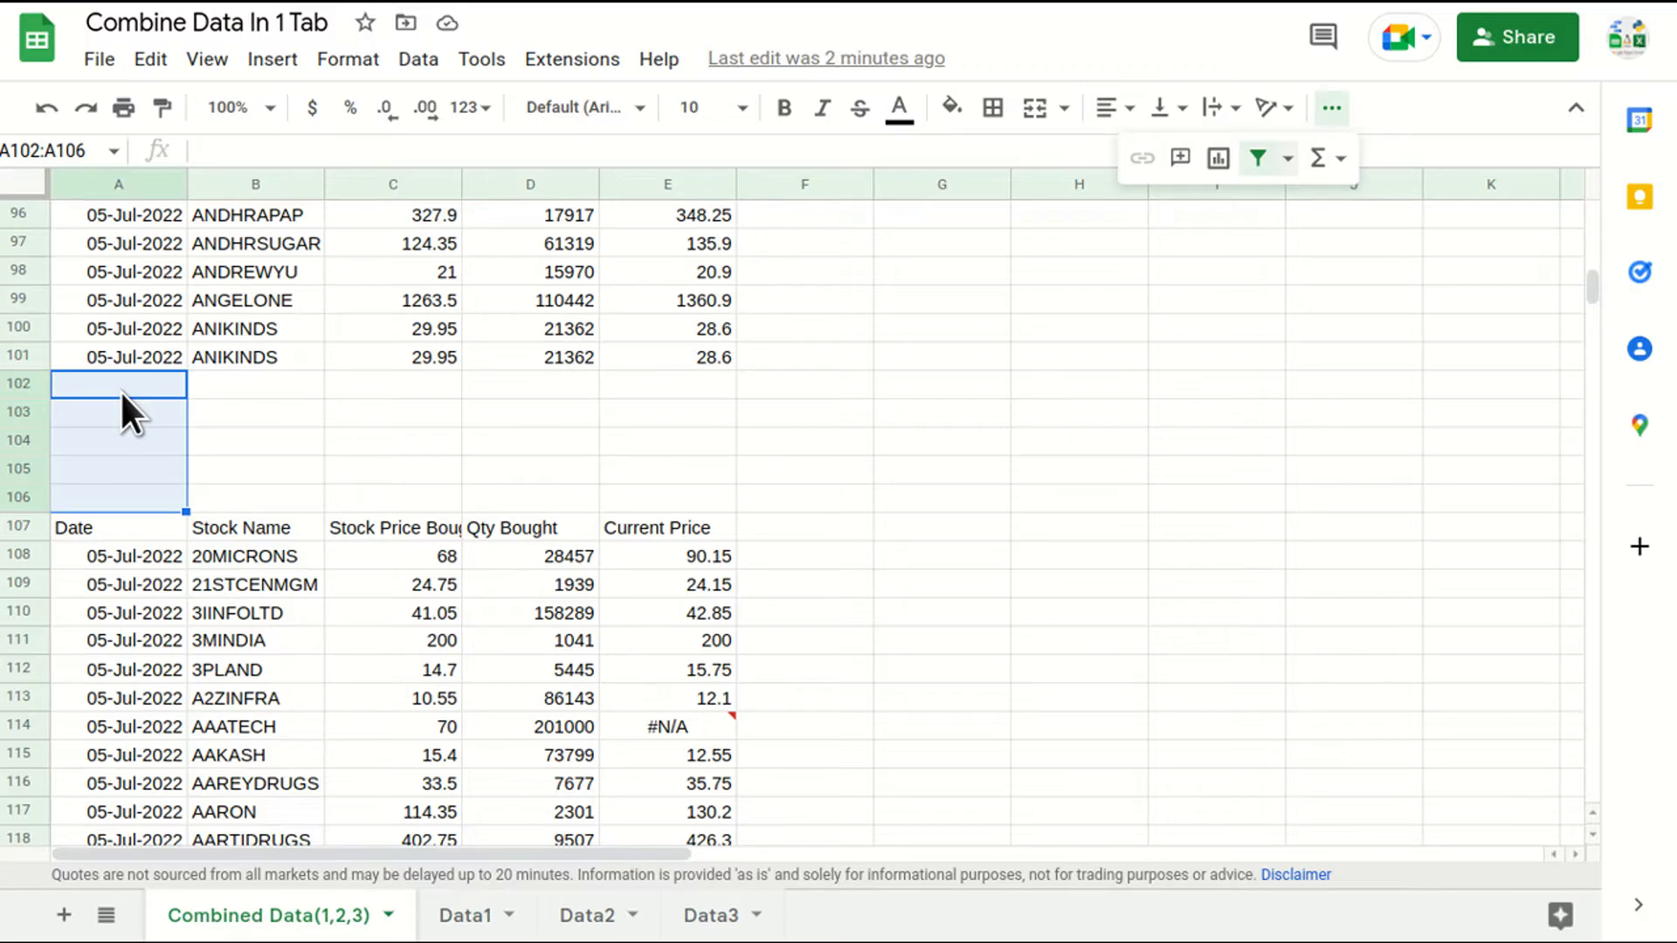
mouse_move(476, 922)
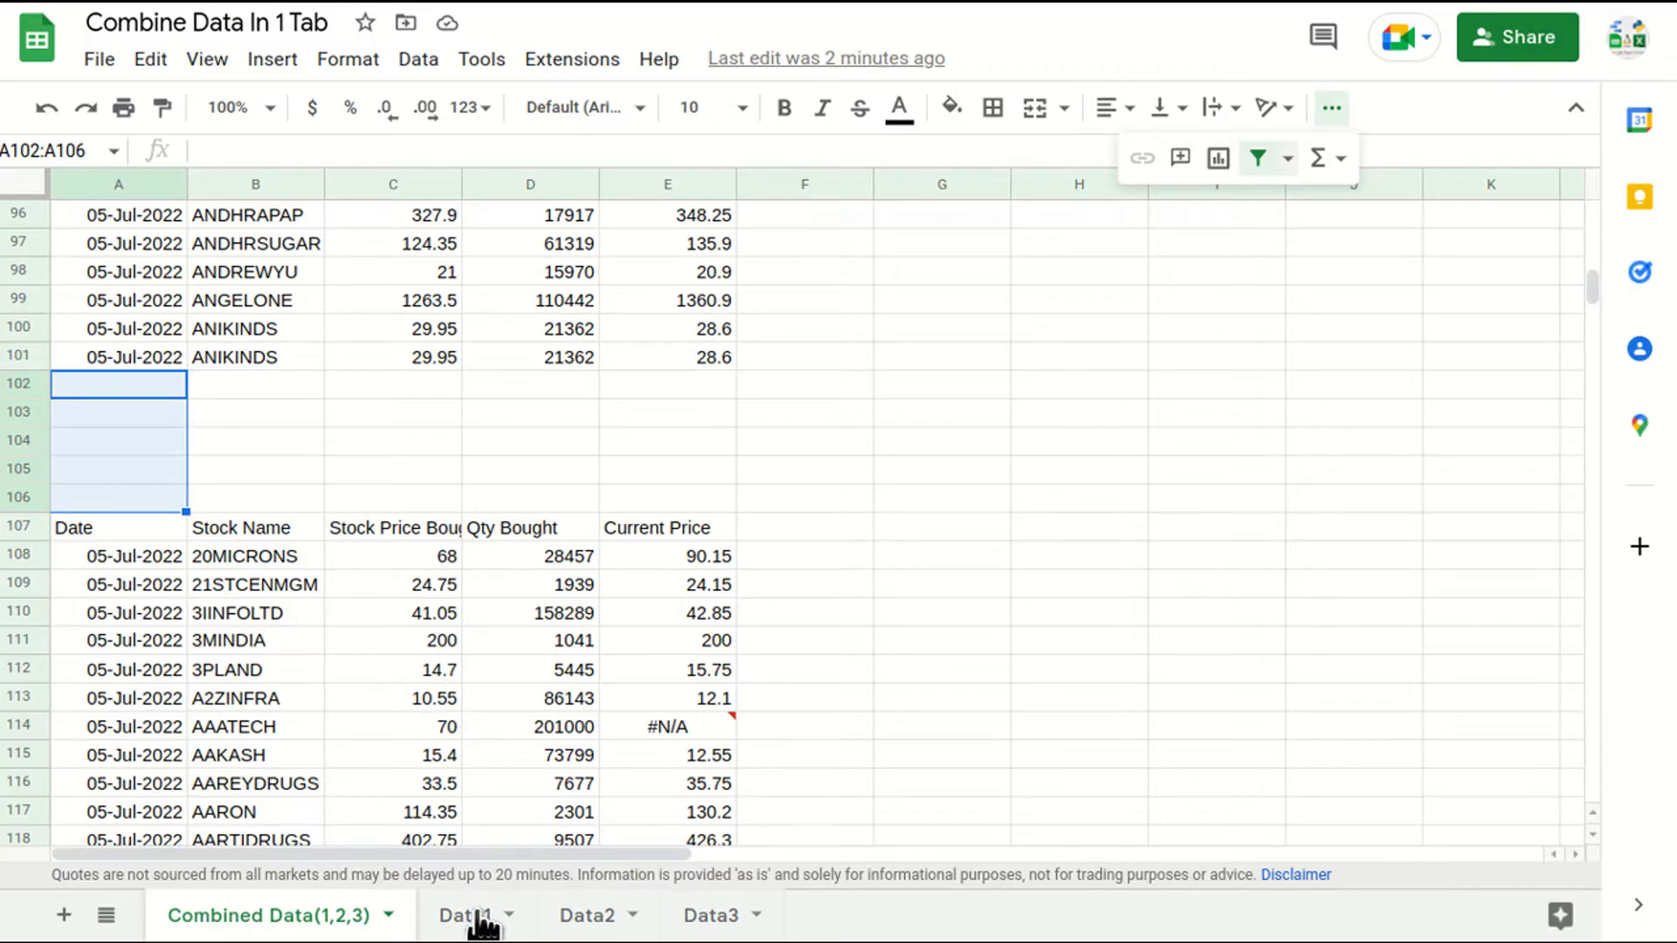
click(464, 915)
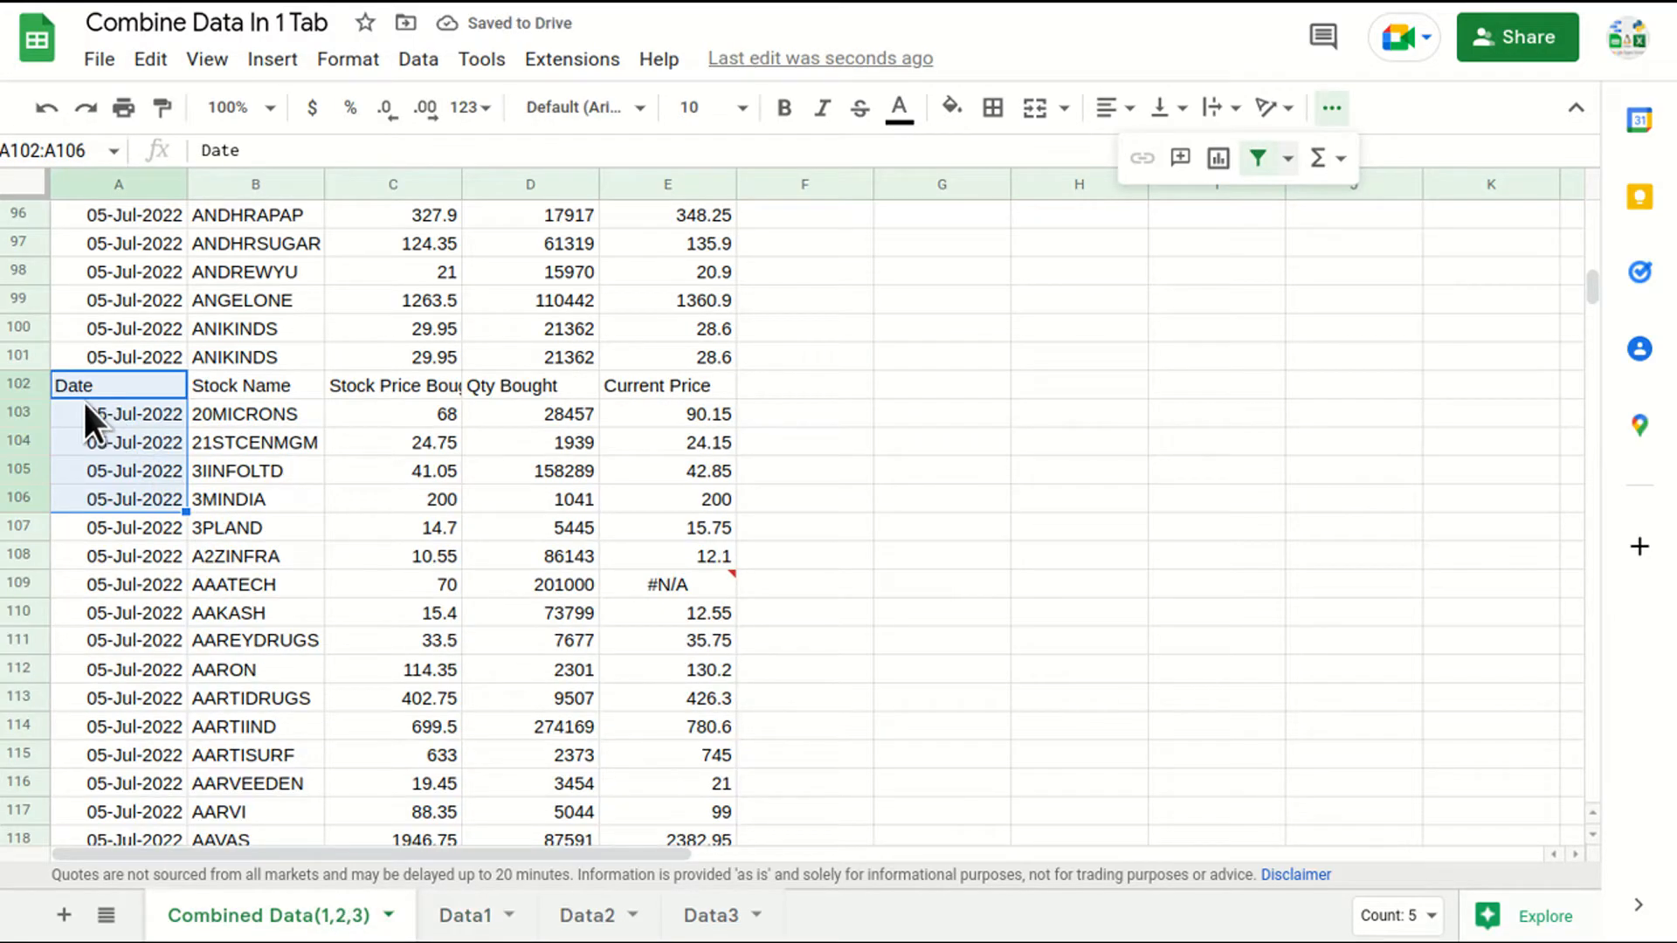
mouse_move(132, 404)
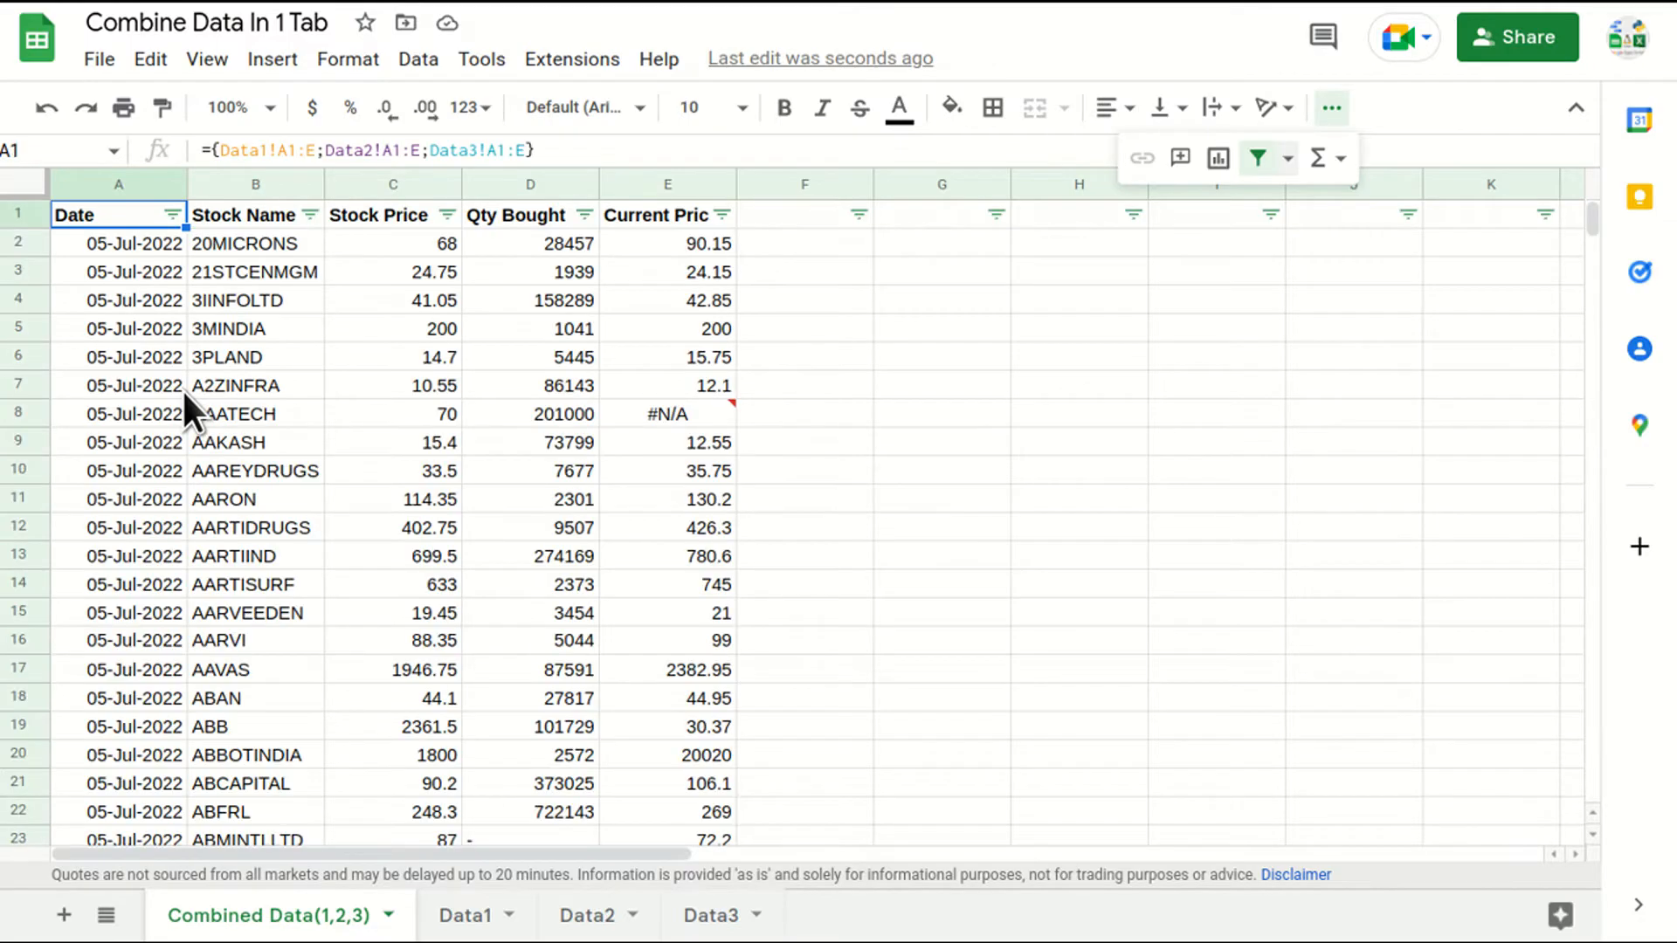
click(118, 243)
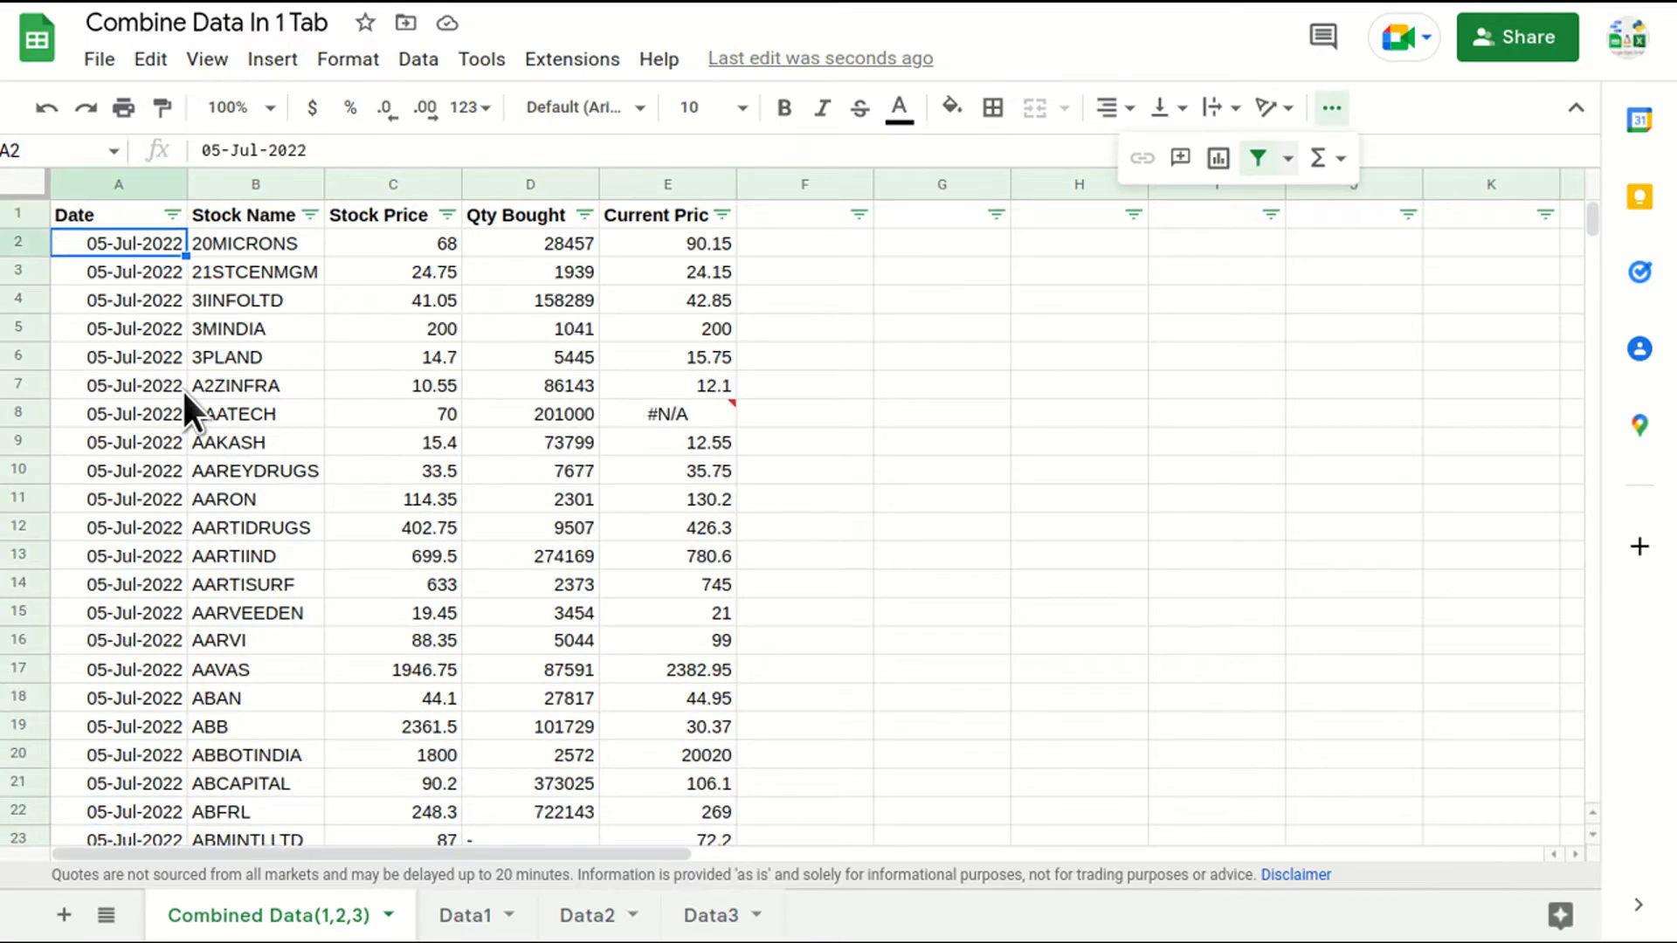
scroll(down, 3)
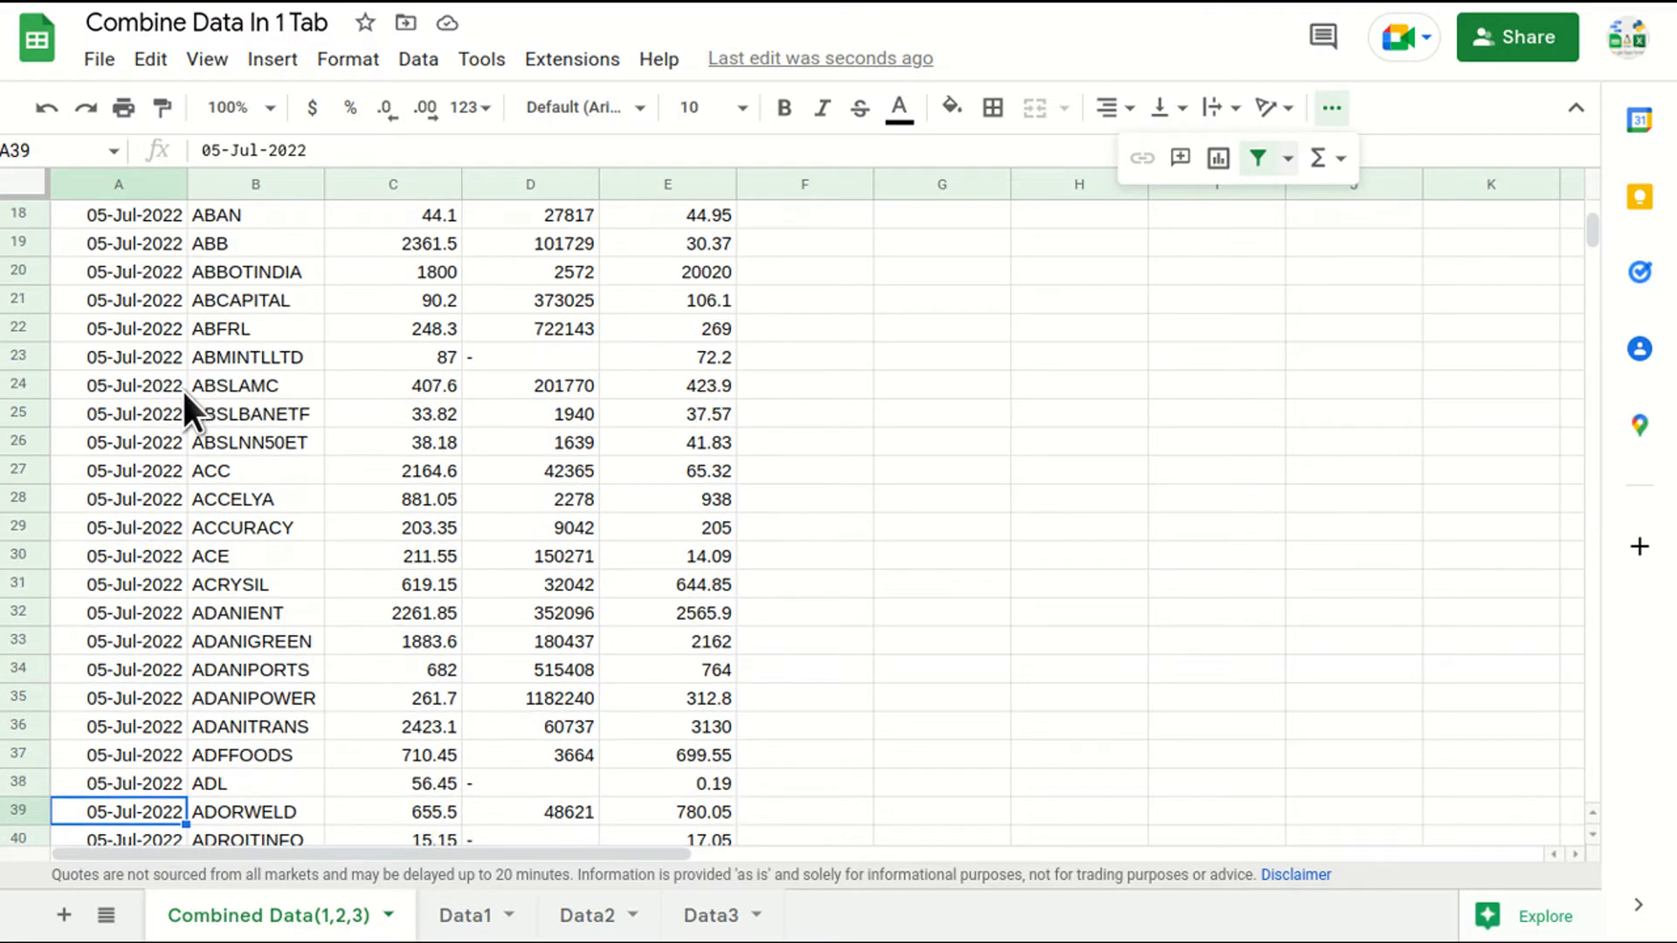
scroll(down, 3)
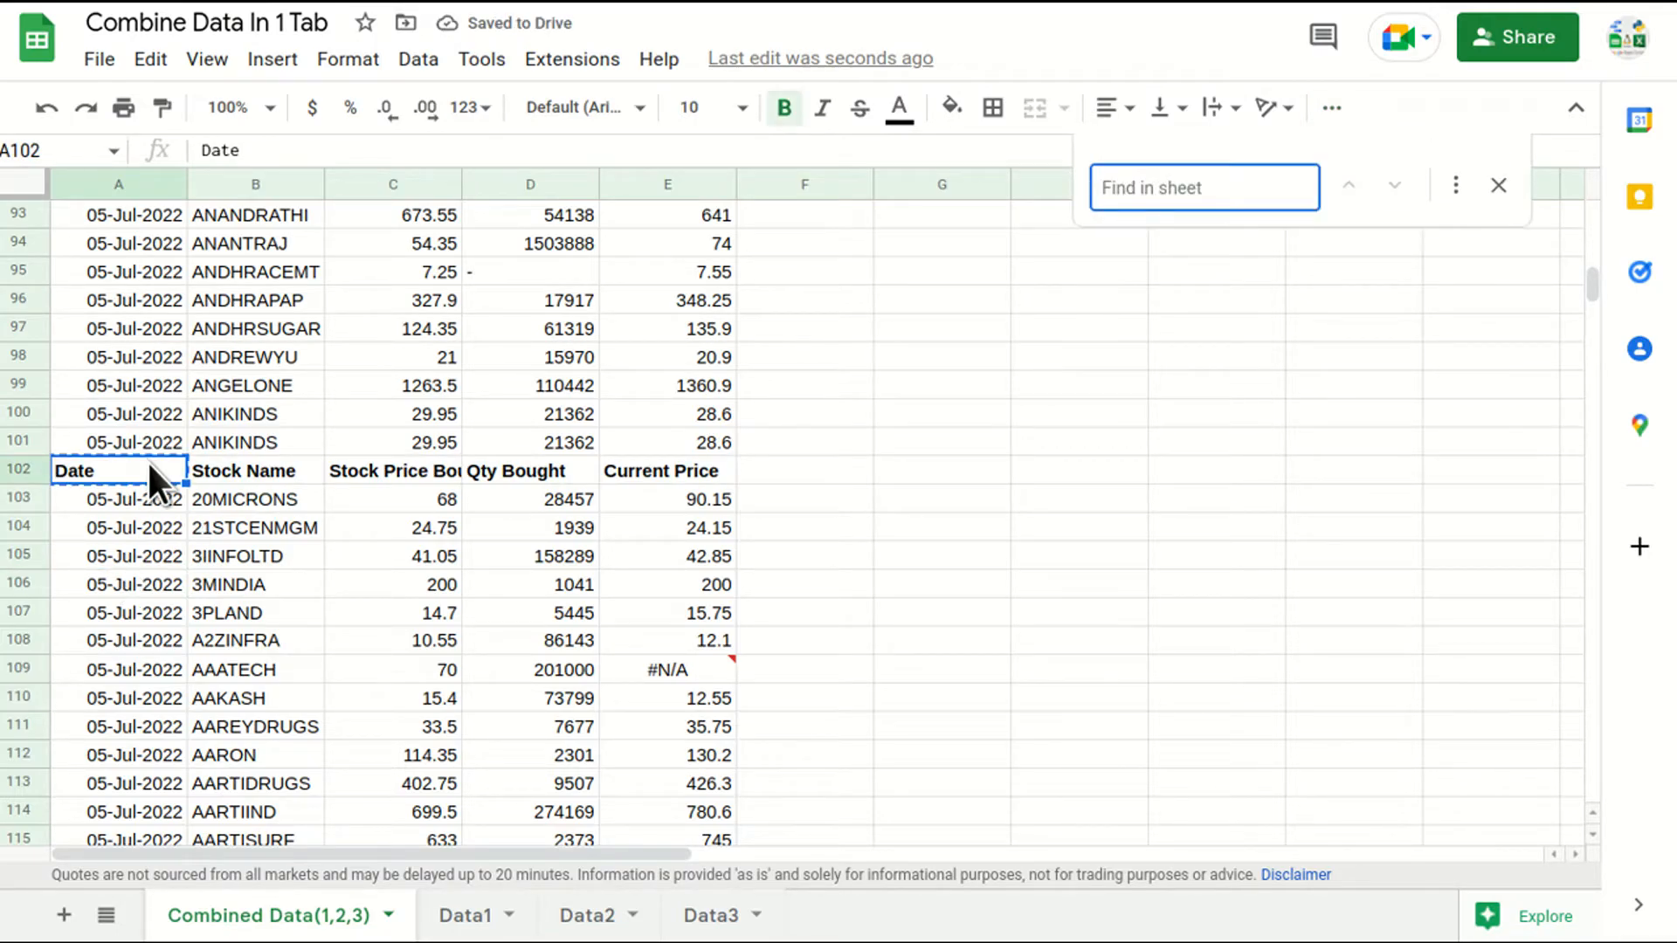
Search the combined sheet for 'Date' and step through its three matches
text(Date)
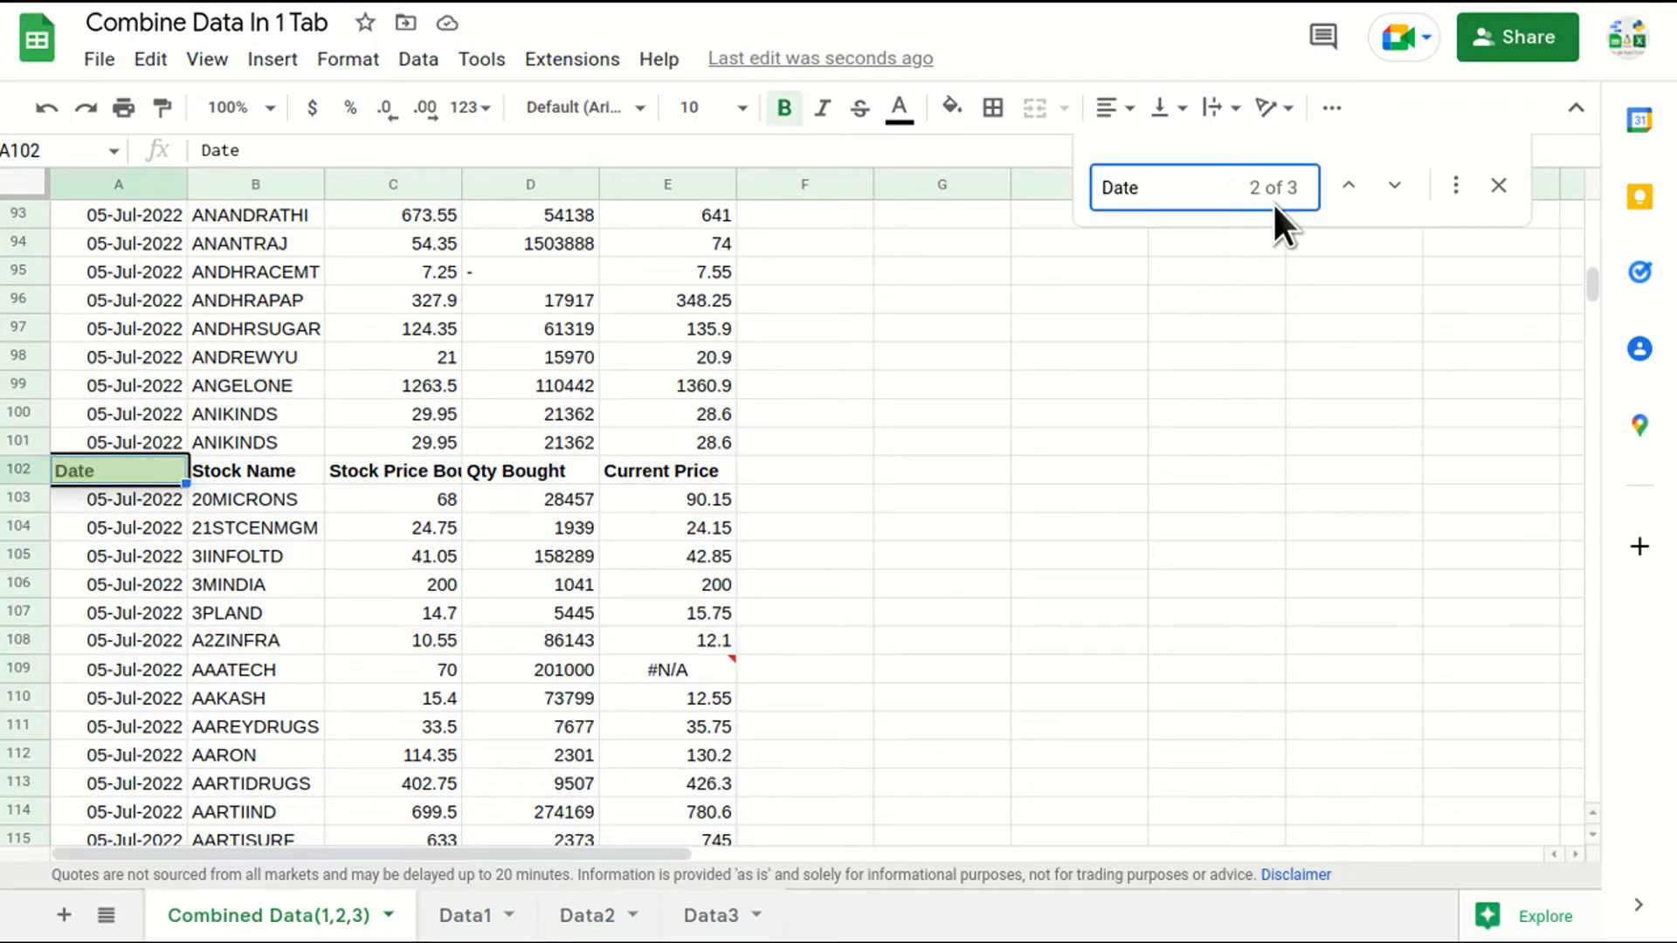
click(1349, 185)
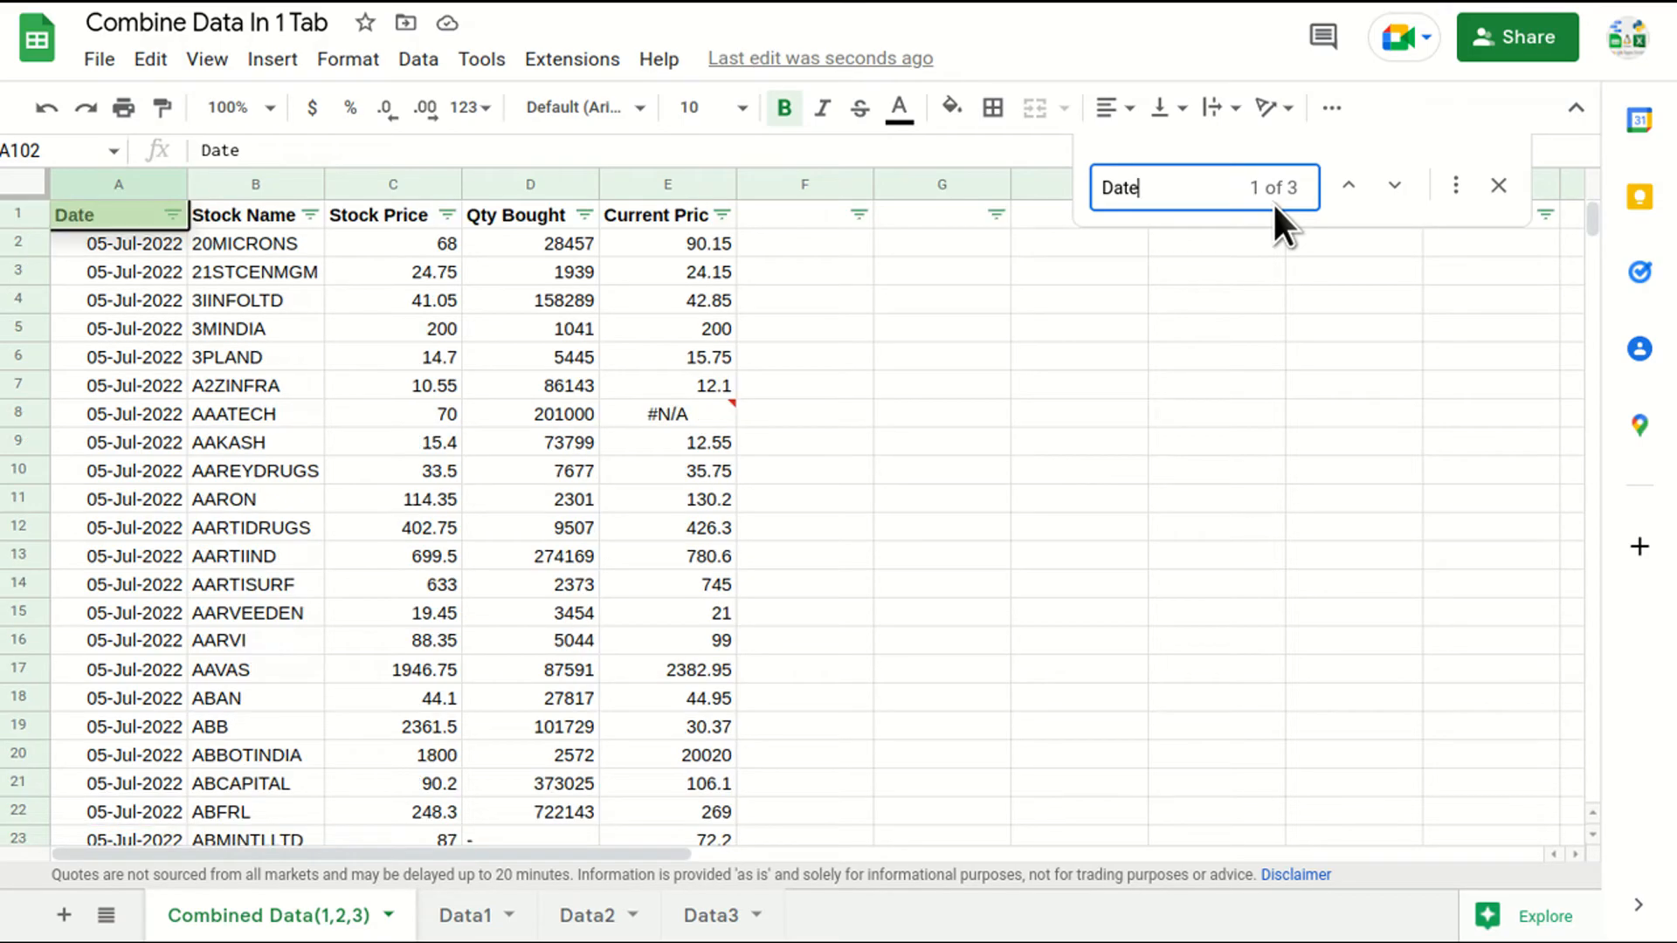
click(1394, 185)
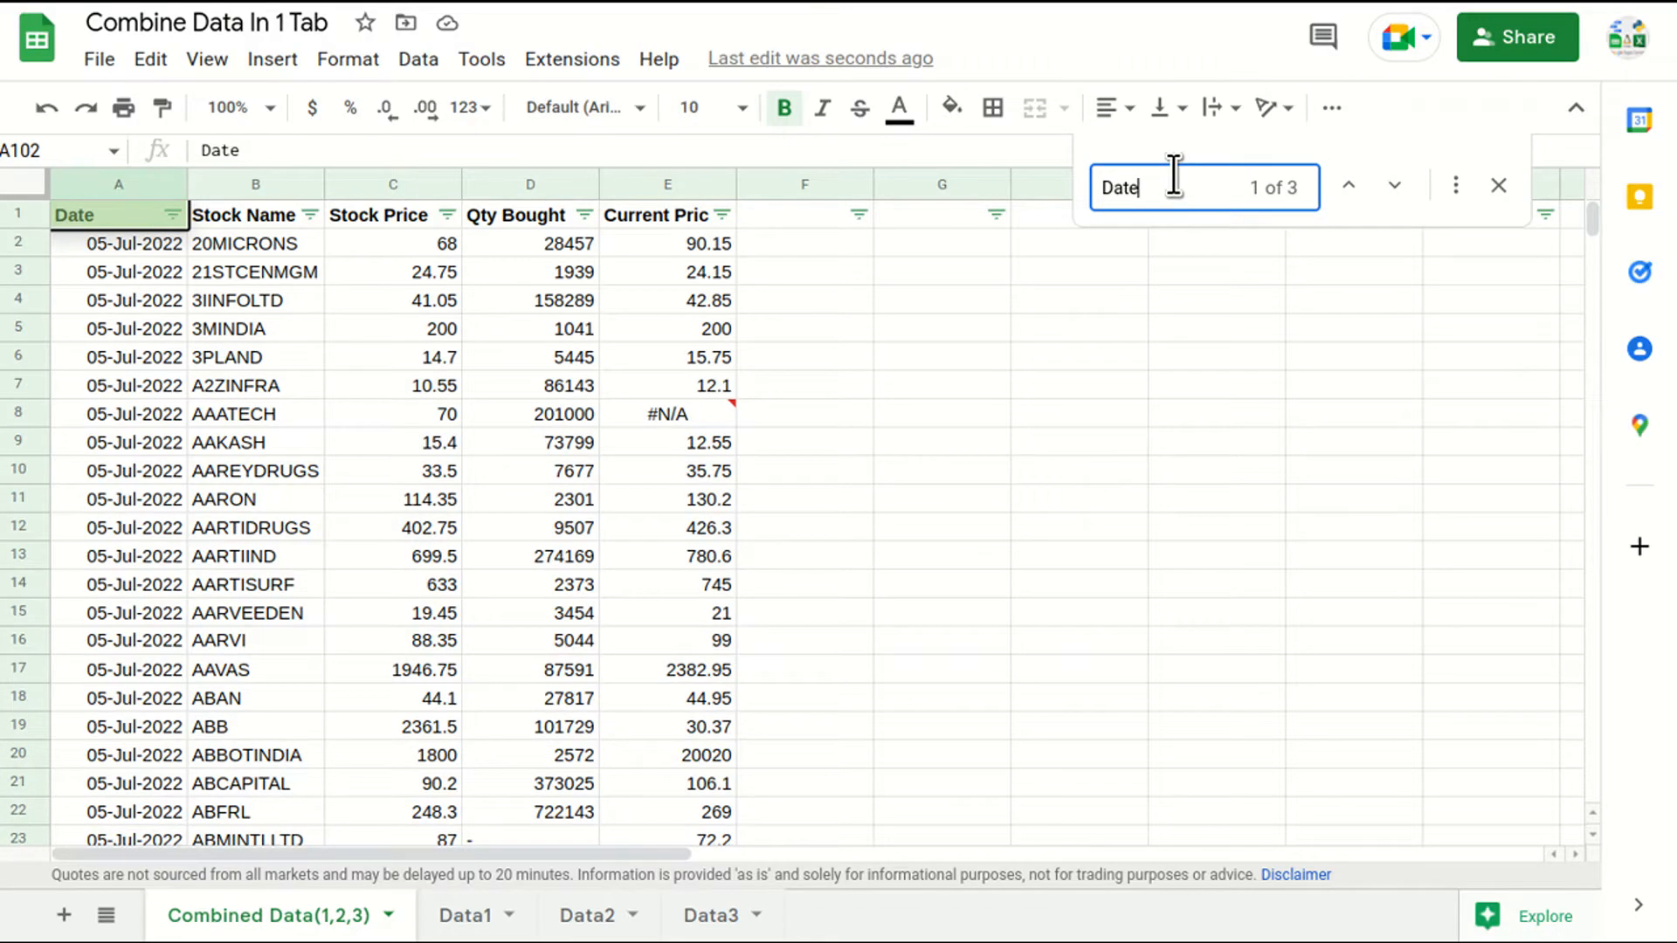
click(1394, 186)
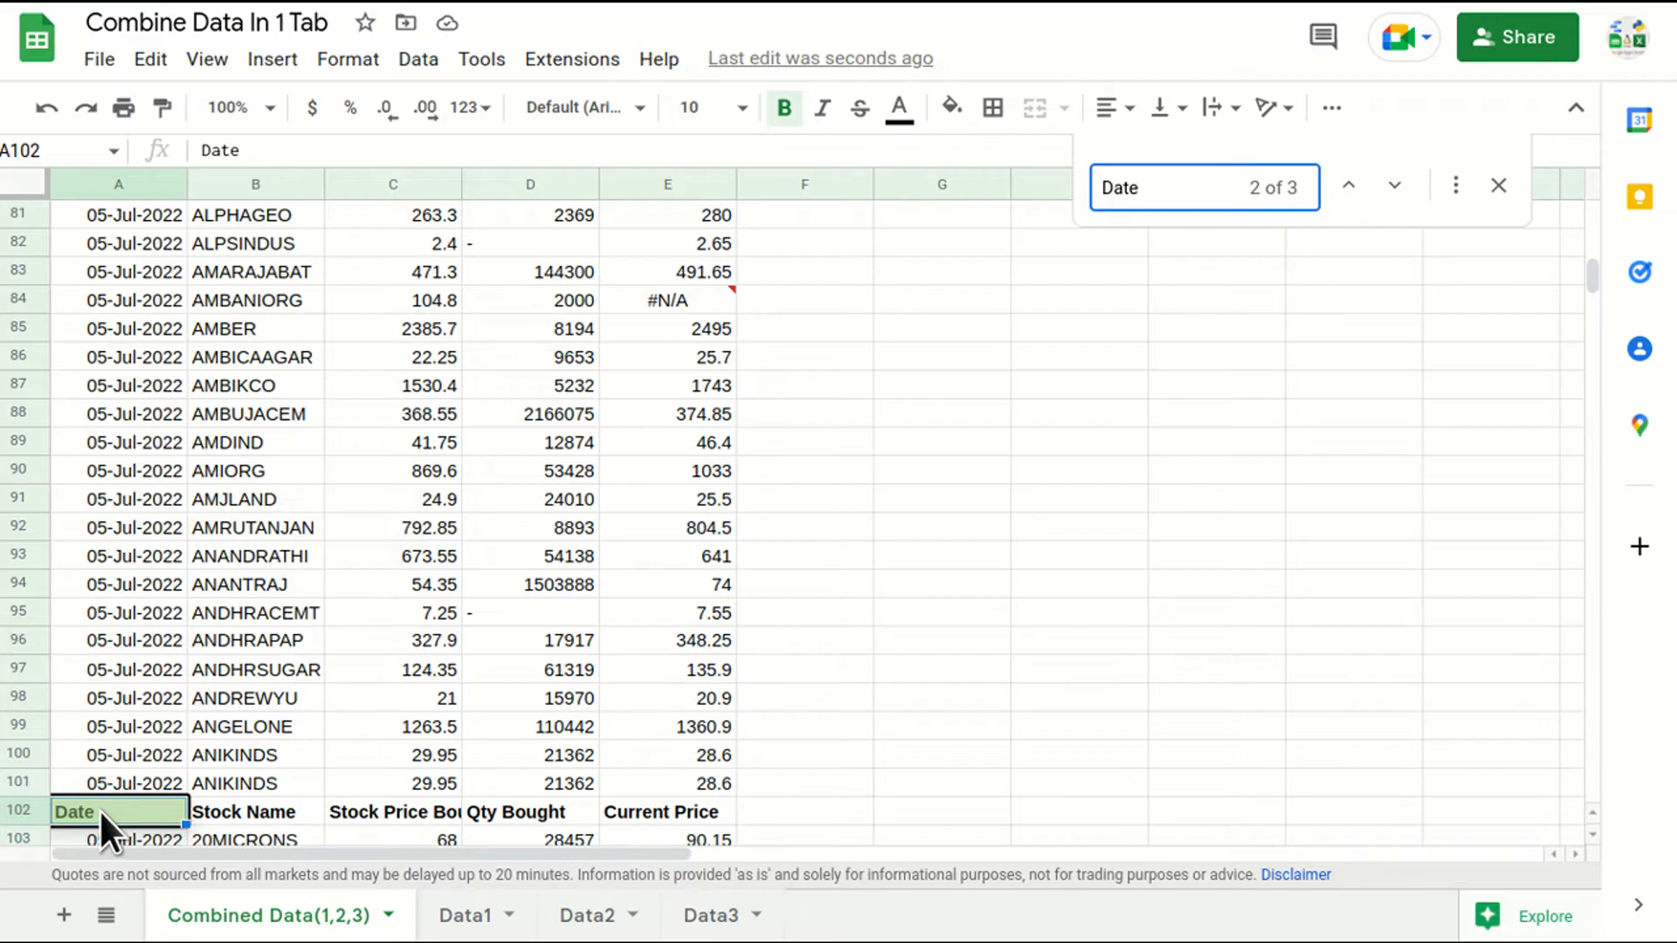
click(118, 500)
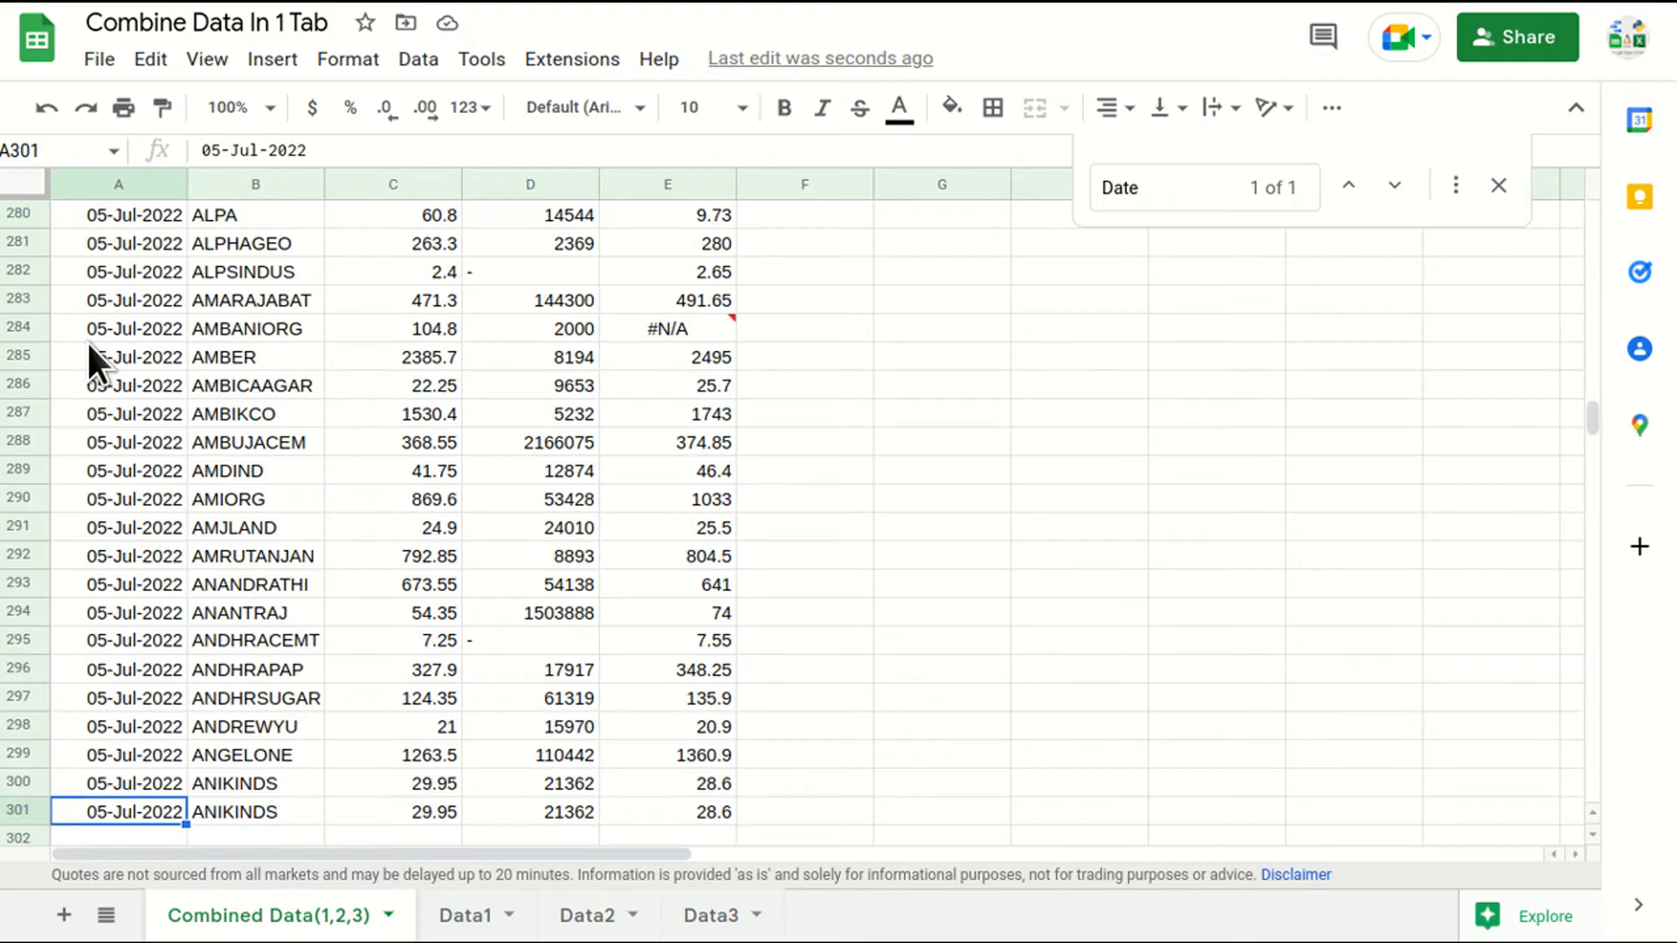
click(254, 183)
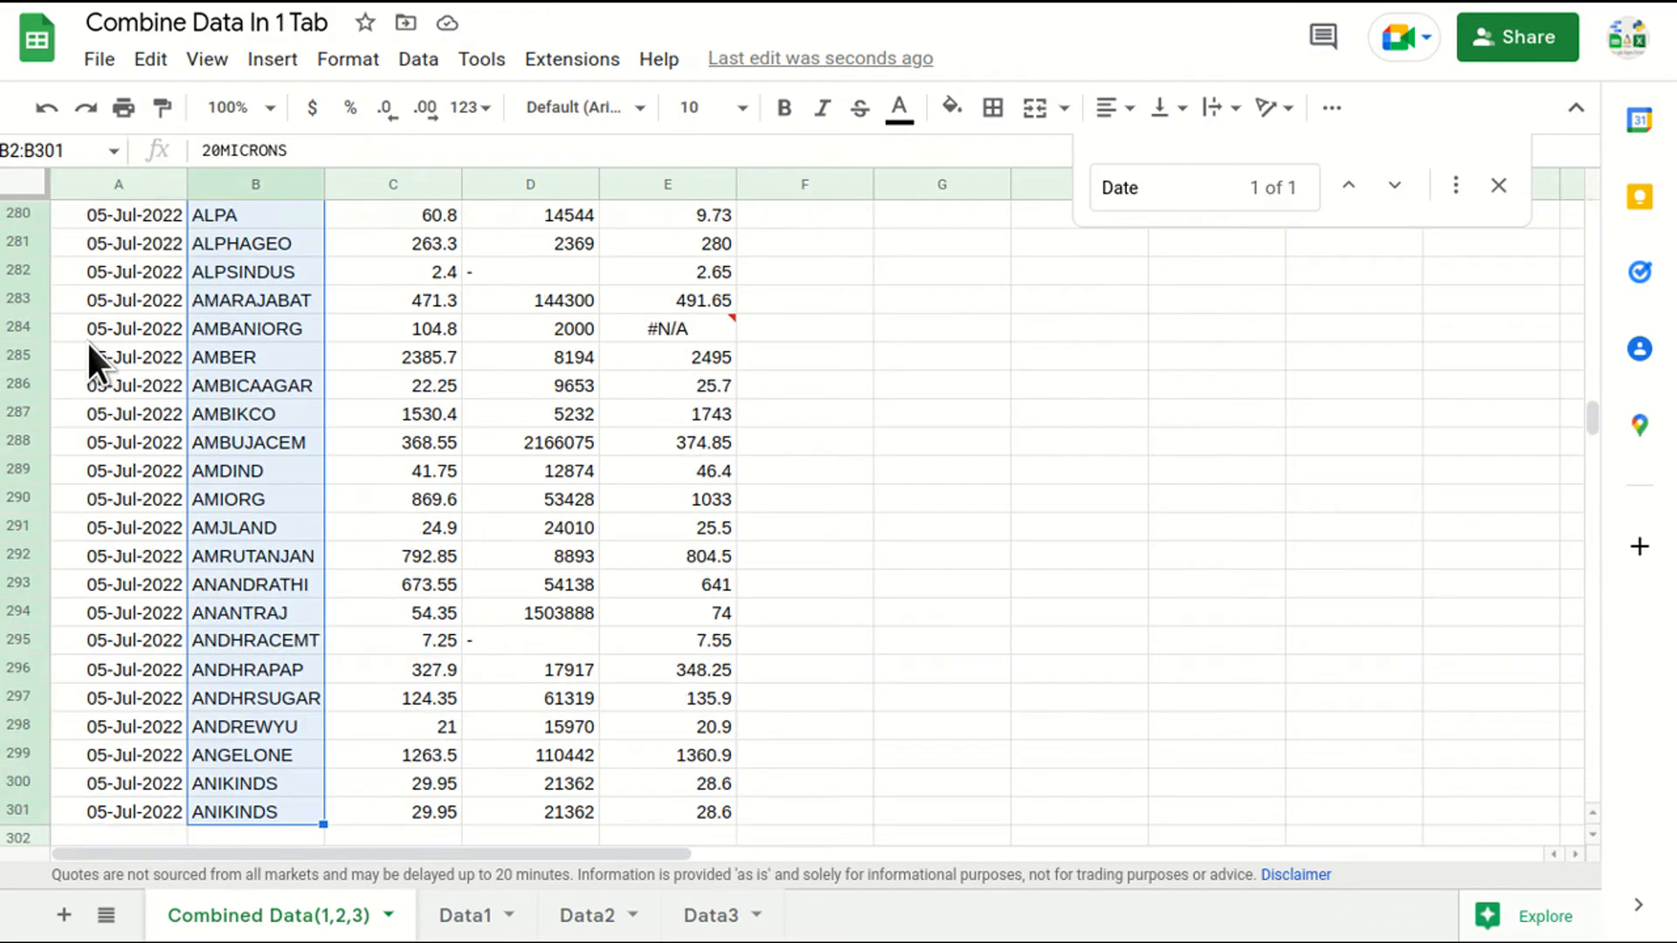